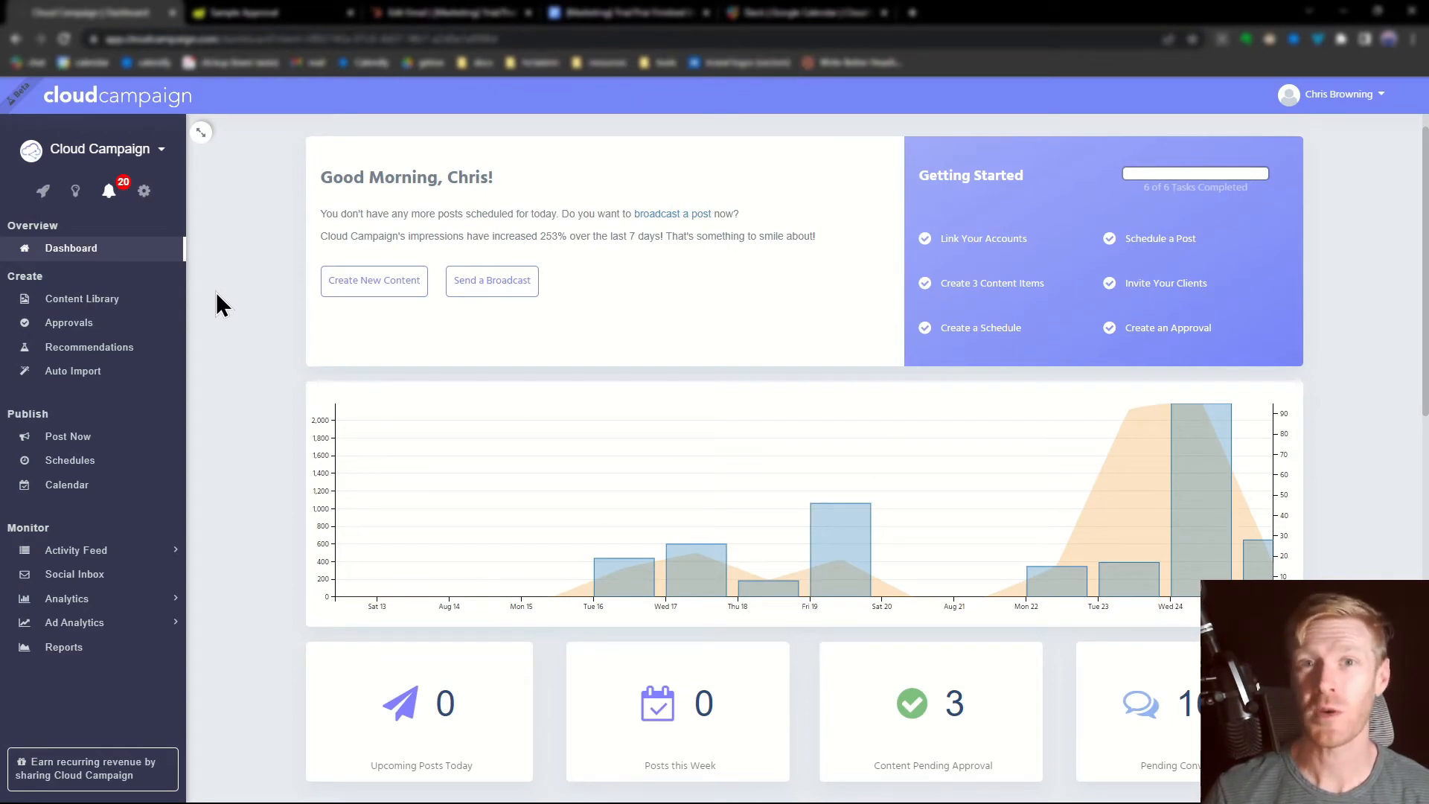
mouse_move(228, 313)
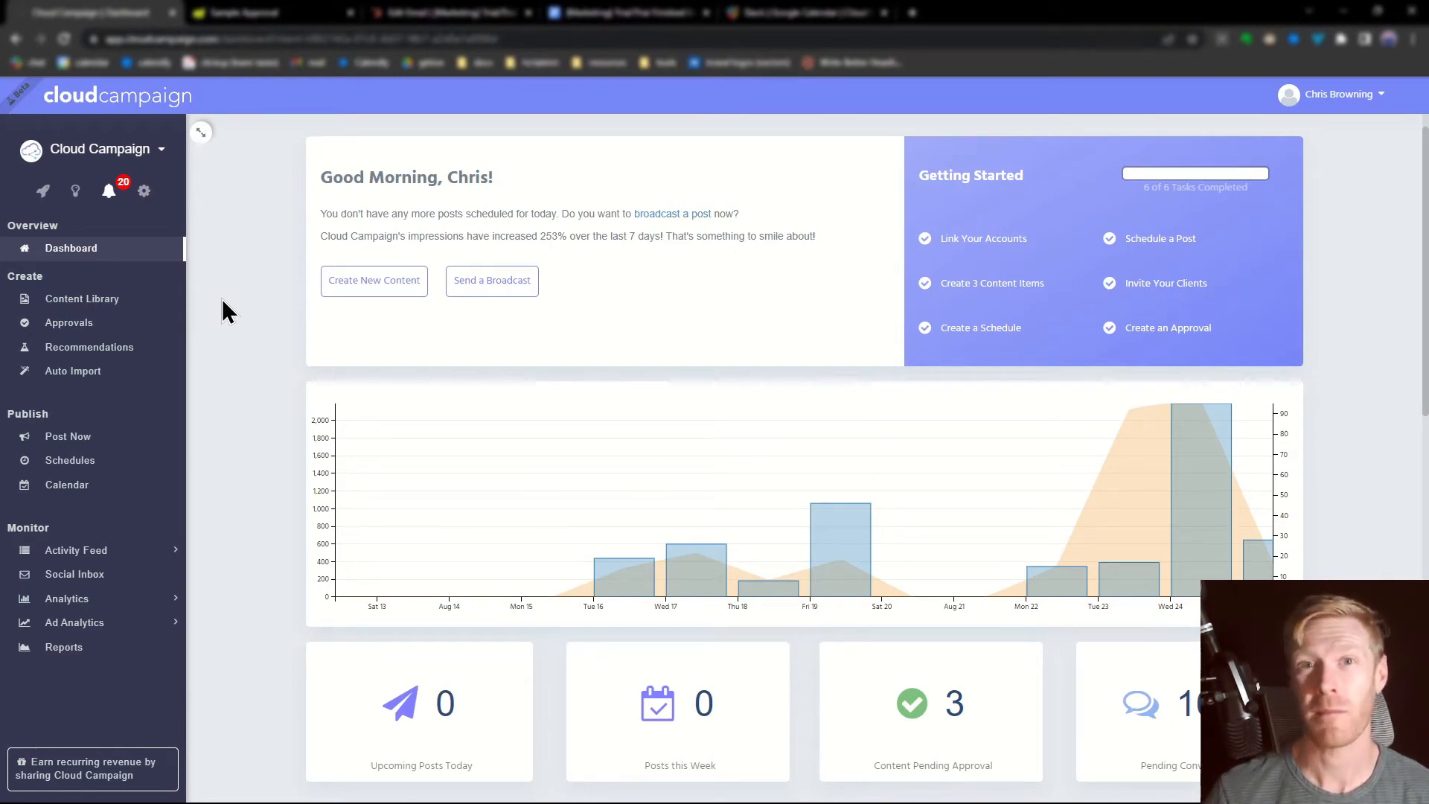
mouse_move(248, 321)
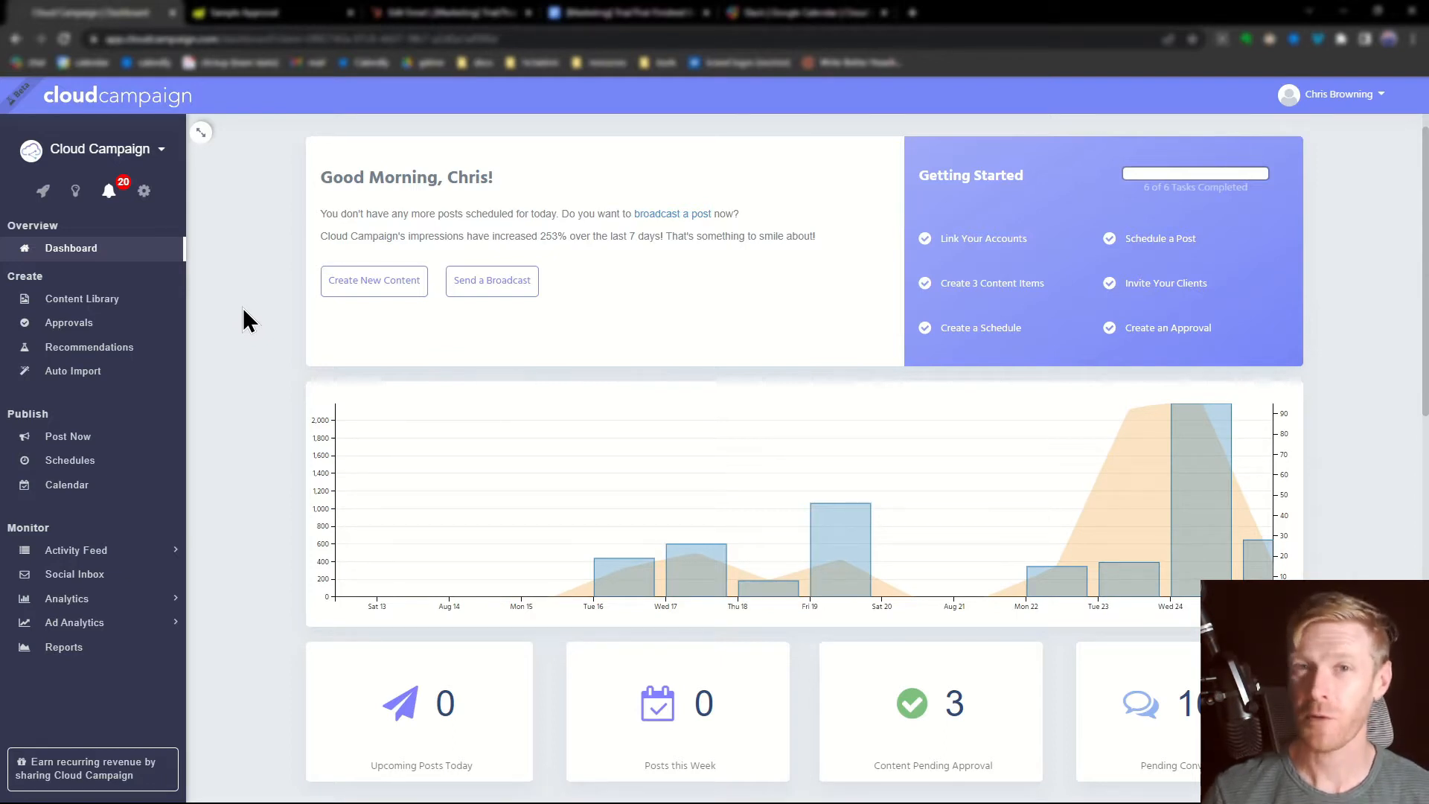
mouse_move(117, 314)
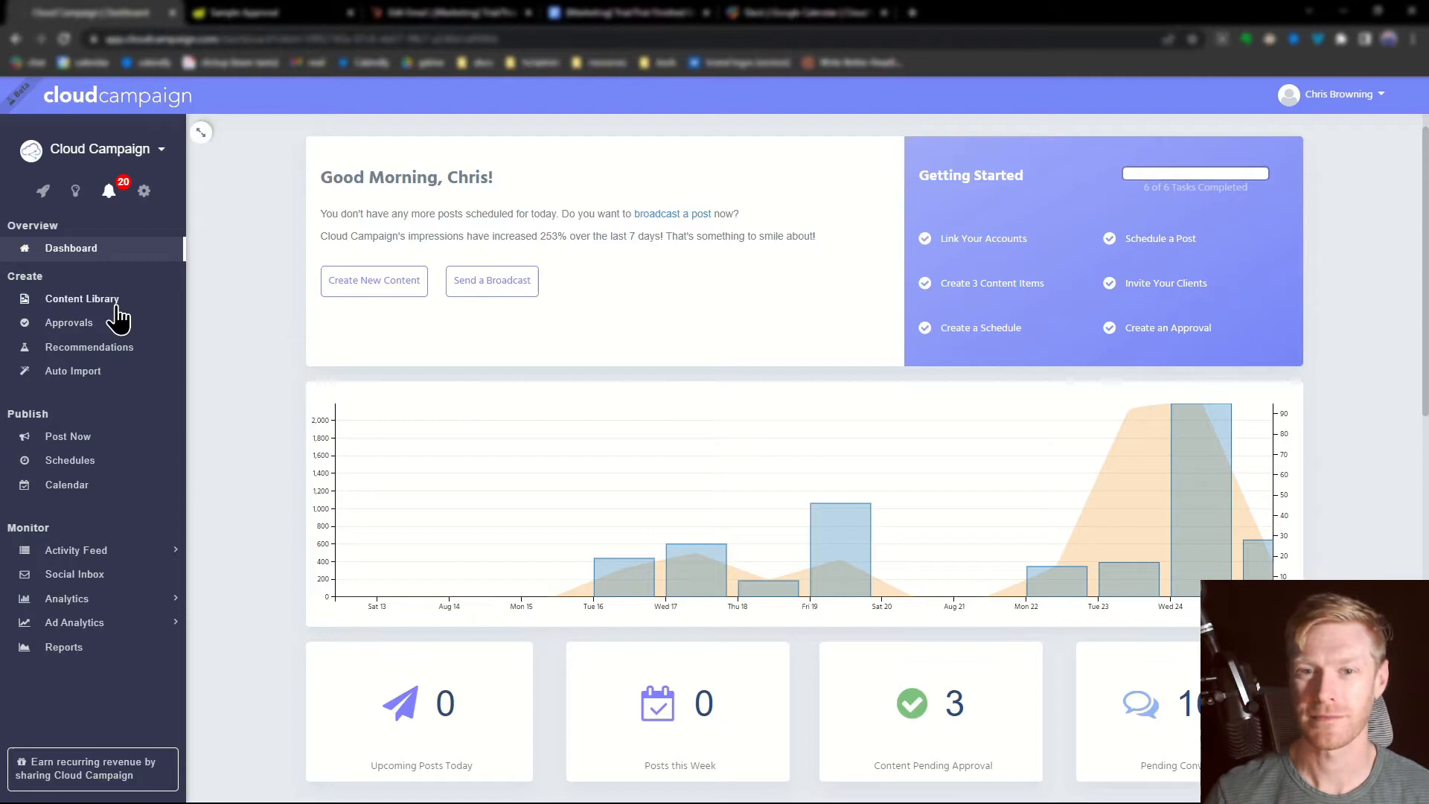
Show the Content Library with all created posts and their category tags
left_click(82, 298)
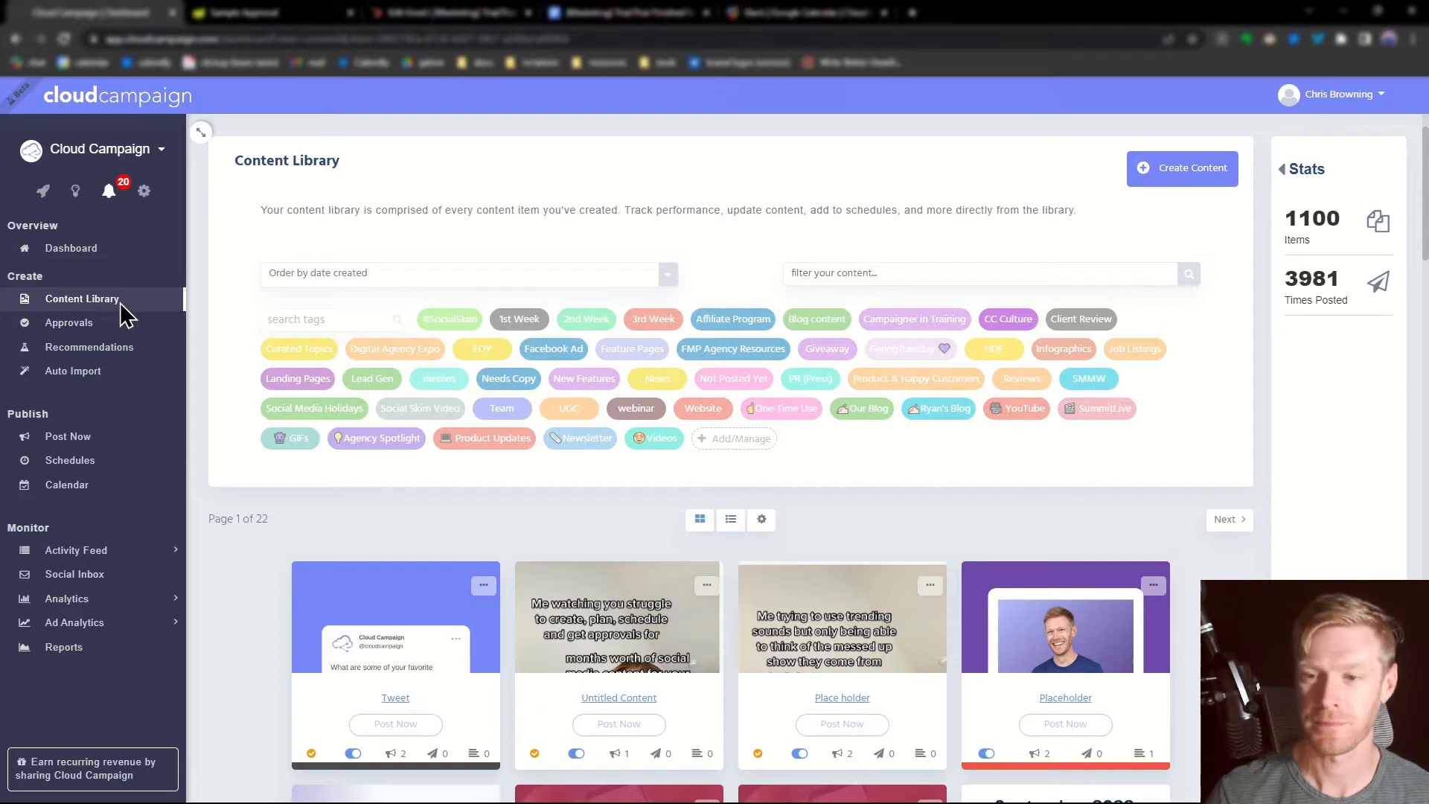
mouse_move(126, 373)
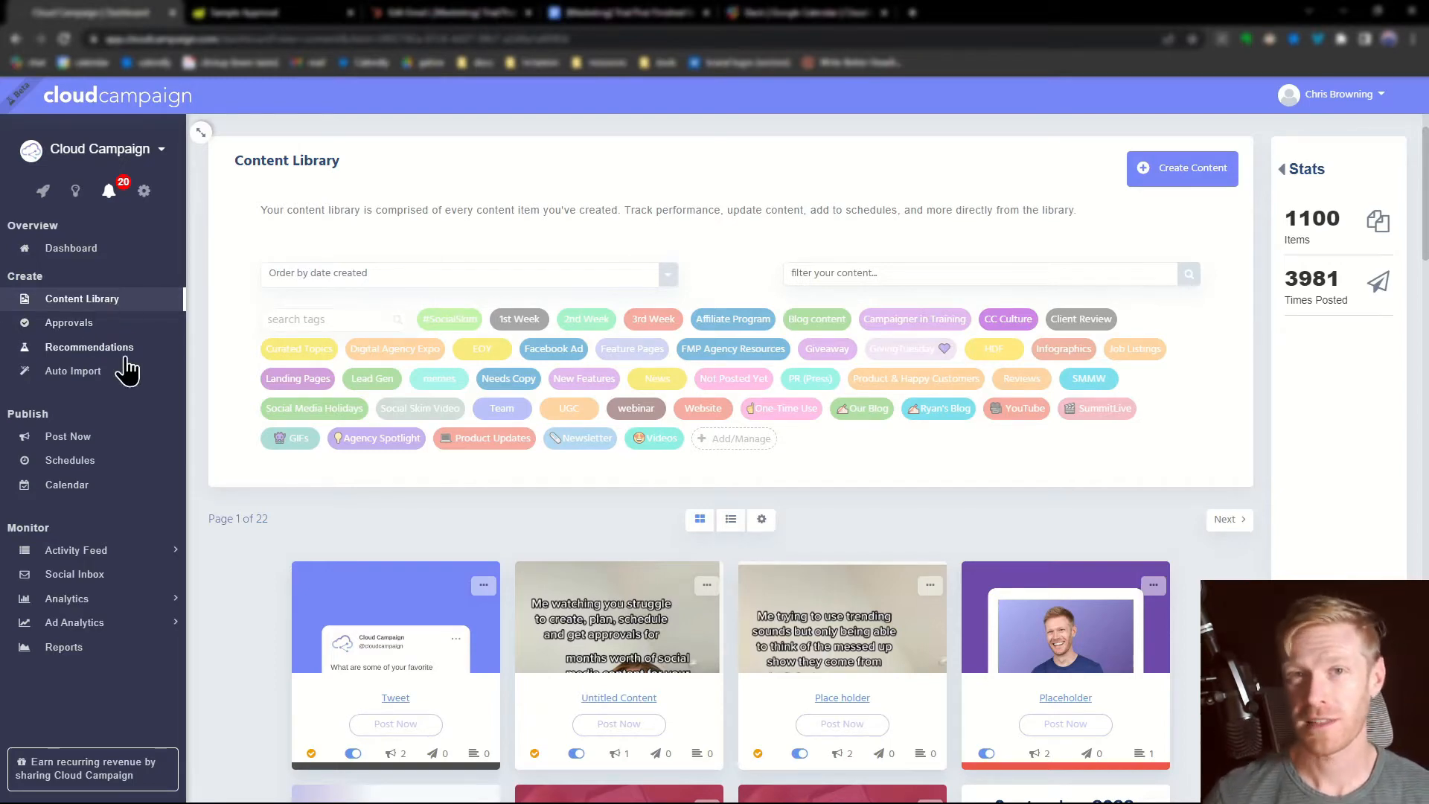
mouse_move(1108, 219)
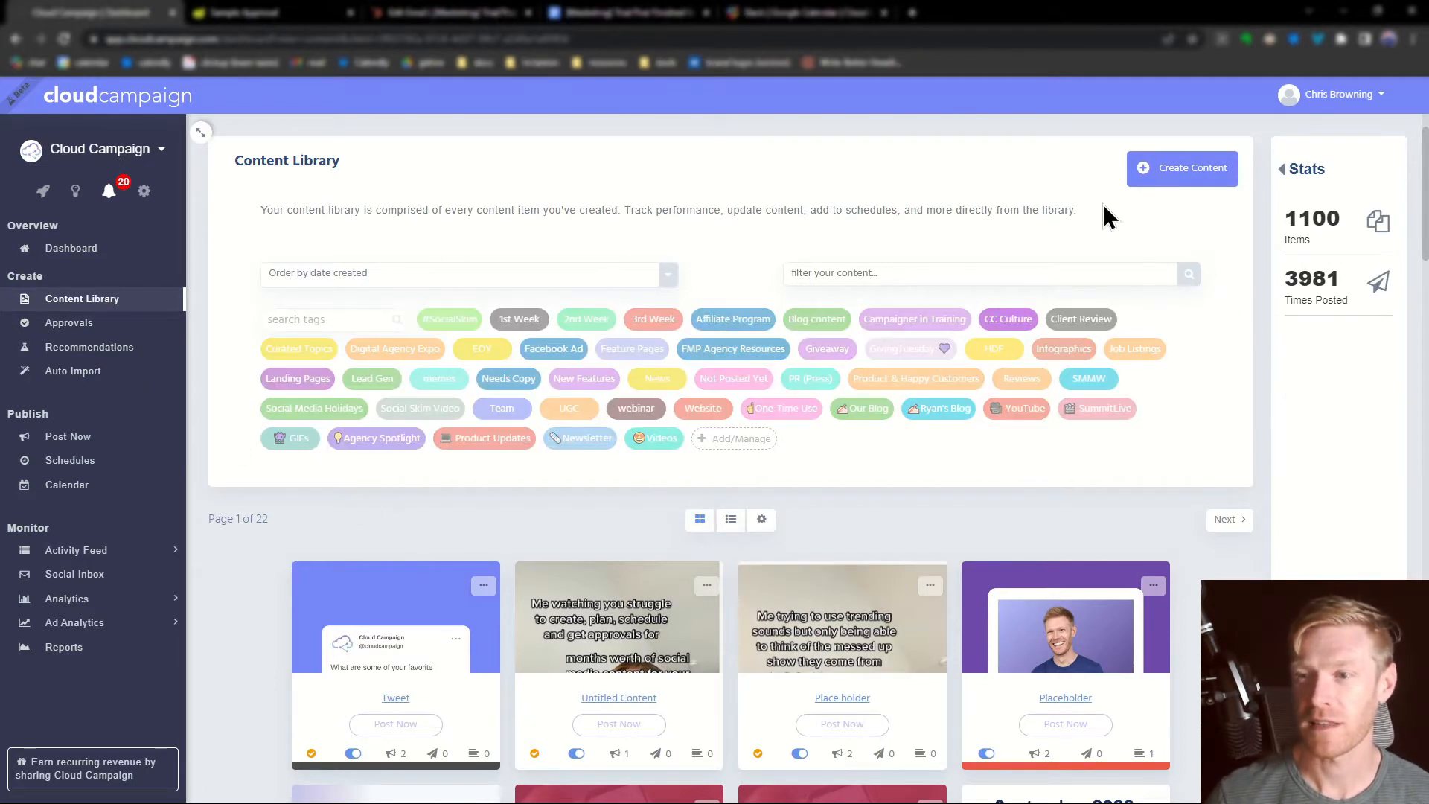
mouse_move(697, 218)
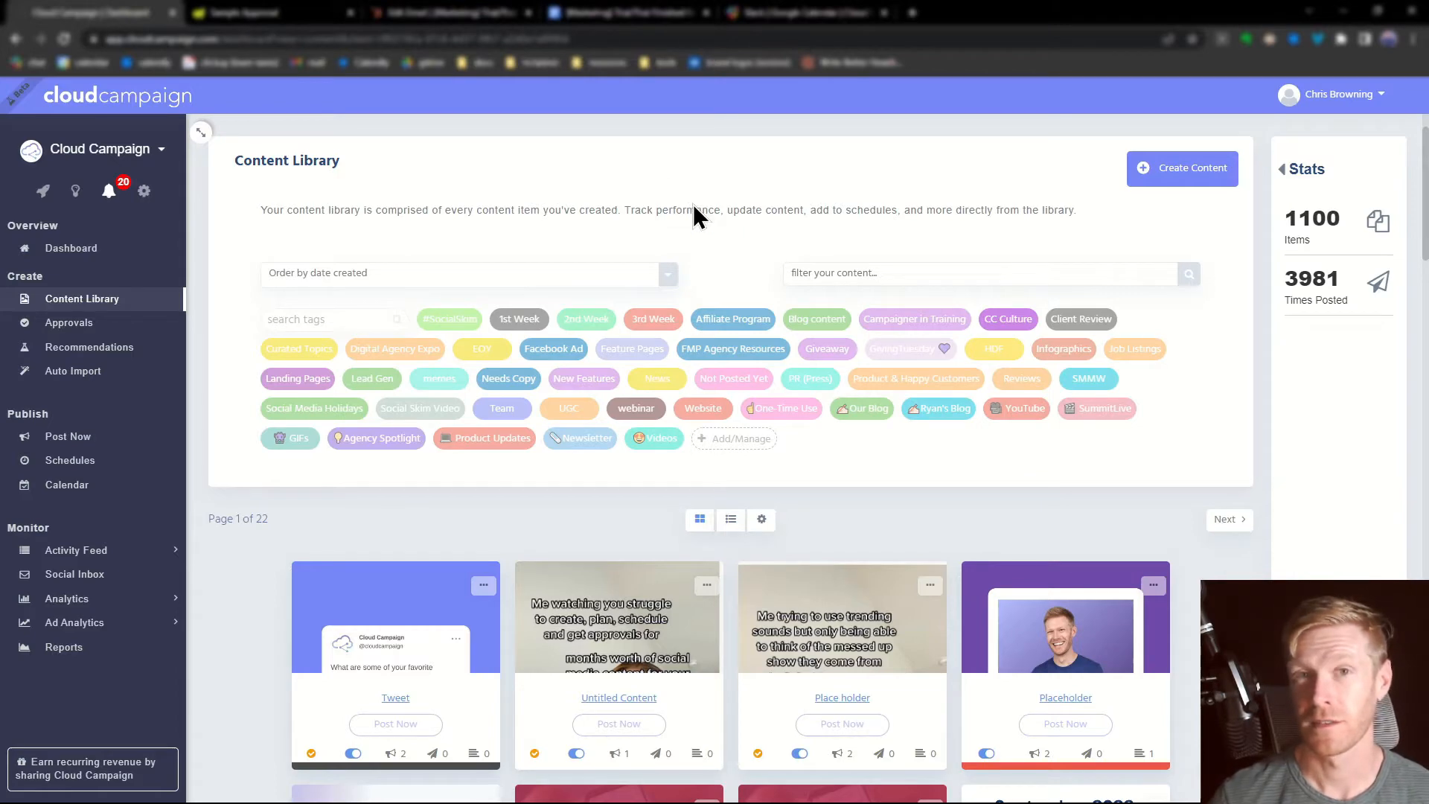
mouse_move(698, 243)
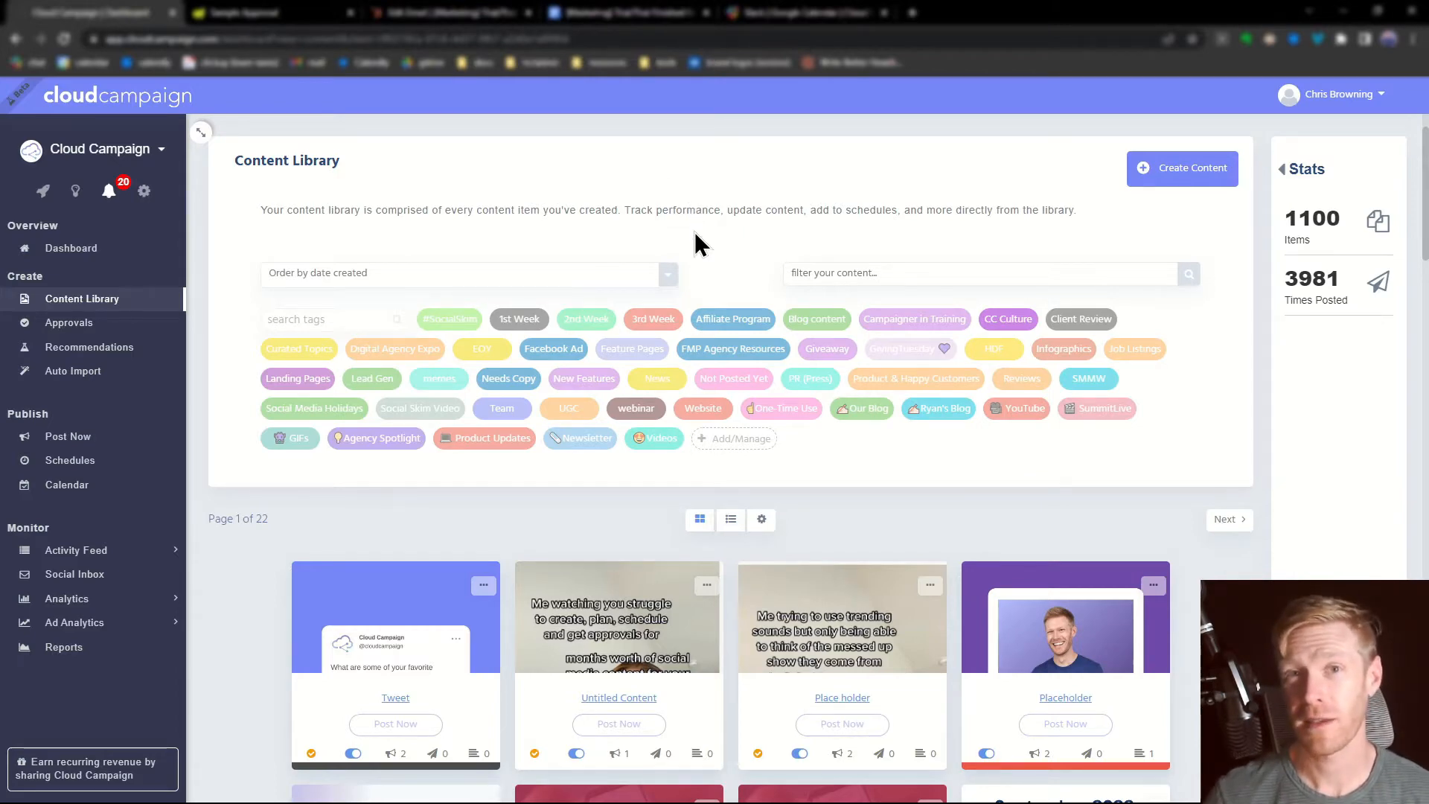
mouse_move(716, 251)
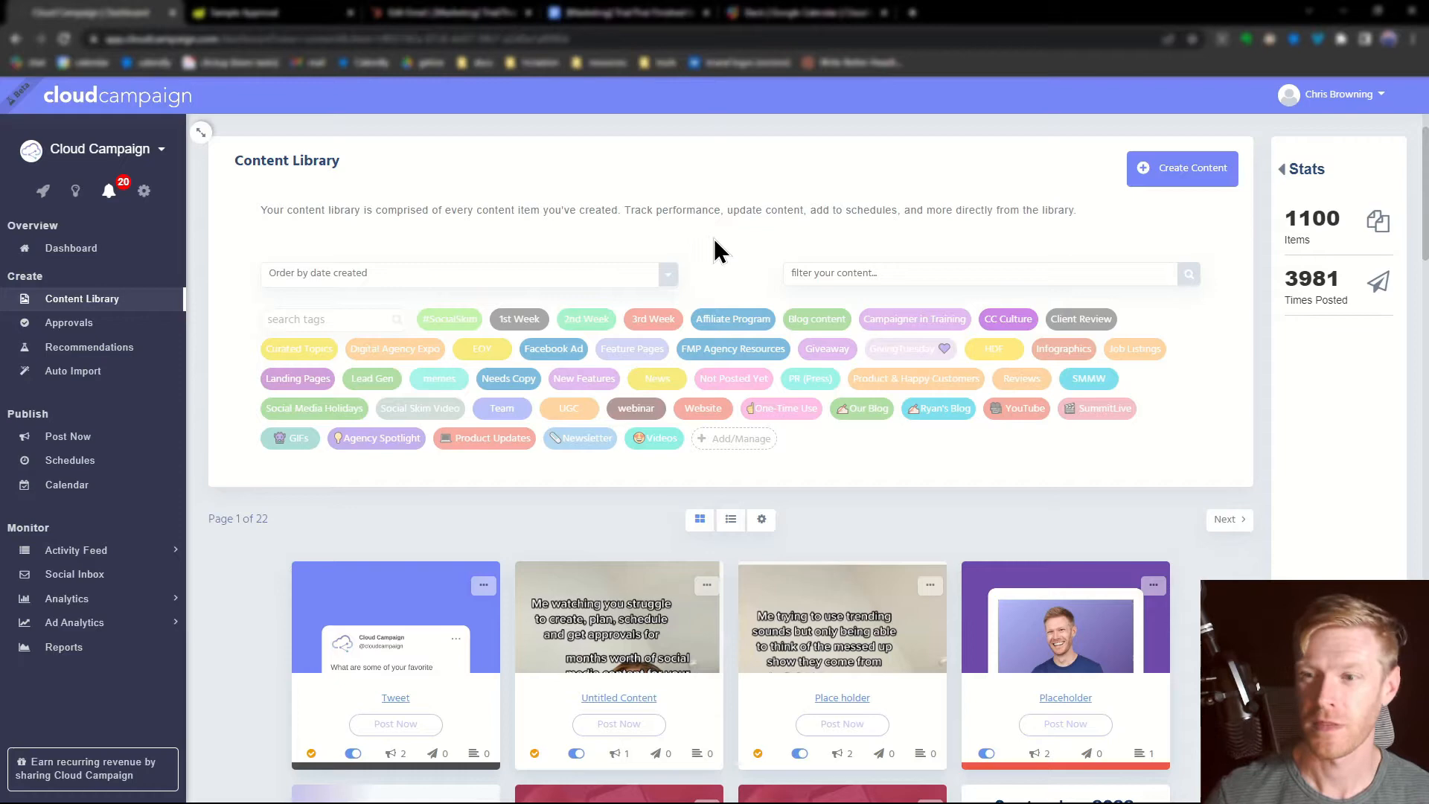
Create a yellow category named 'New Category' via Add/Manage and save it
left_click(734, 438)
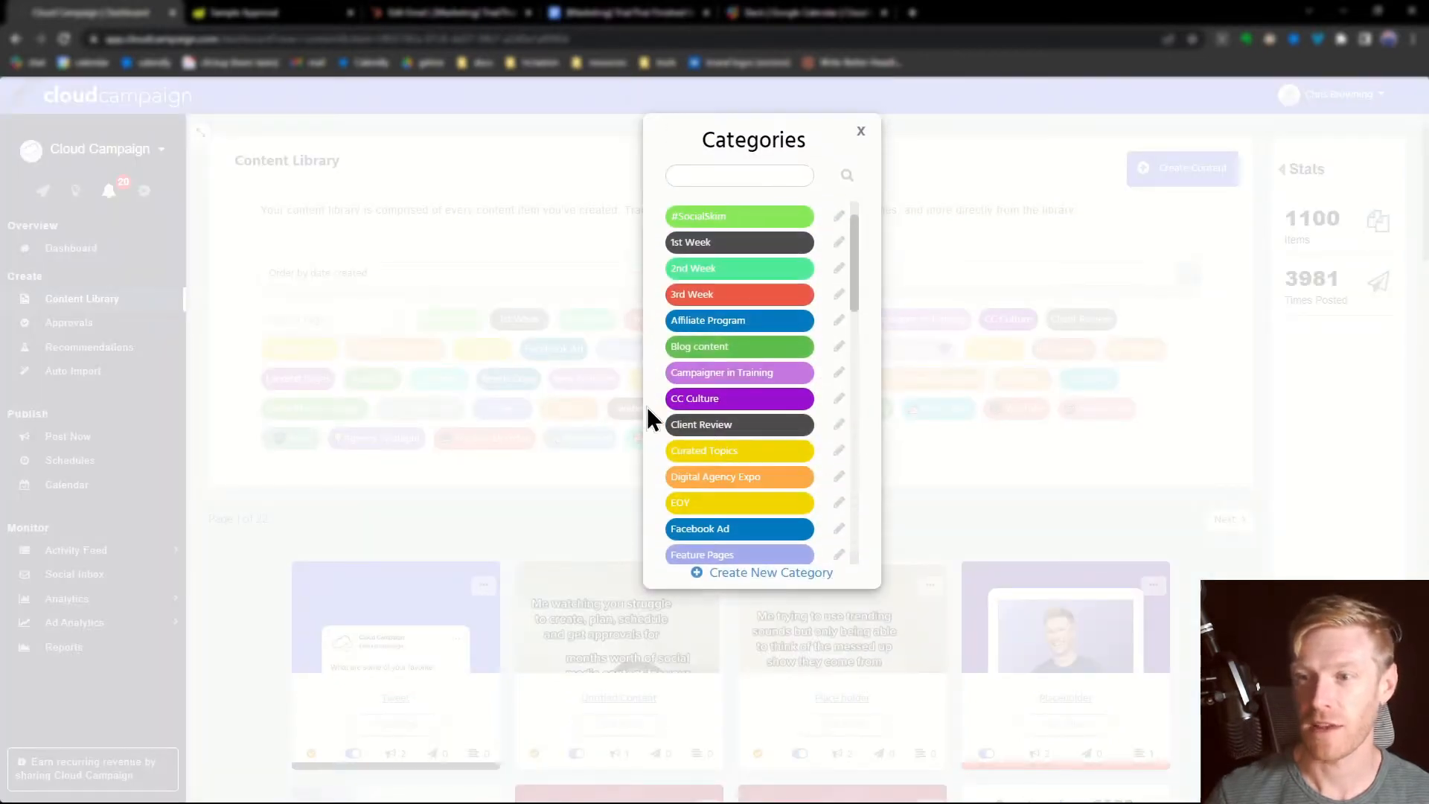
mouse_move(768, 571)
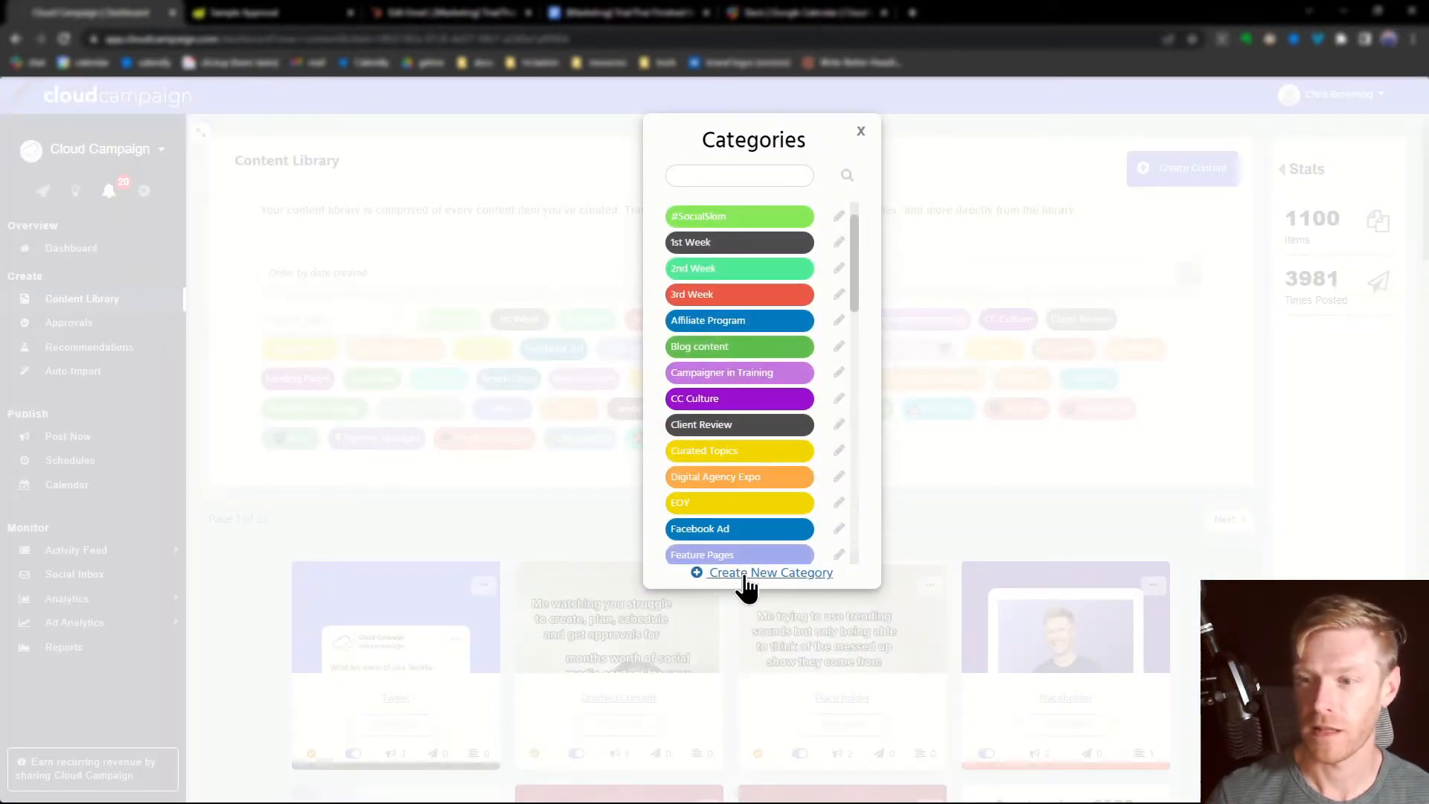
left_click(770, 571)
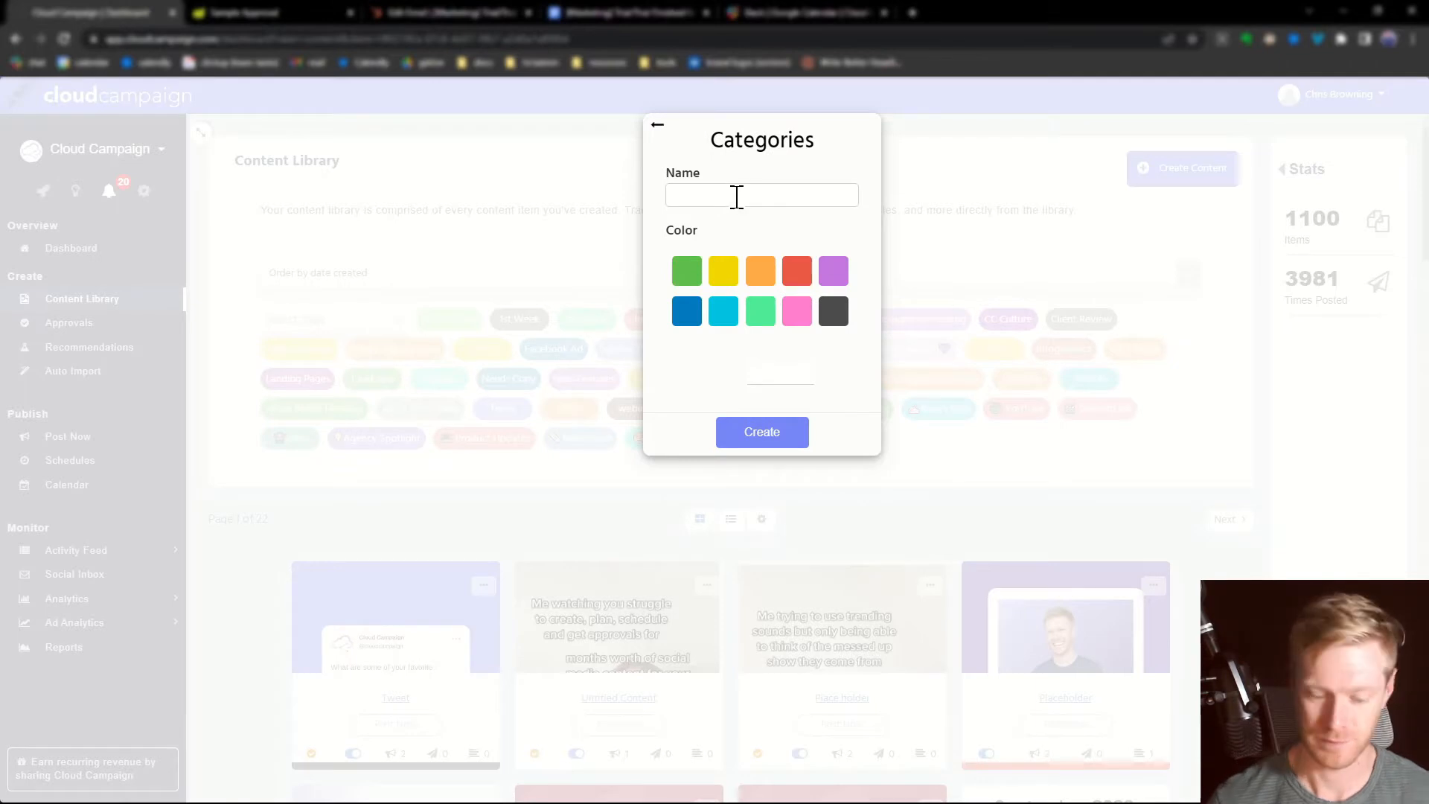
type("New Category")
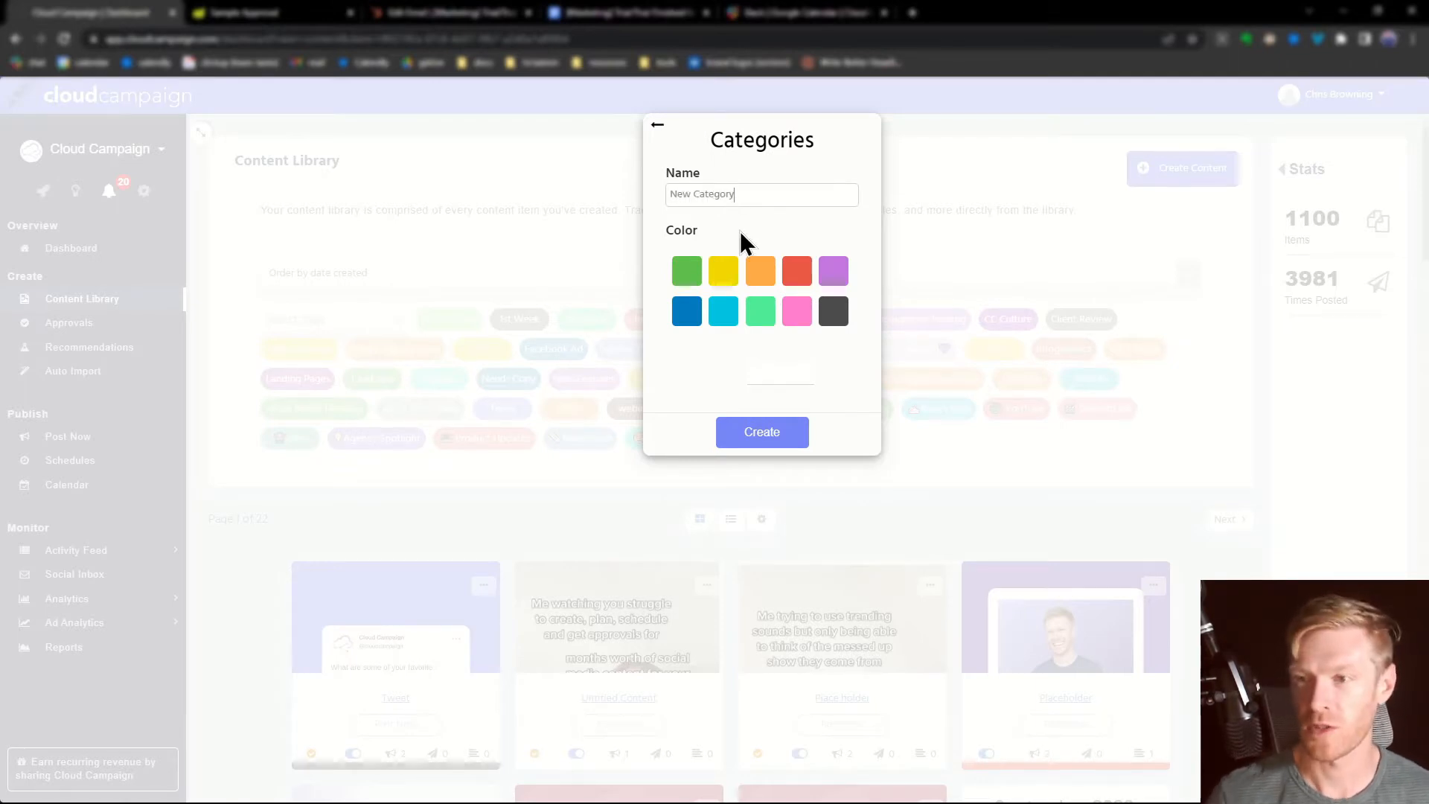
left_click(724, 271)
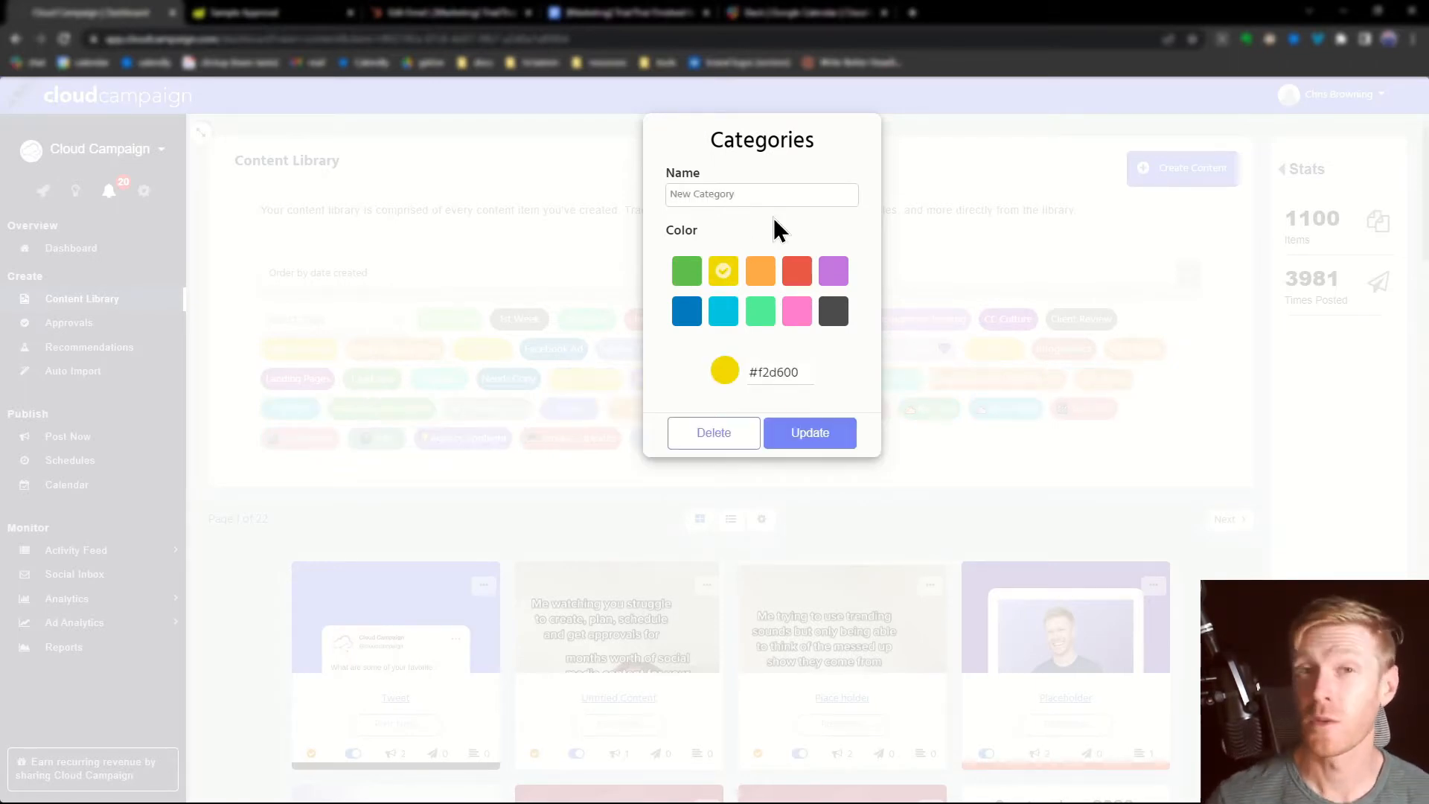
mouse_move(747, 270)
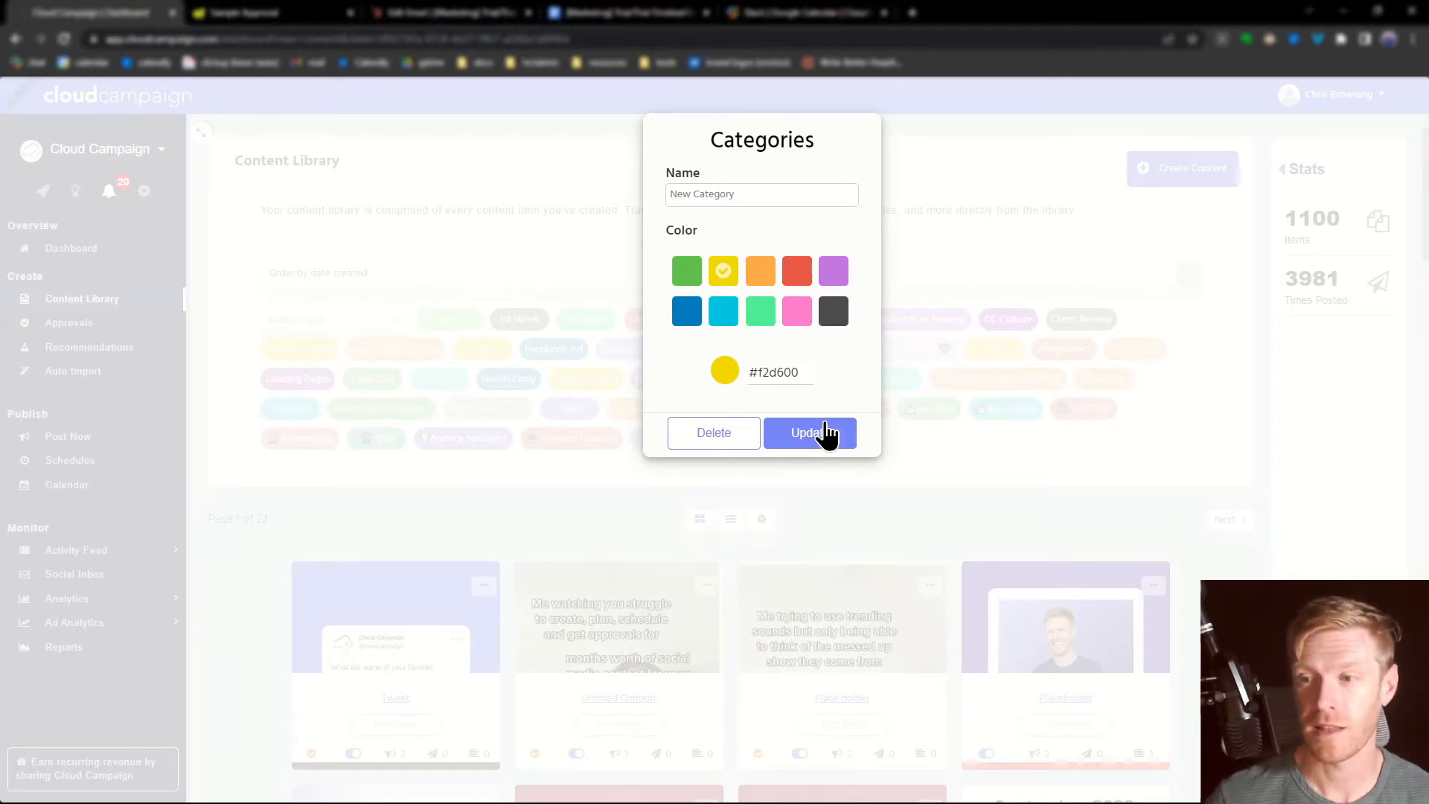
left_click(810, 433)
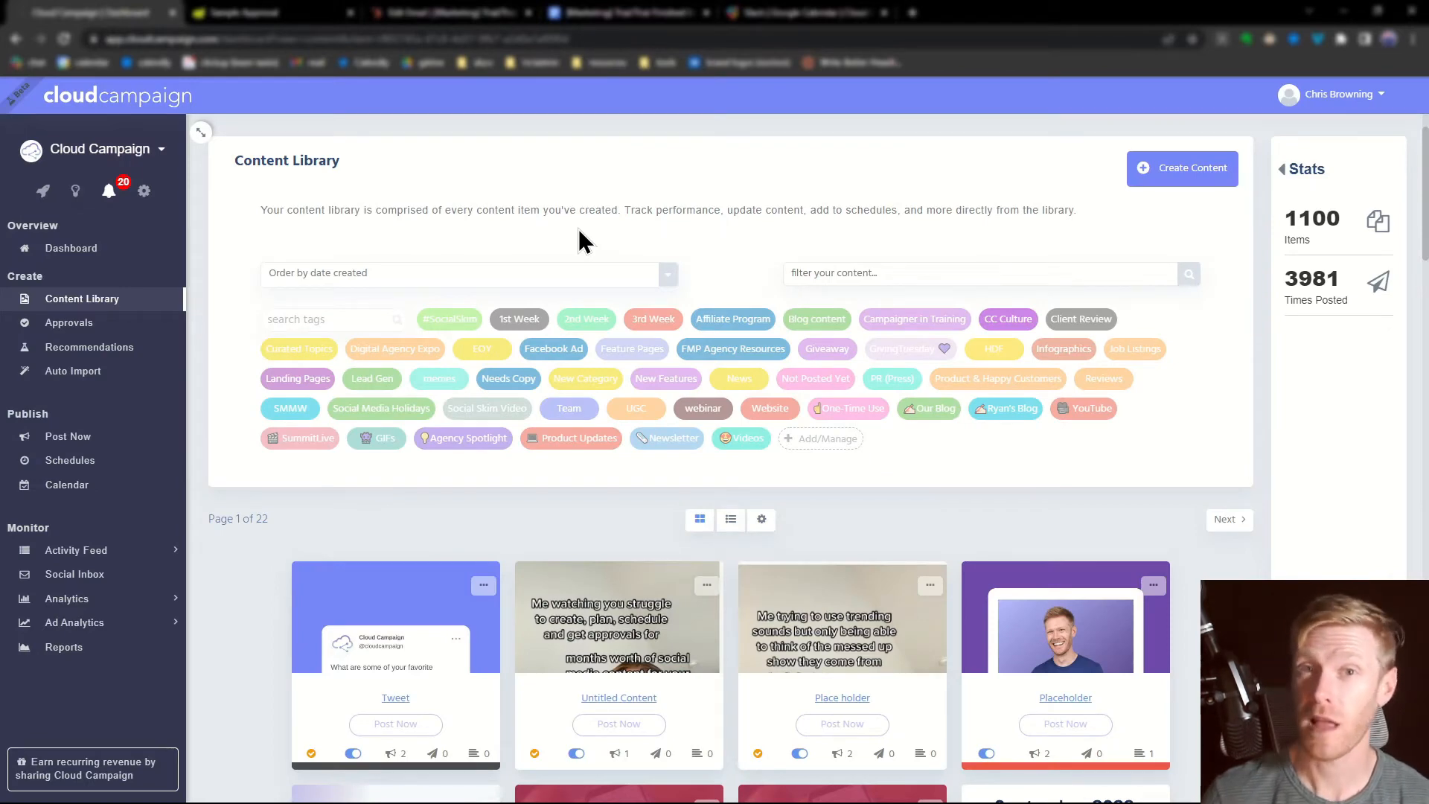
Edit the Tweet post and tag it with the New Category category
left_click(482, 583)
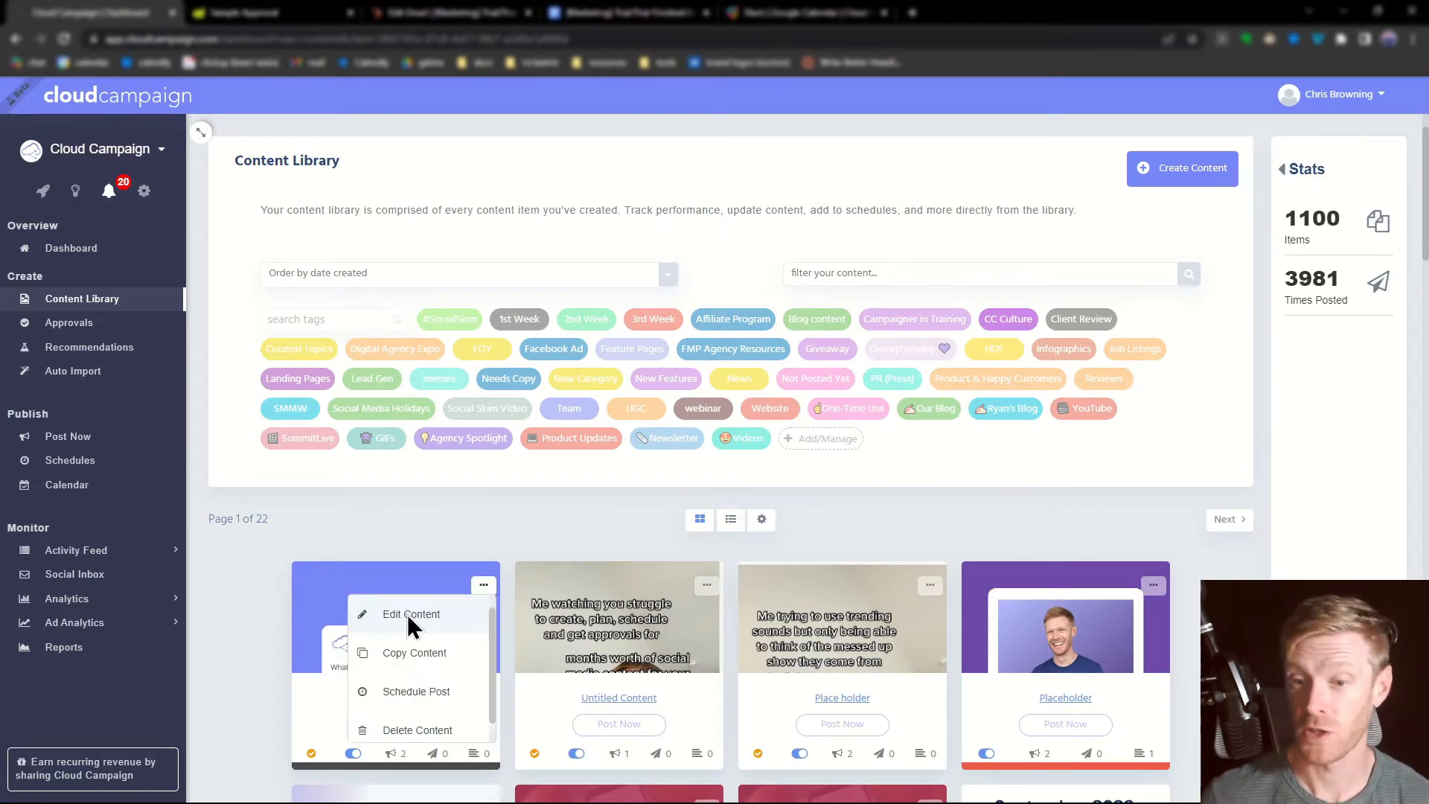
left_click(411, 614)
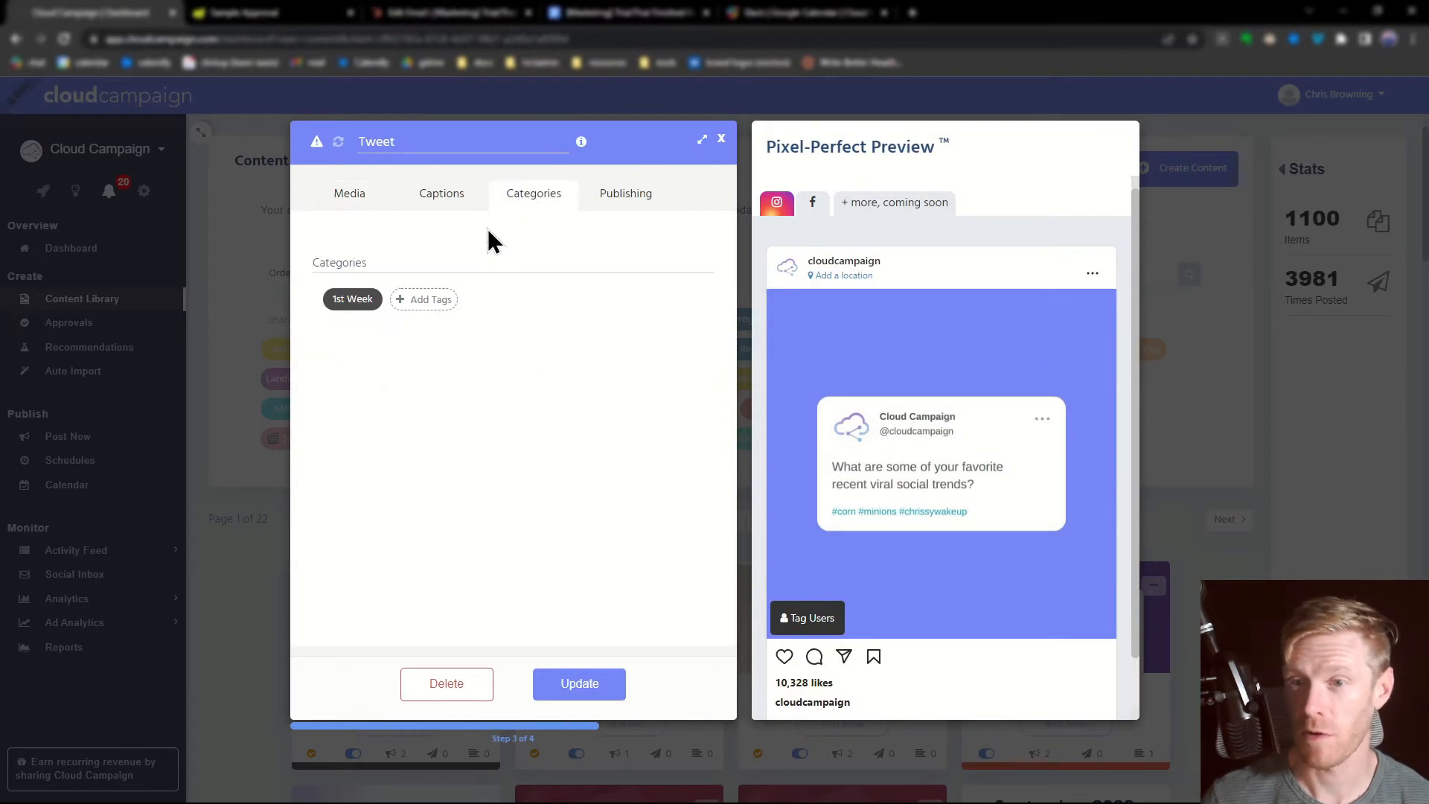
left_click(423, 300)
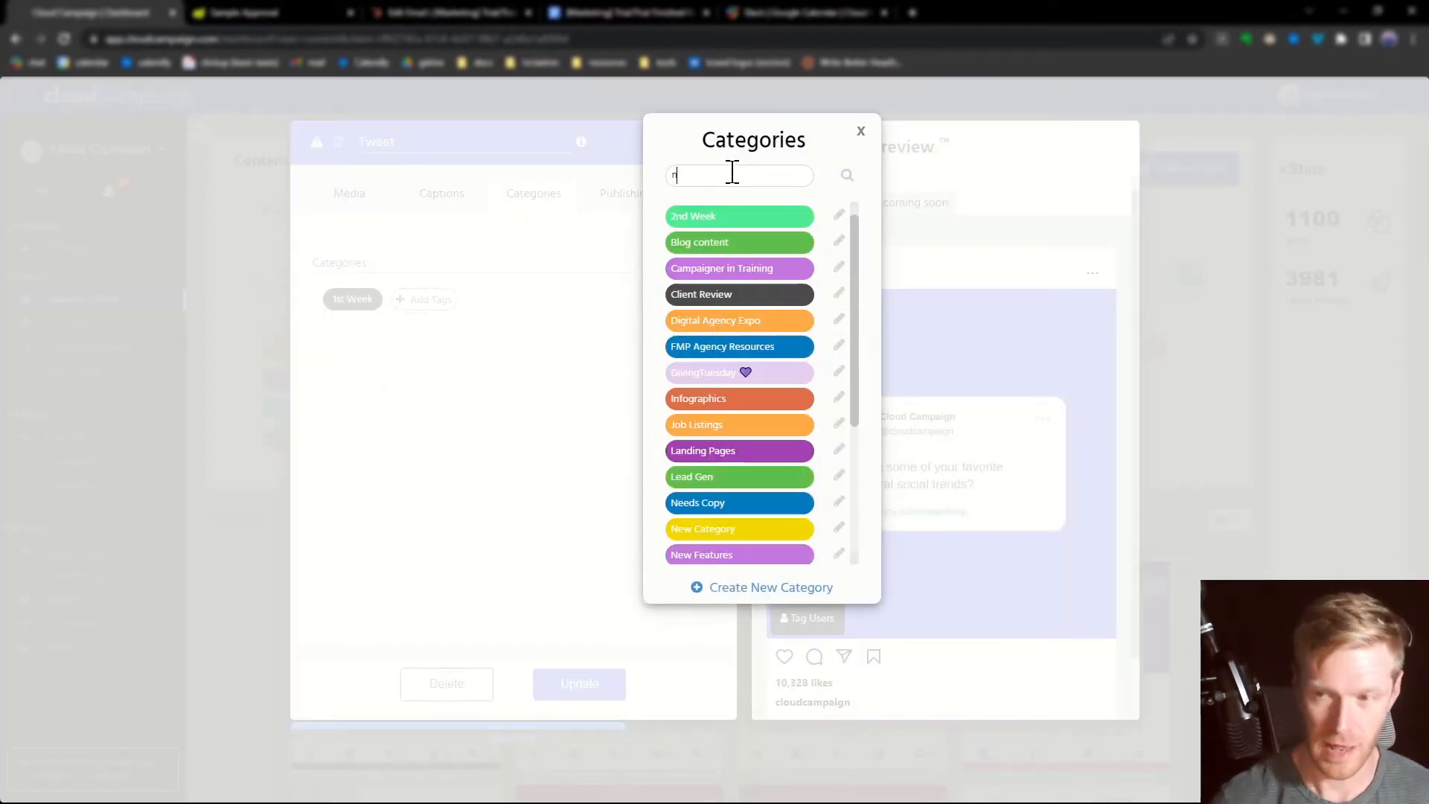
type("new")
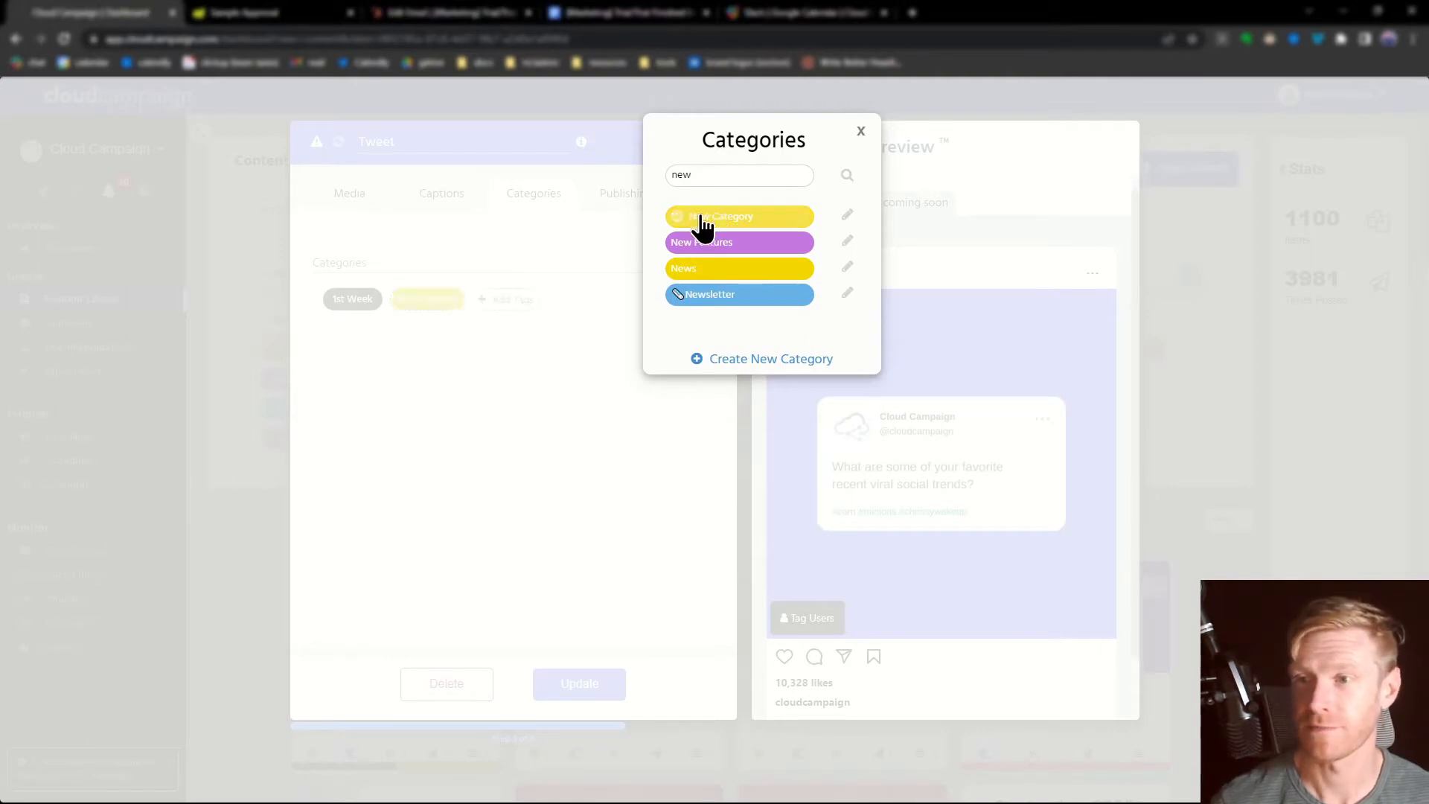
left_click(859, 131)
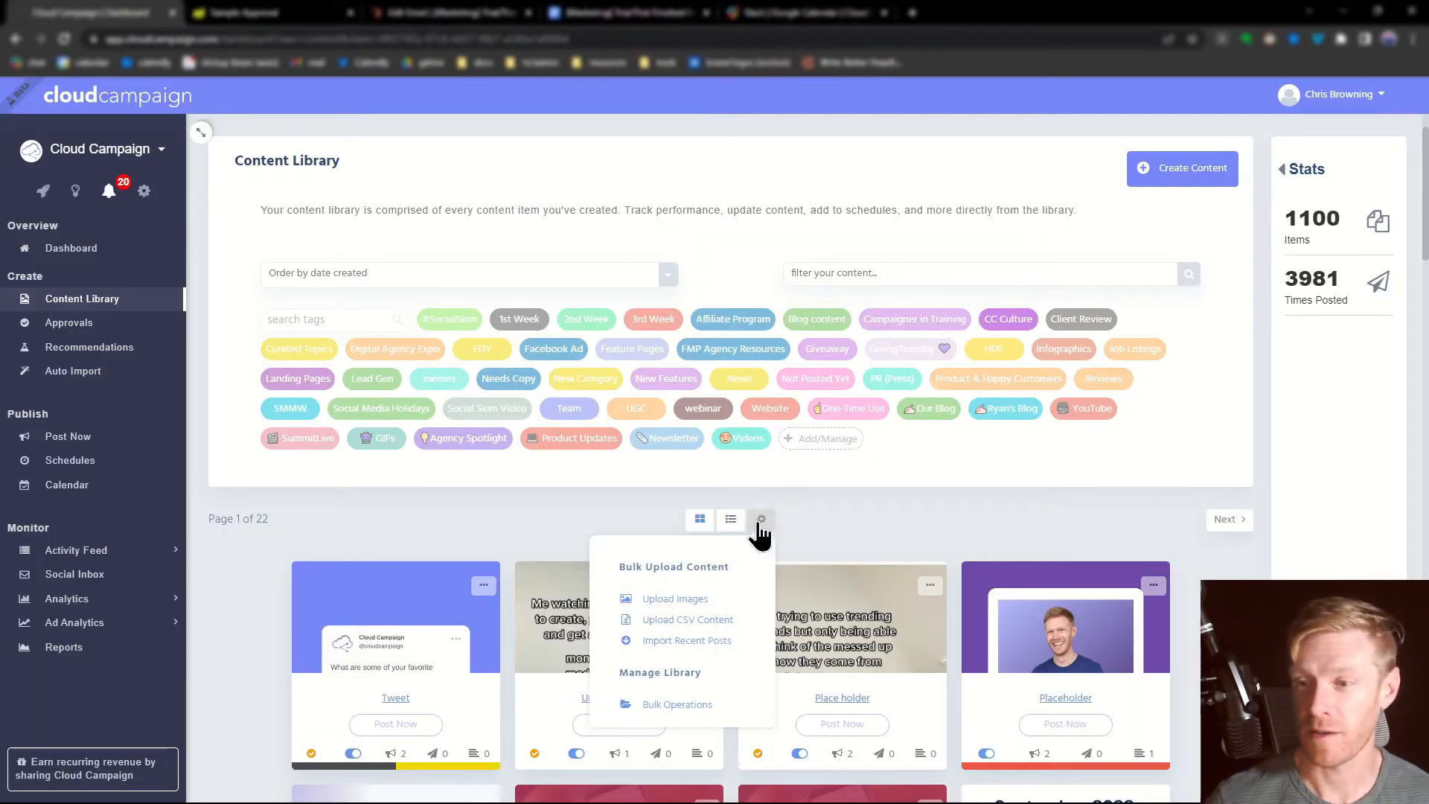
mouse_move(739, 682)
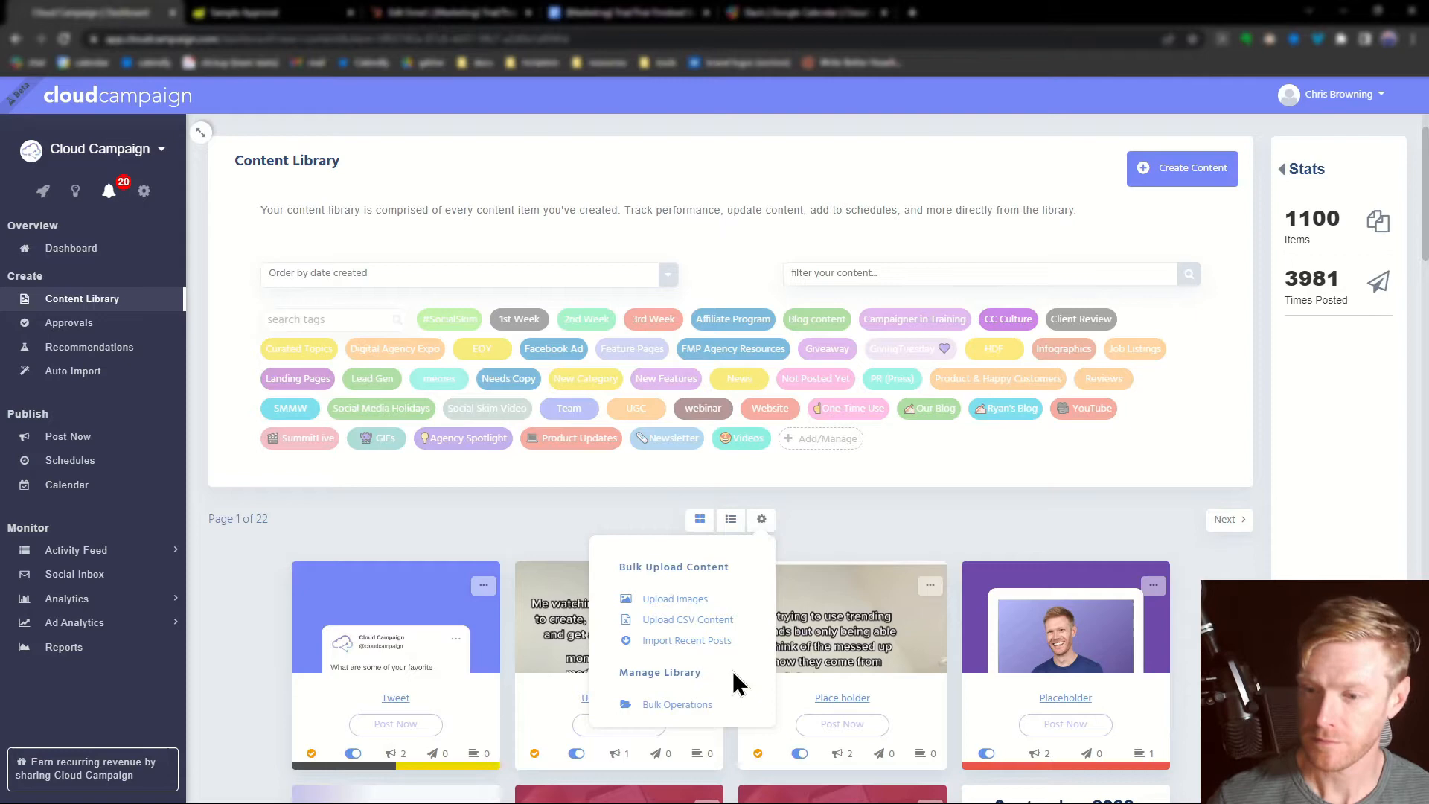
Start a bulk Re-Categorize Content operation from Bulk Operations
left_click(678, 704)
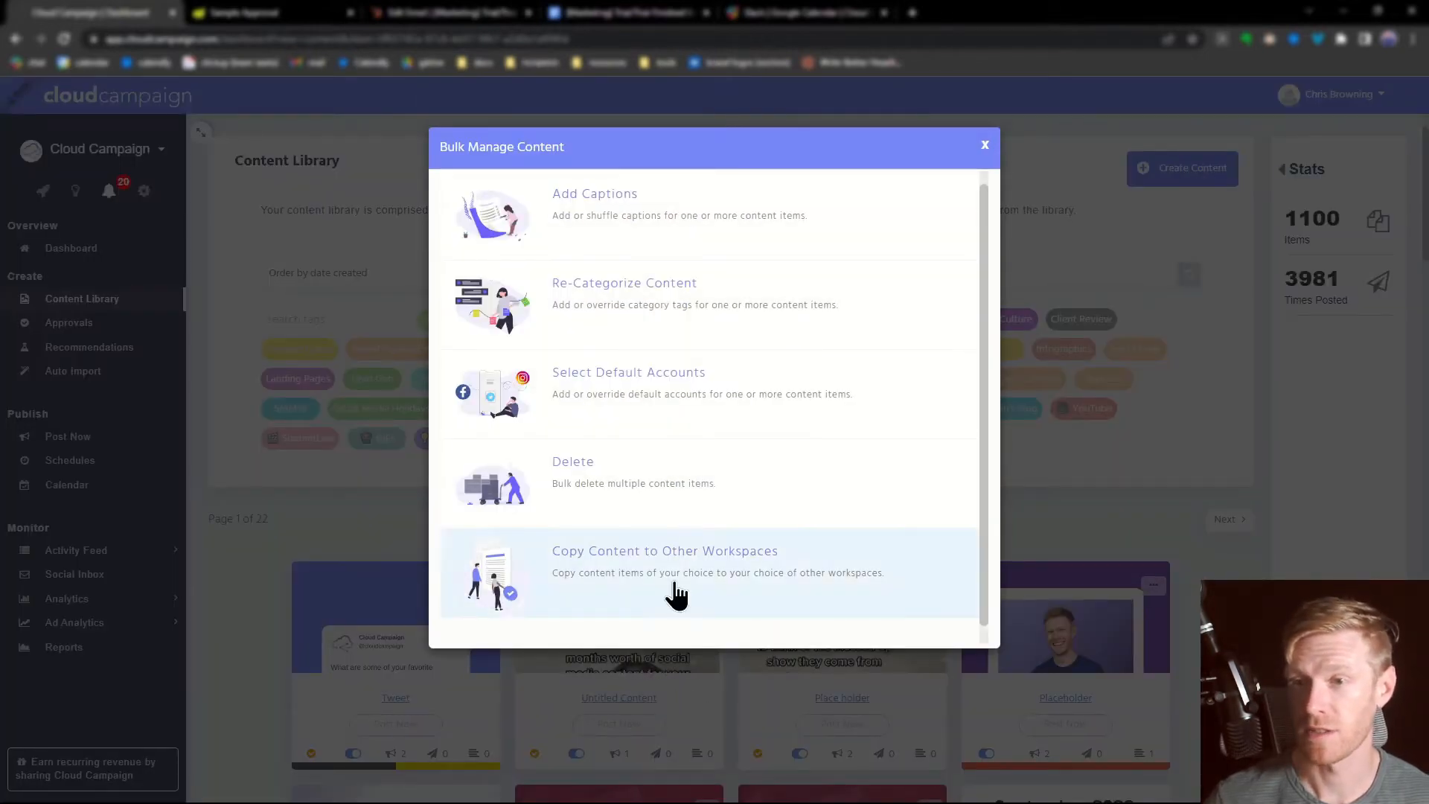
left_click(624, 293)
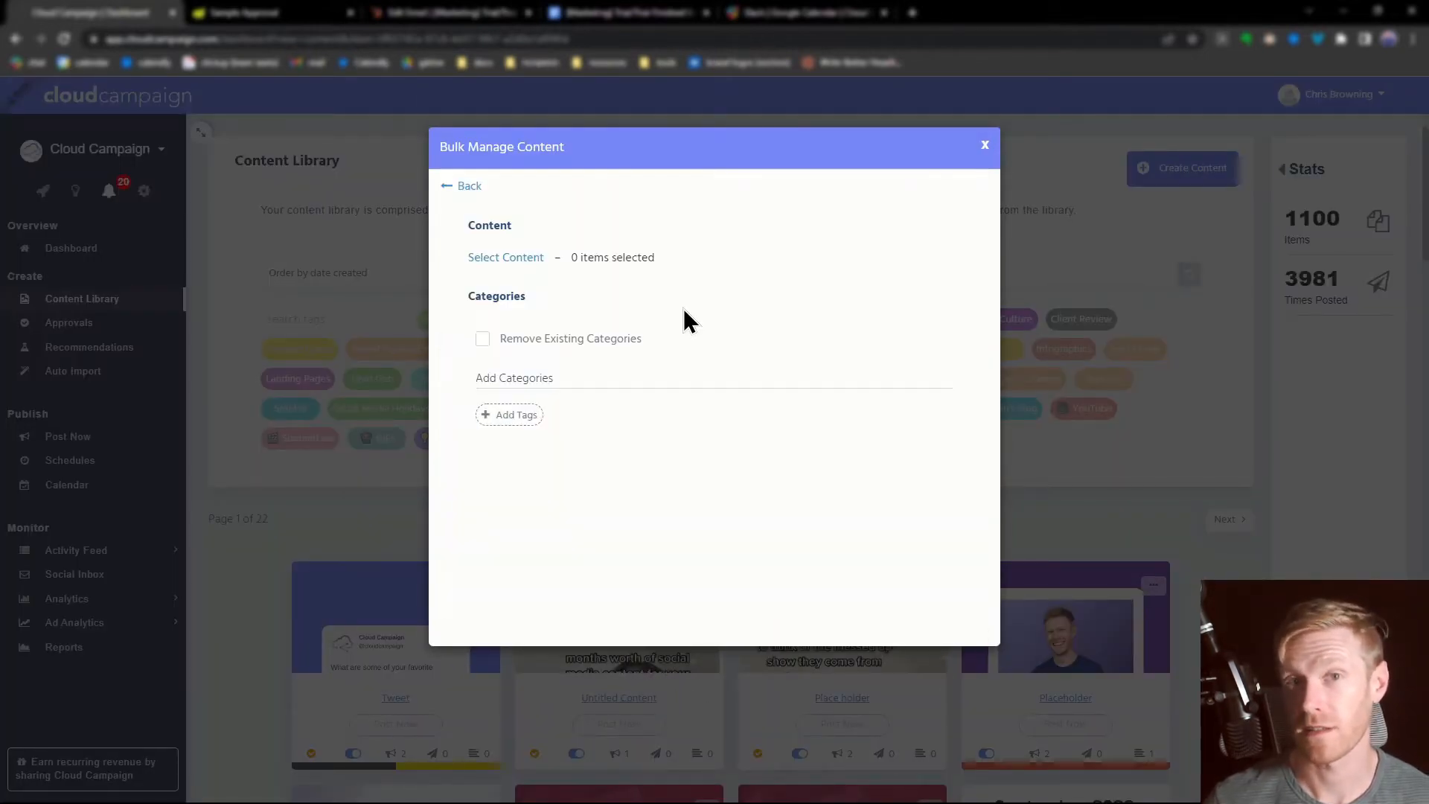
mouse_move(561, 285)
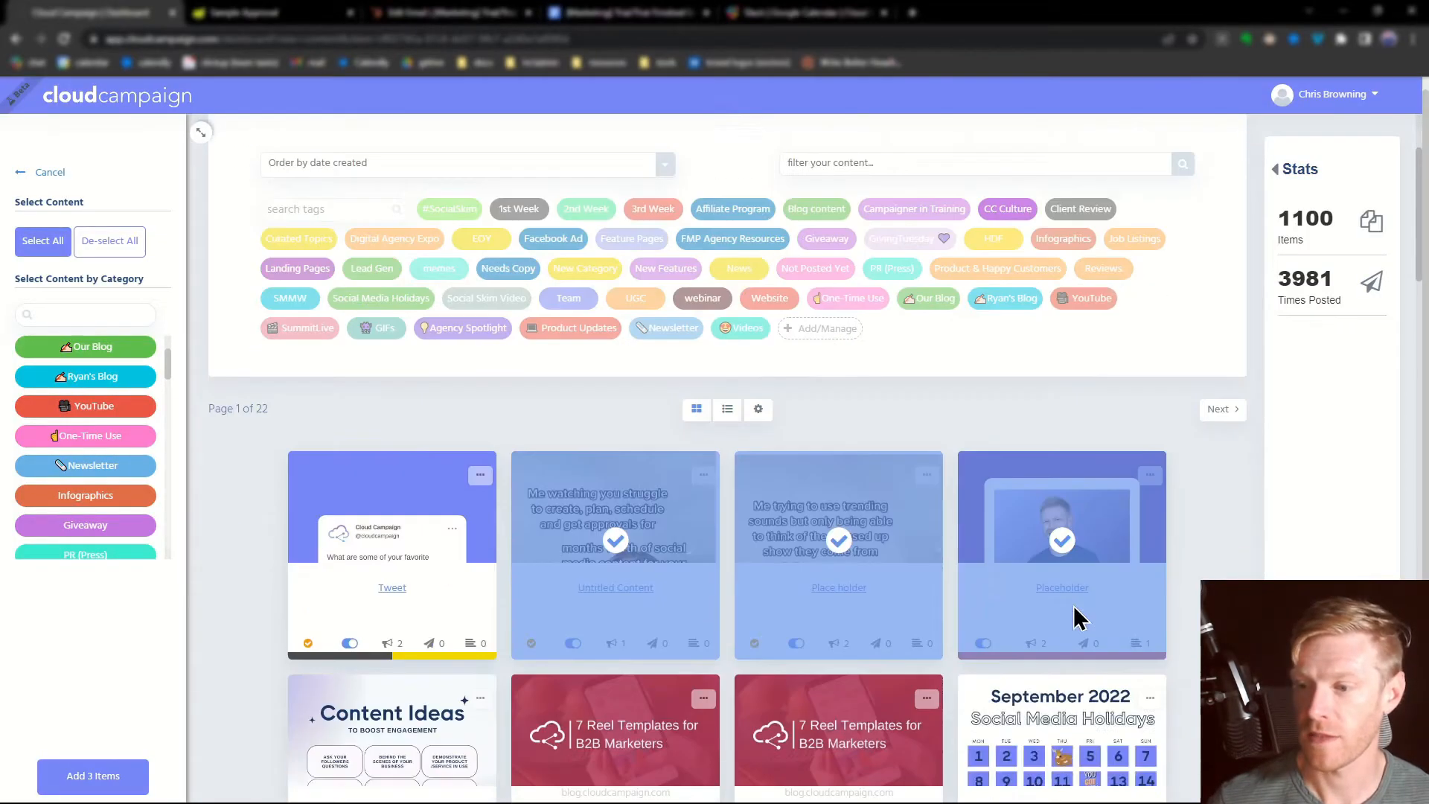
Add the five chosen posts and apply New Category to them in bulk
scroll("down", 3)
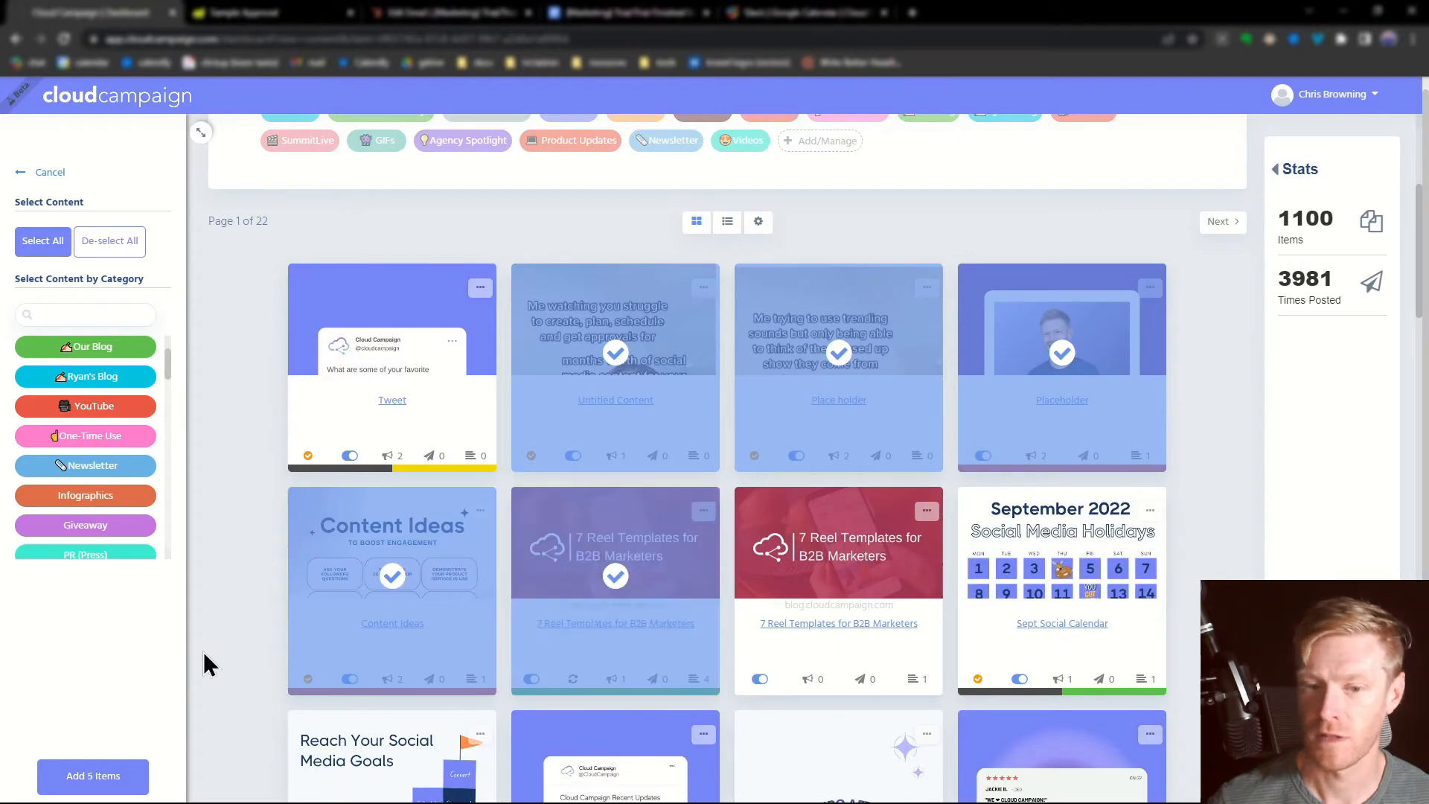
left_click(93, 776)
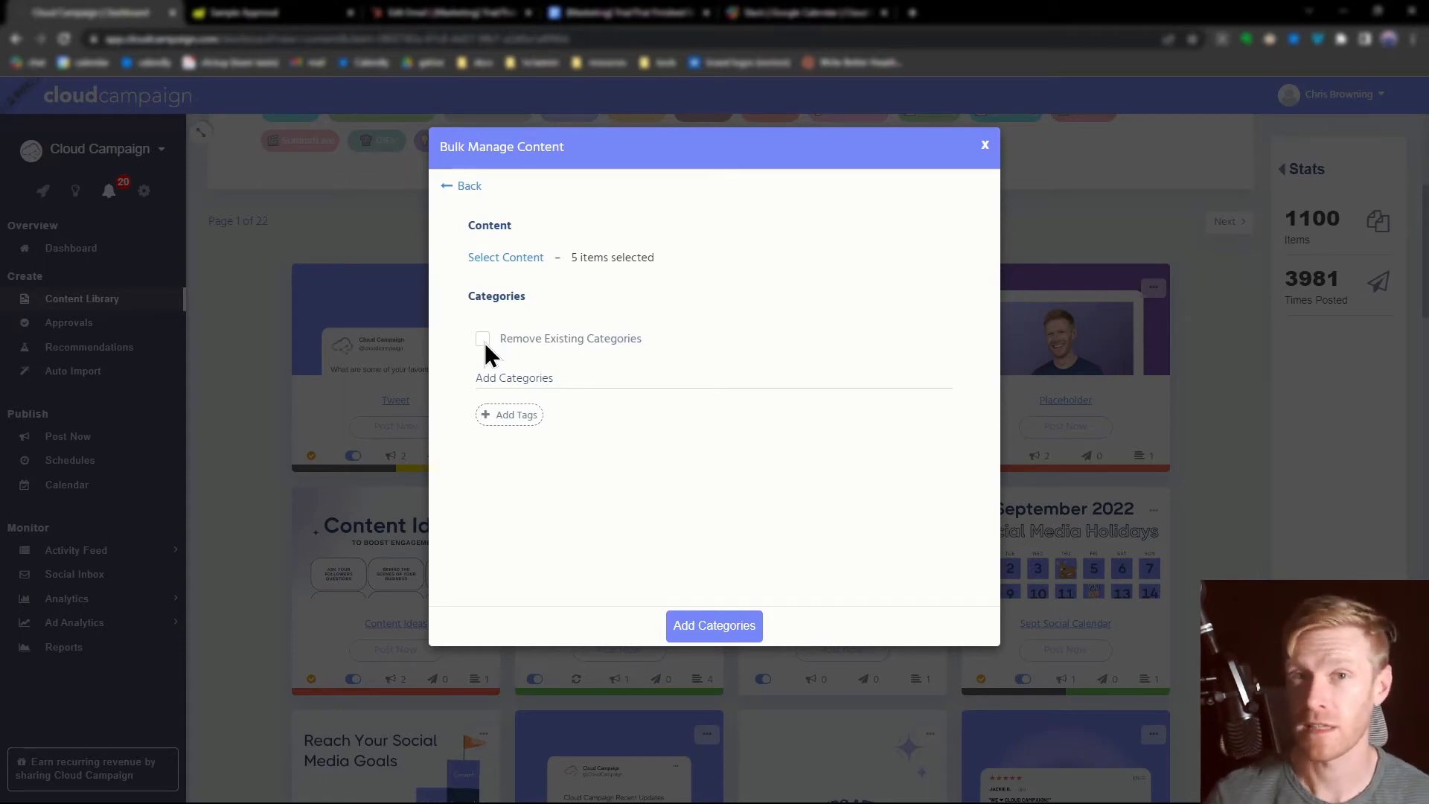
mouse_move(572, 344)
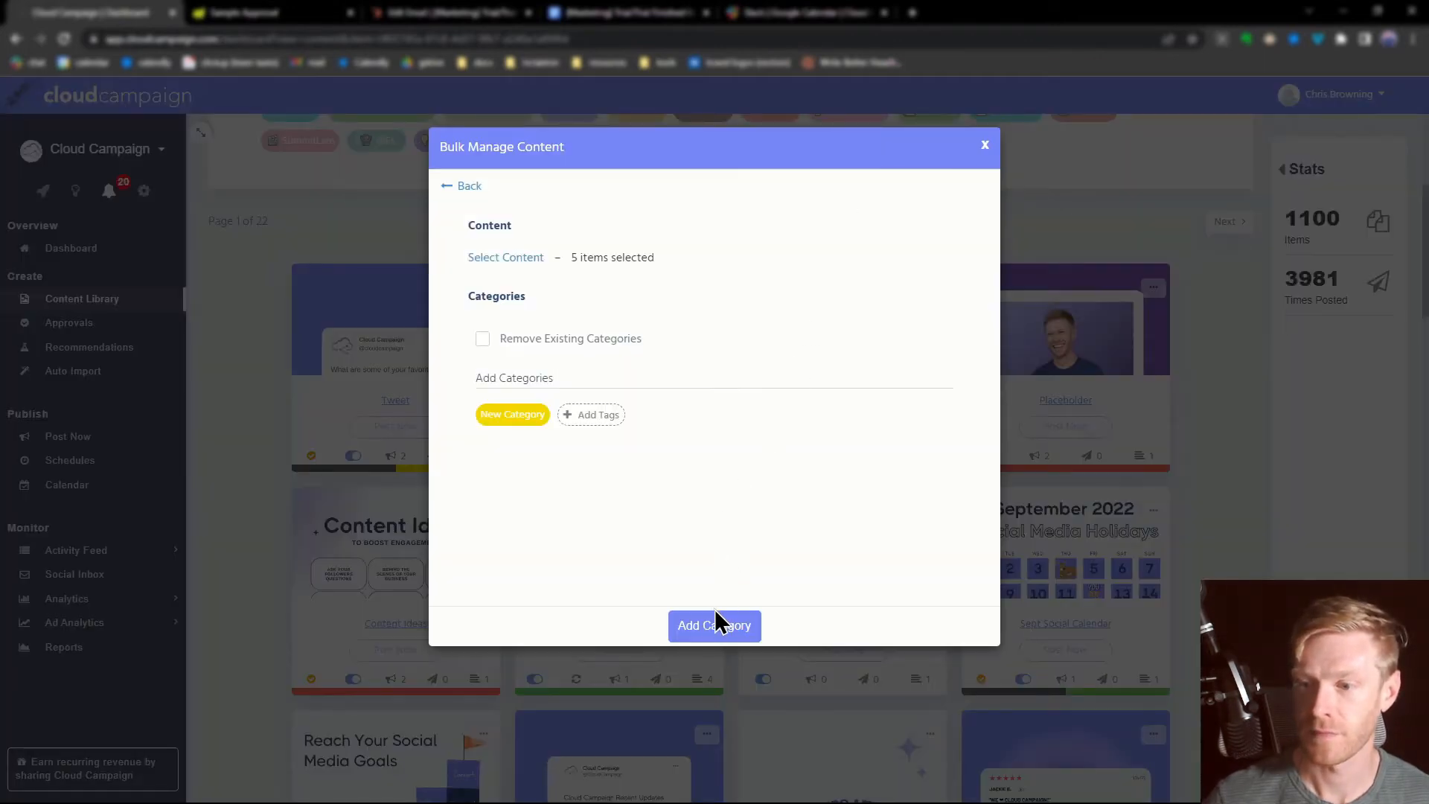
left_click(715, 625)
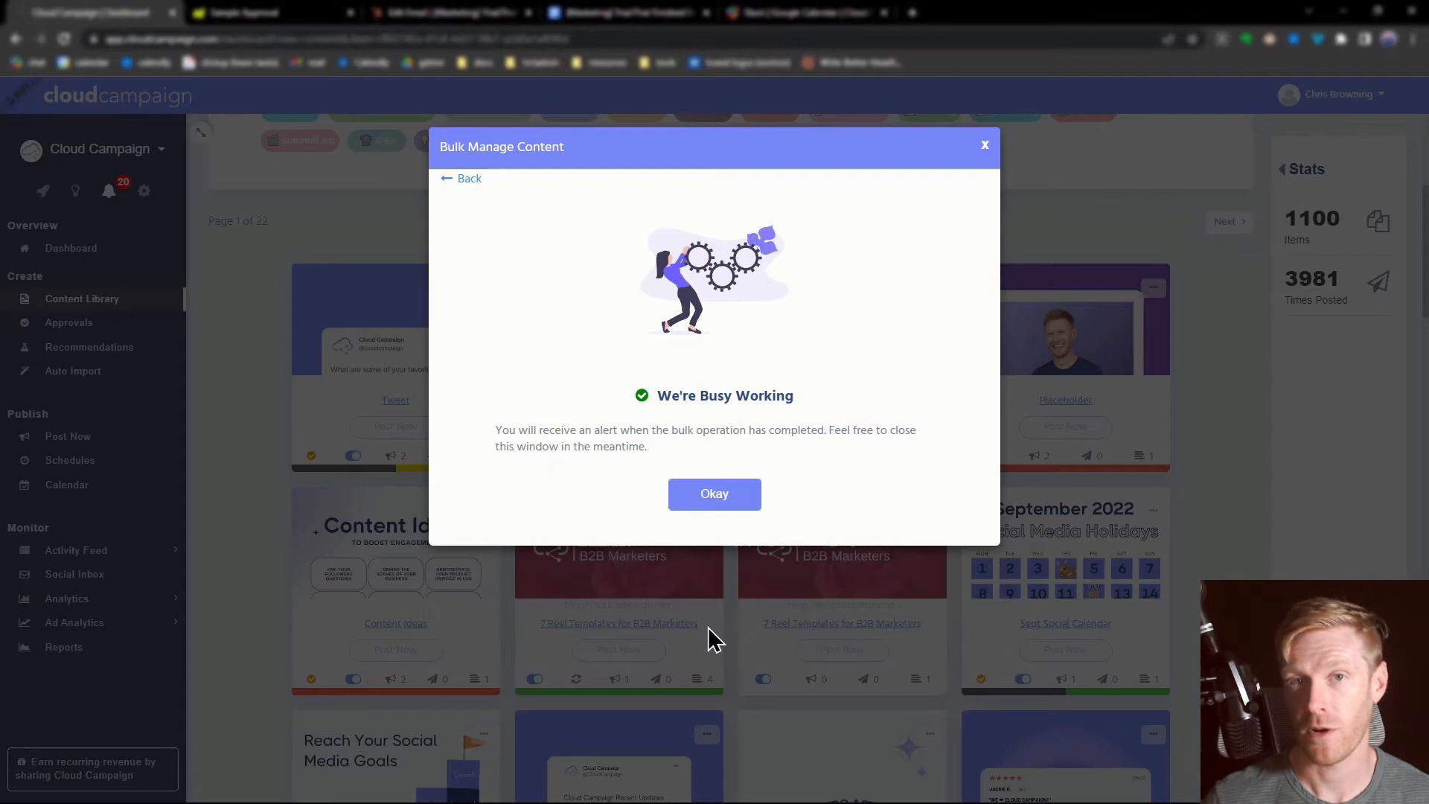
mouse_move(715, 495)
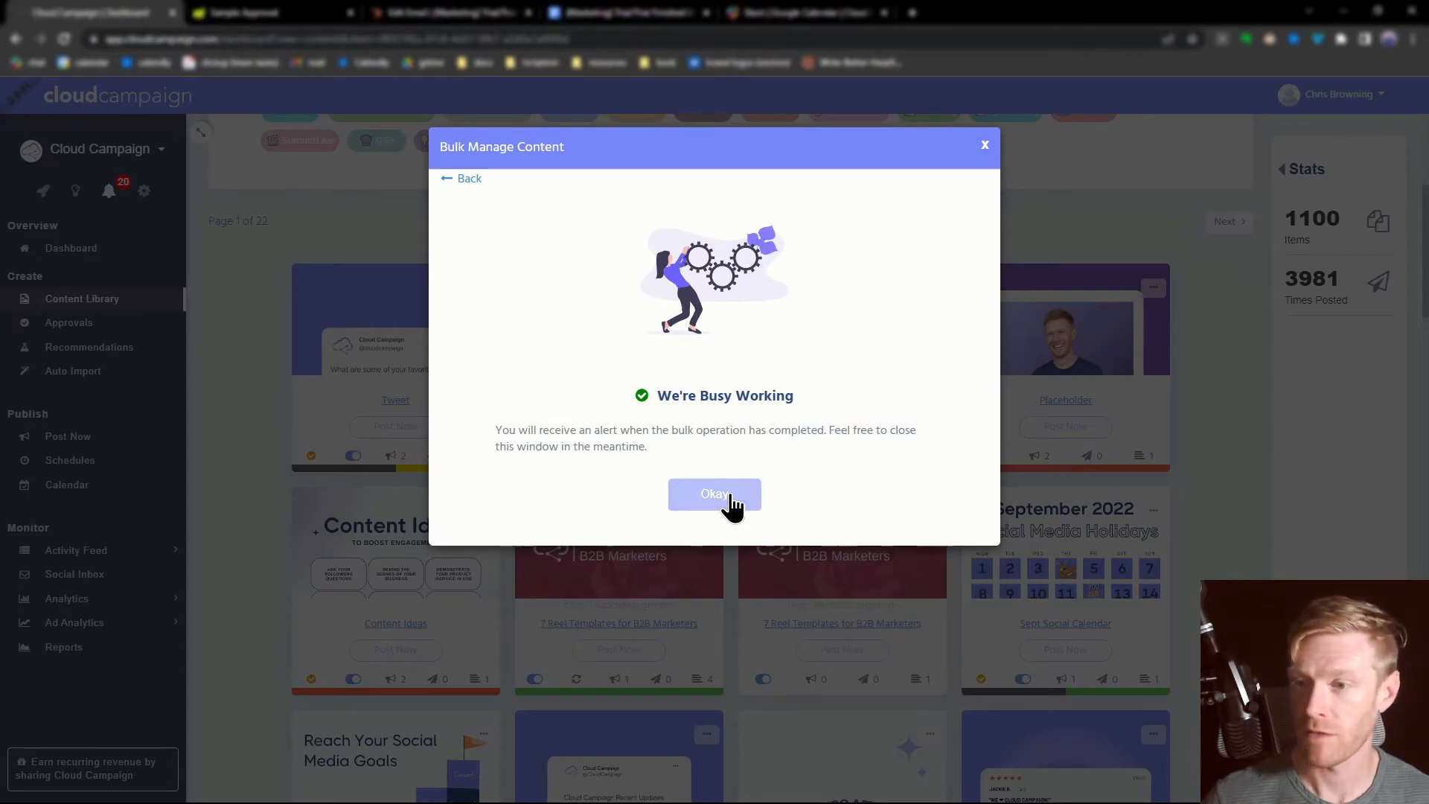
Dismiss the We're Busy Working notice and review the filtered New Category posts
left_click(714, 494)
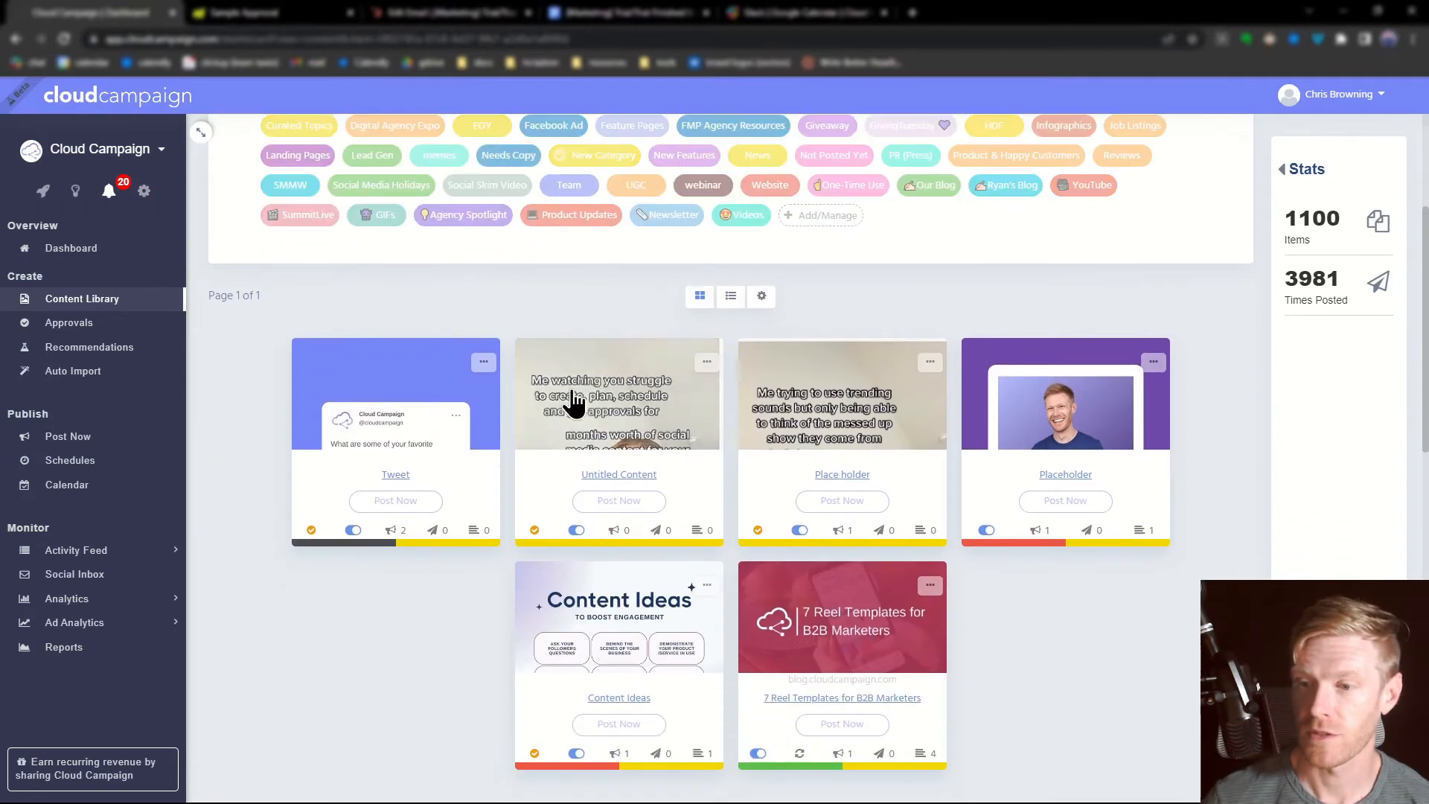
scroll("down", 3)
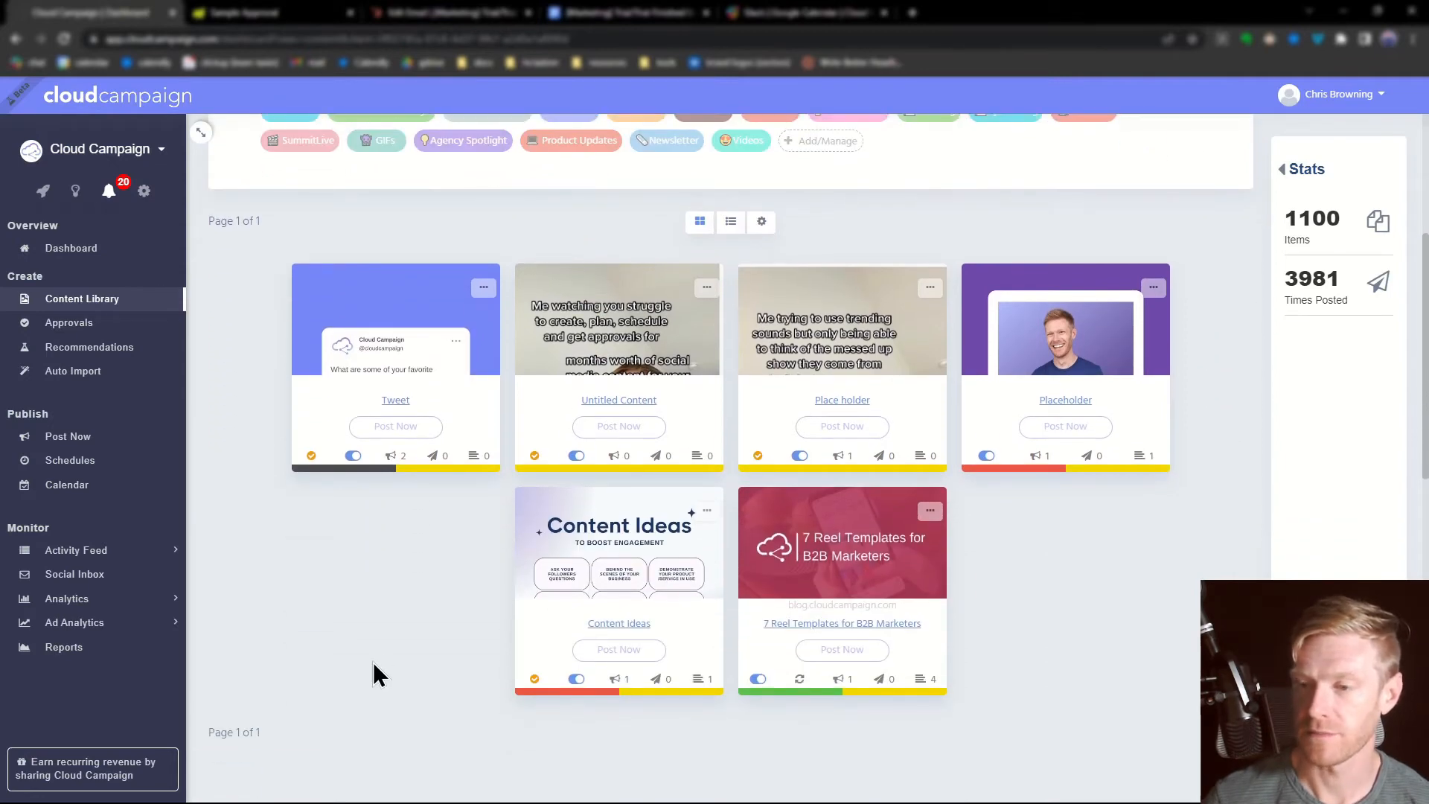
scroll("up", 3)
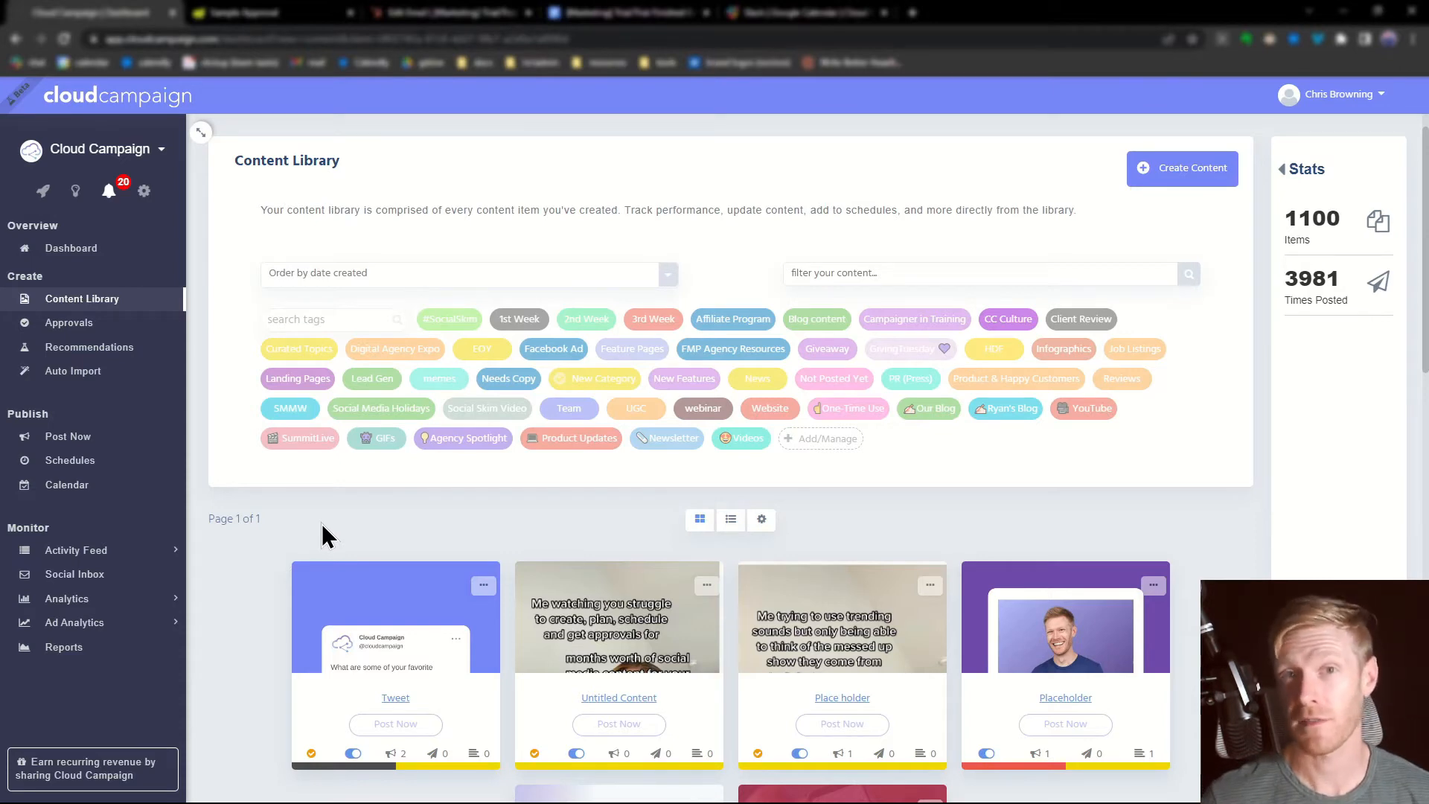
Go to Publish > Schedules and start the Create Schedule wizard
left_click(70, 460)
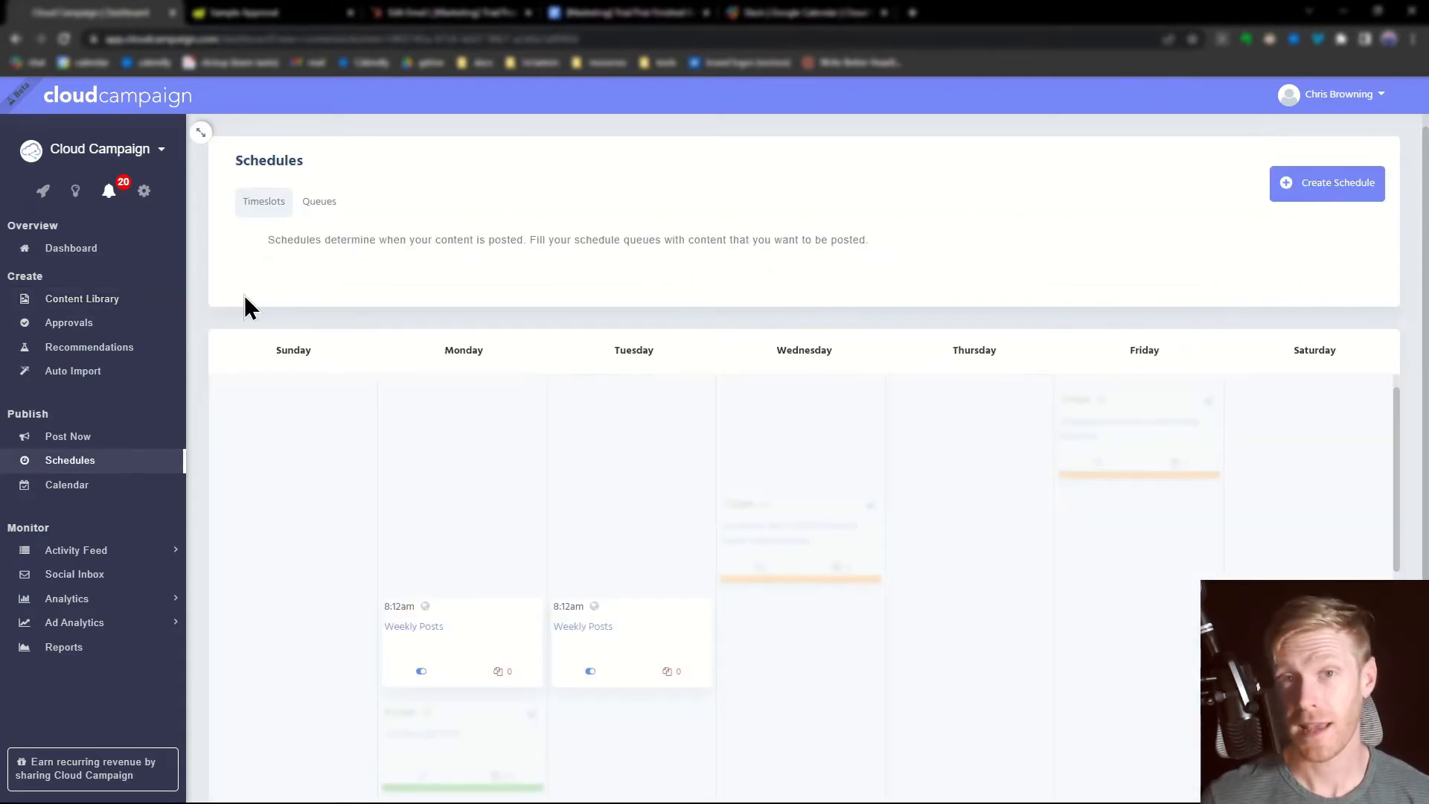
left_click(1326, 181)
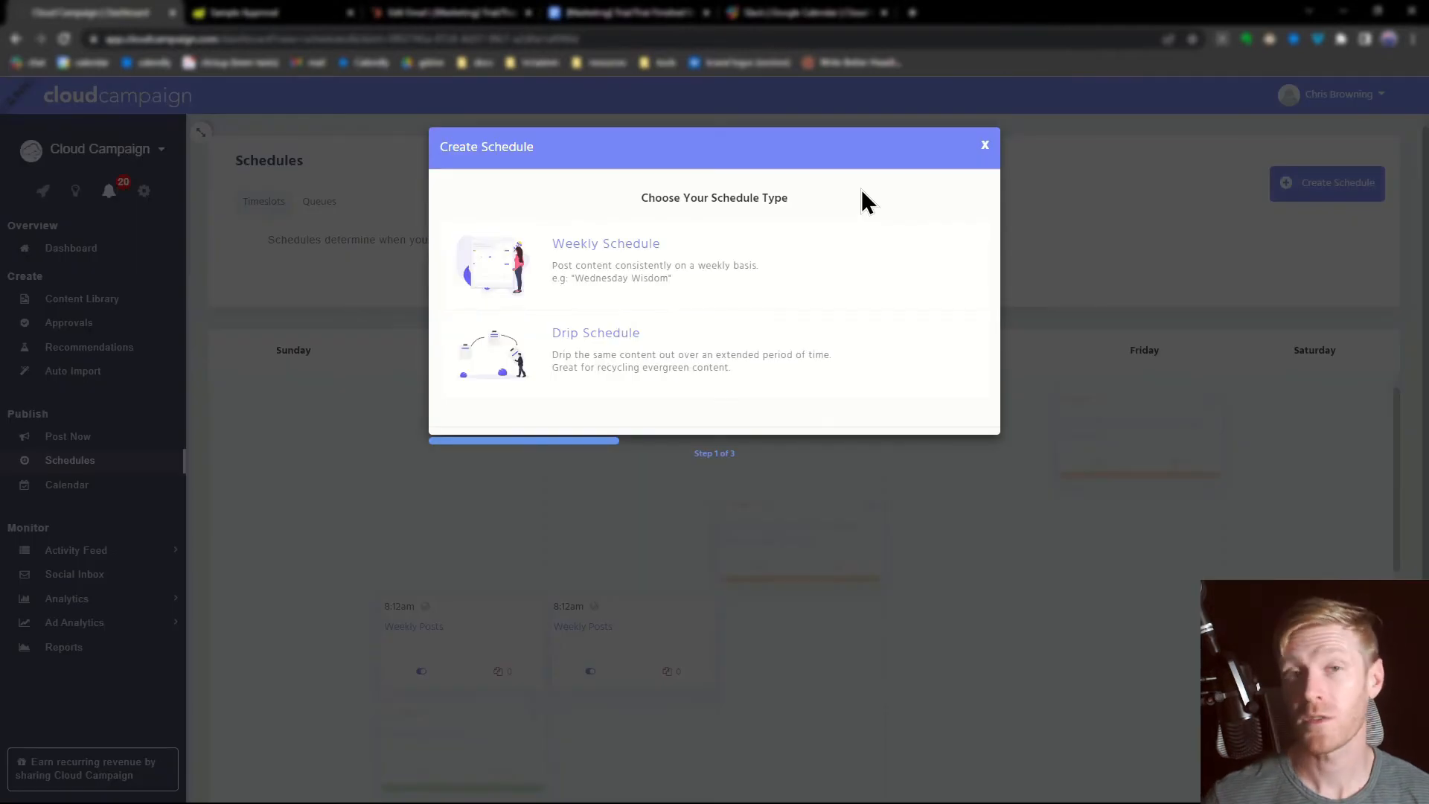
mouse_move(818, 280)
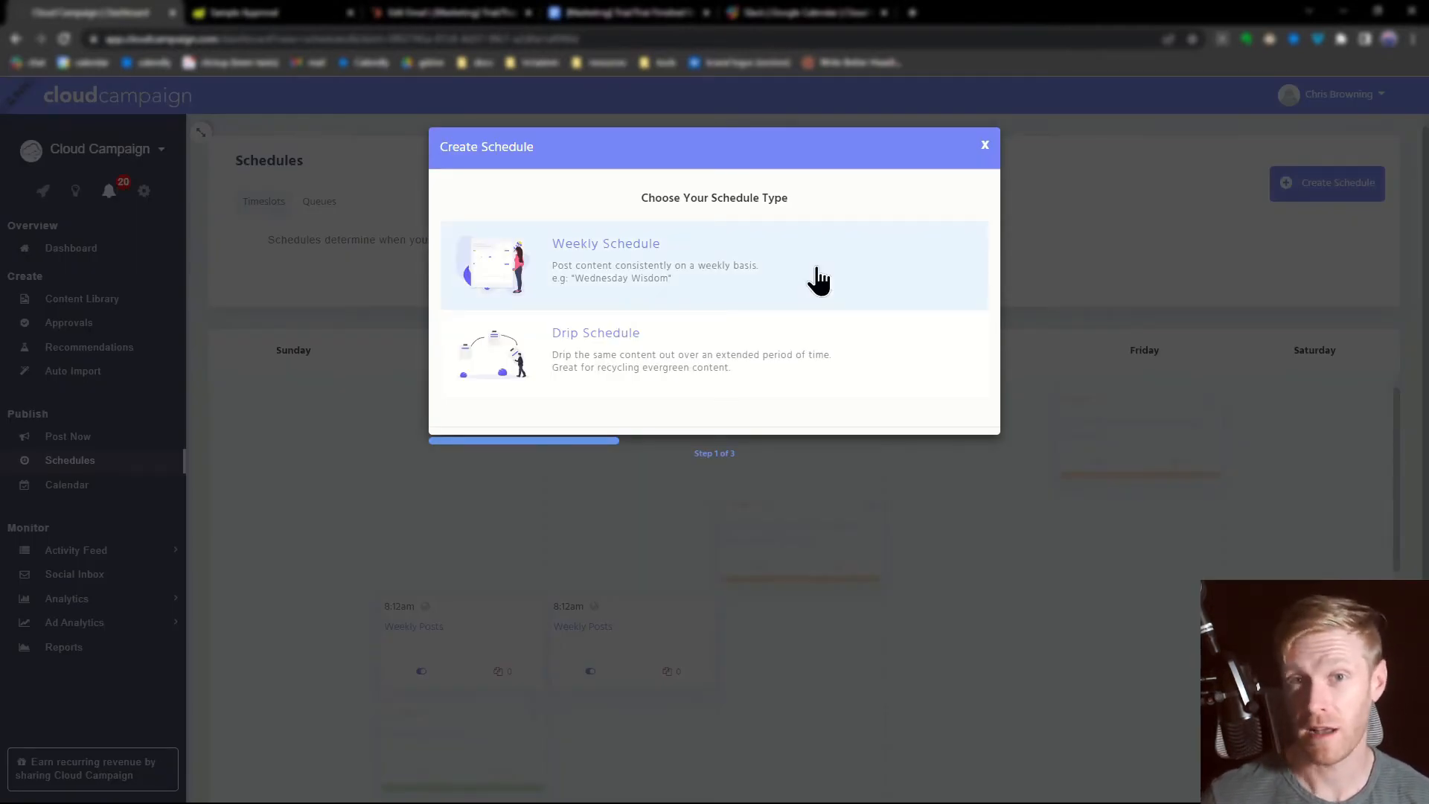
mouse_move(820, 374)
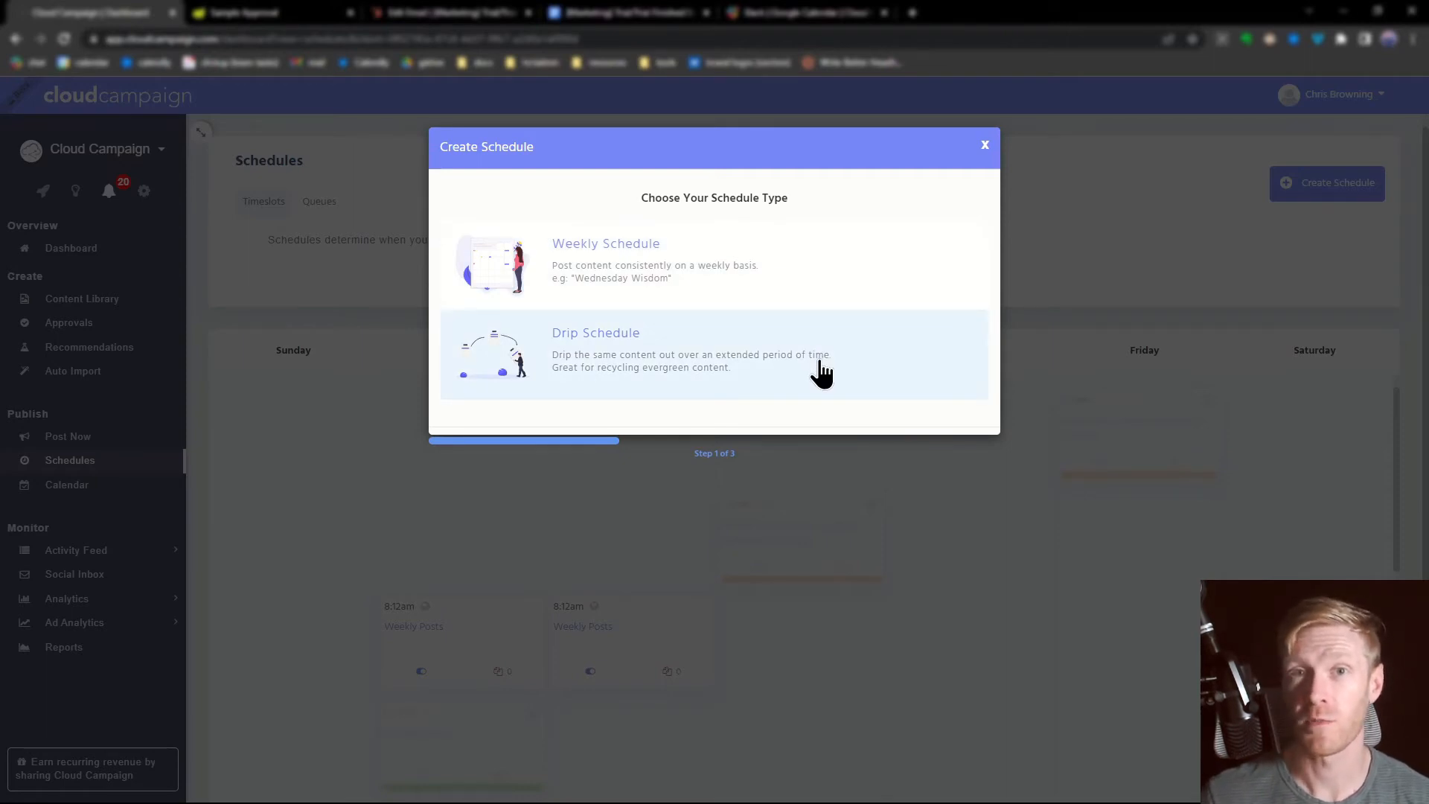
mouse_move(760, 282)
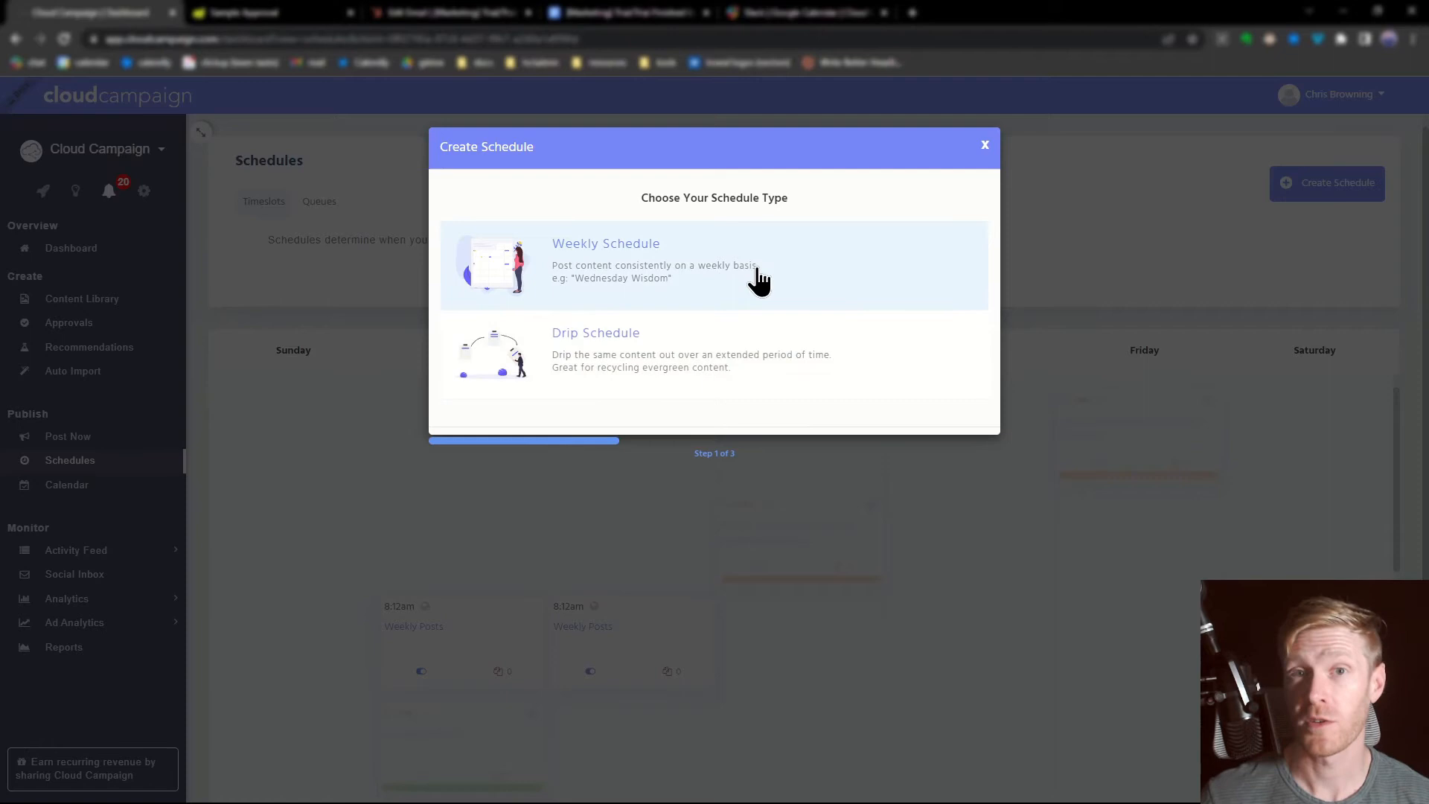
Choose Weekly Schedule to reach the weekly configuration form
left_click(713, 265)
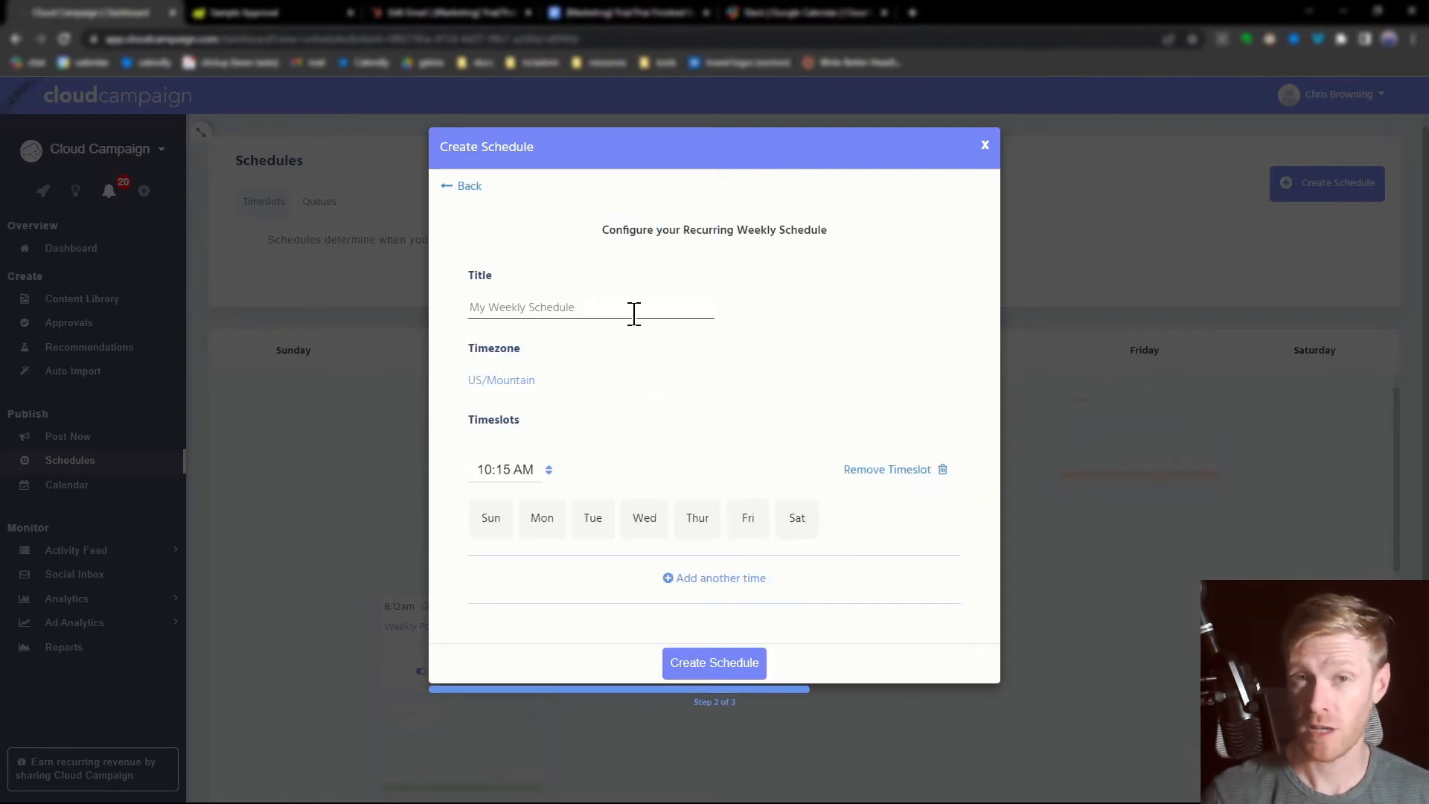
Title the schedule 'New Category Content', set a Monday 10:15 AM timeslot, and create it
type("New Category Content")
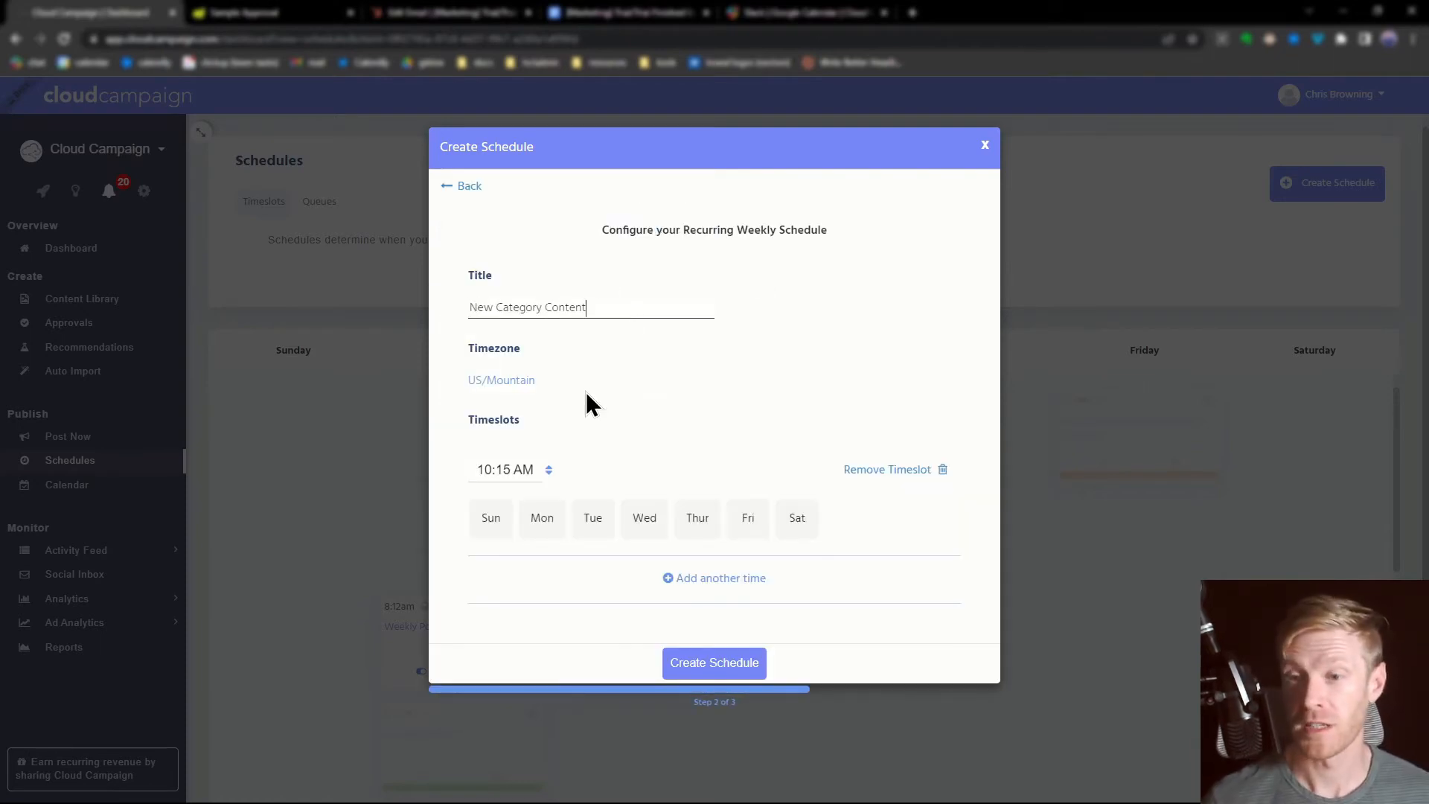
mouse_move(524, 501)
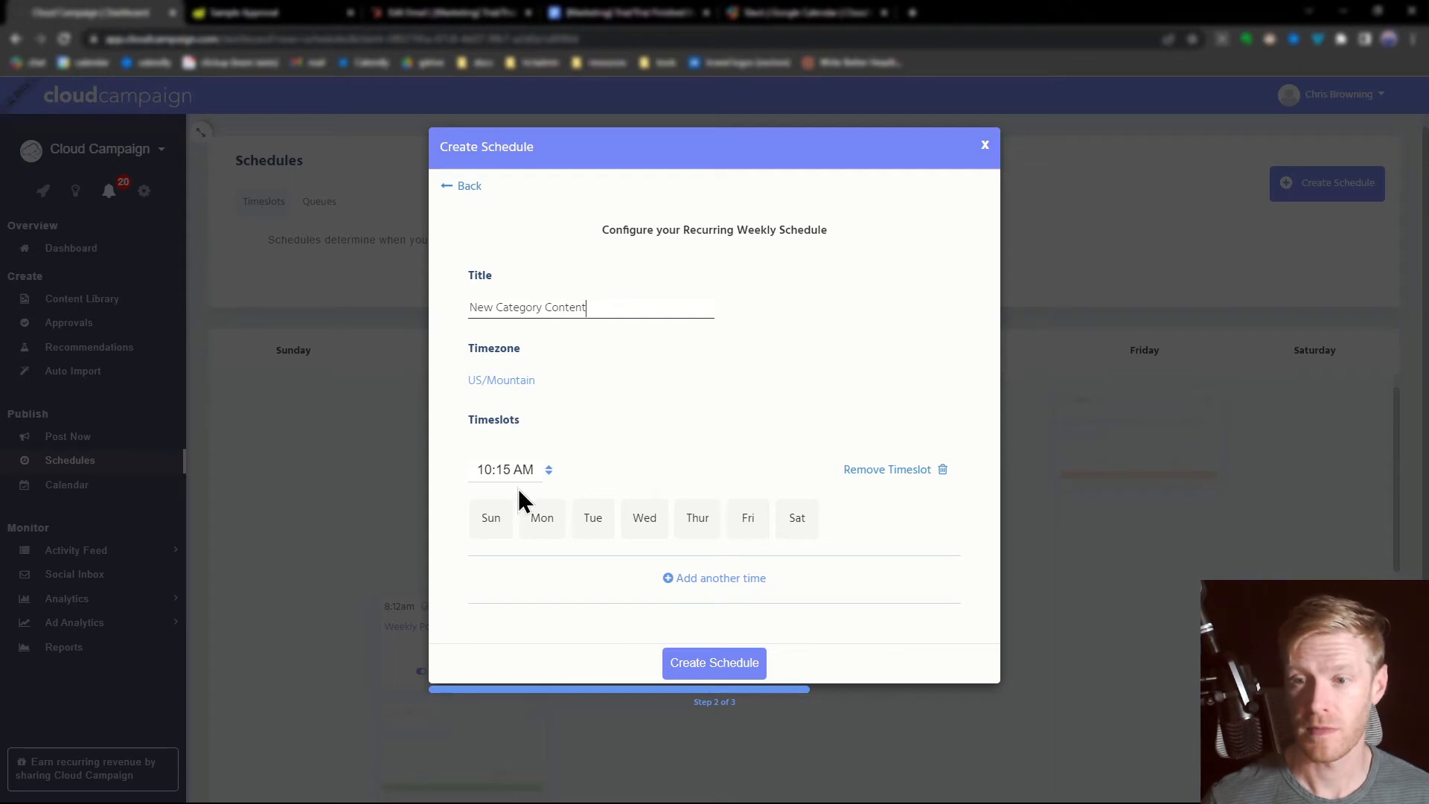
left_click(540, 518)
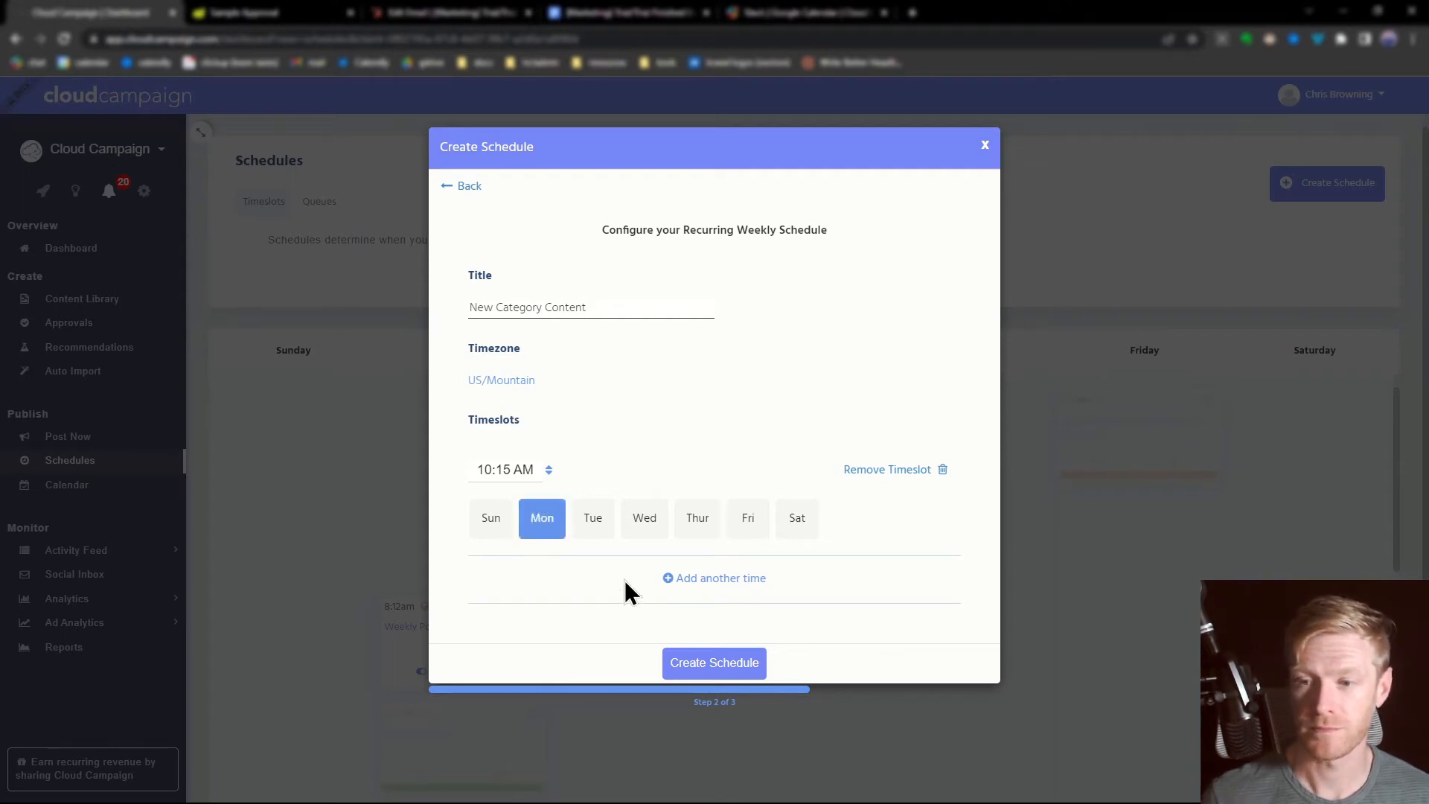
left_click(713, 577)
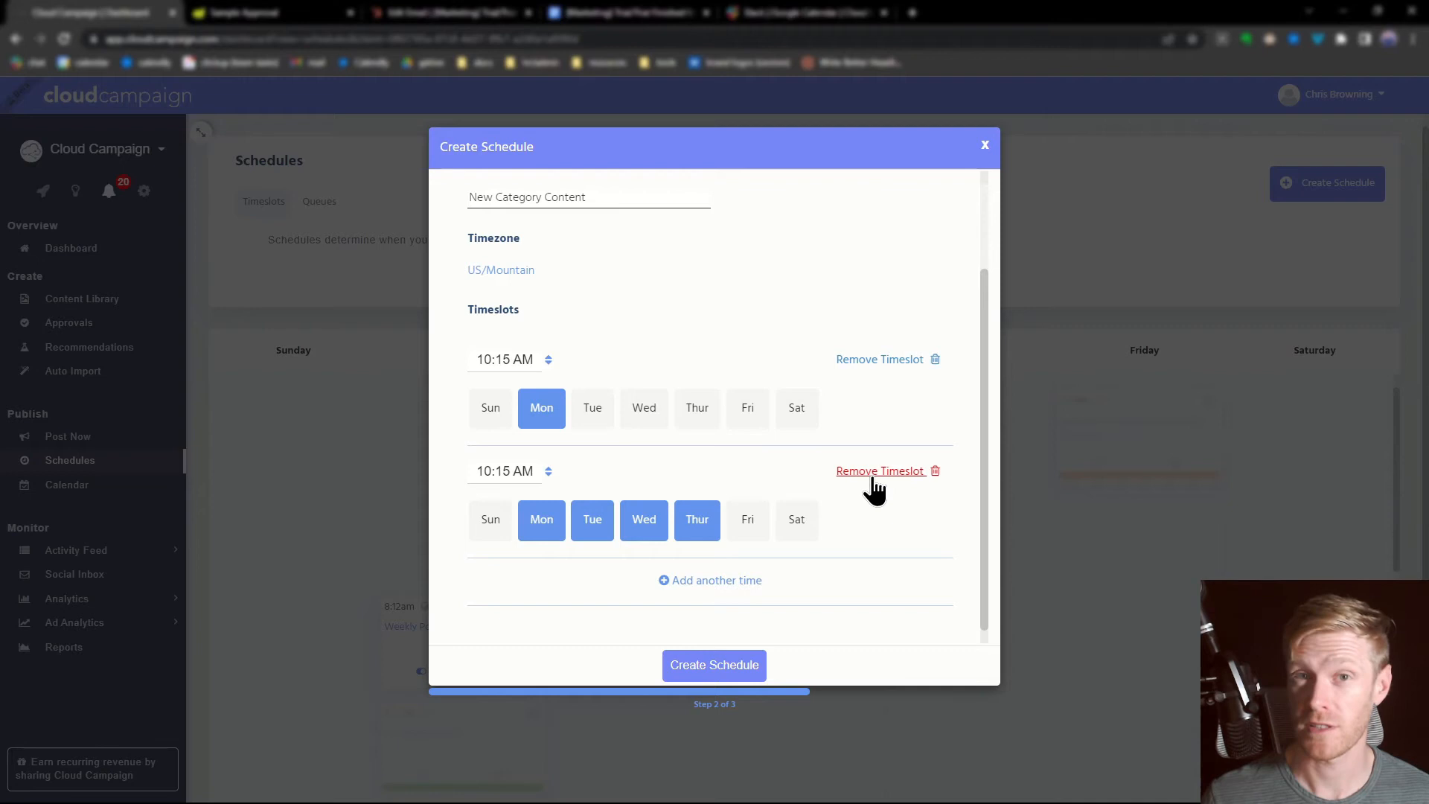
left_click(880, 470)
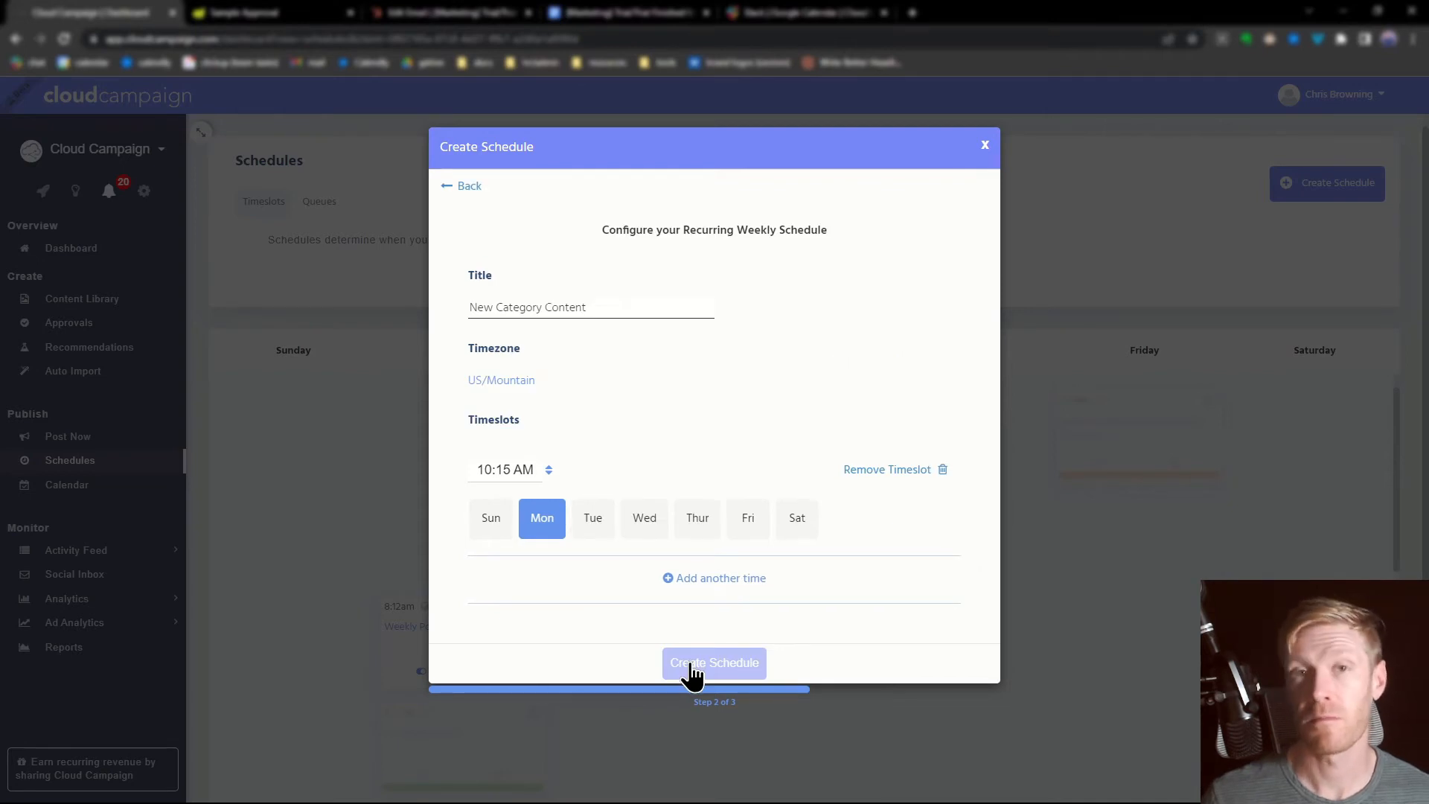
left_click(713, 663)
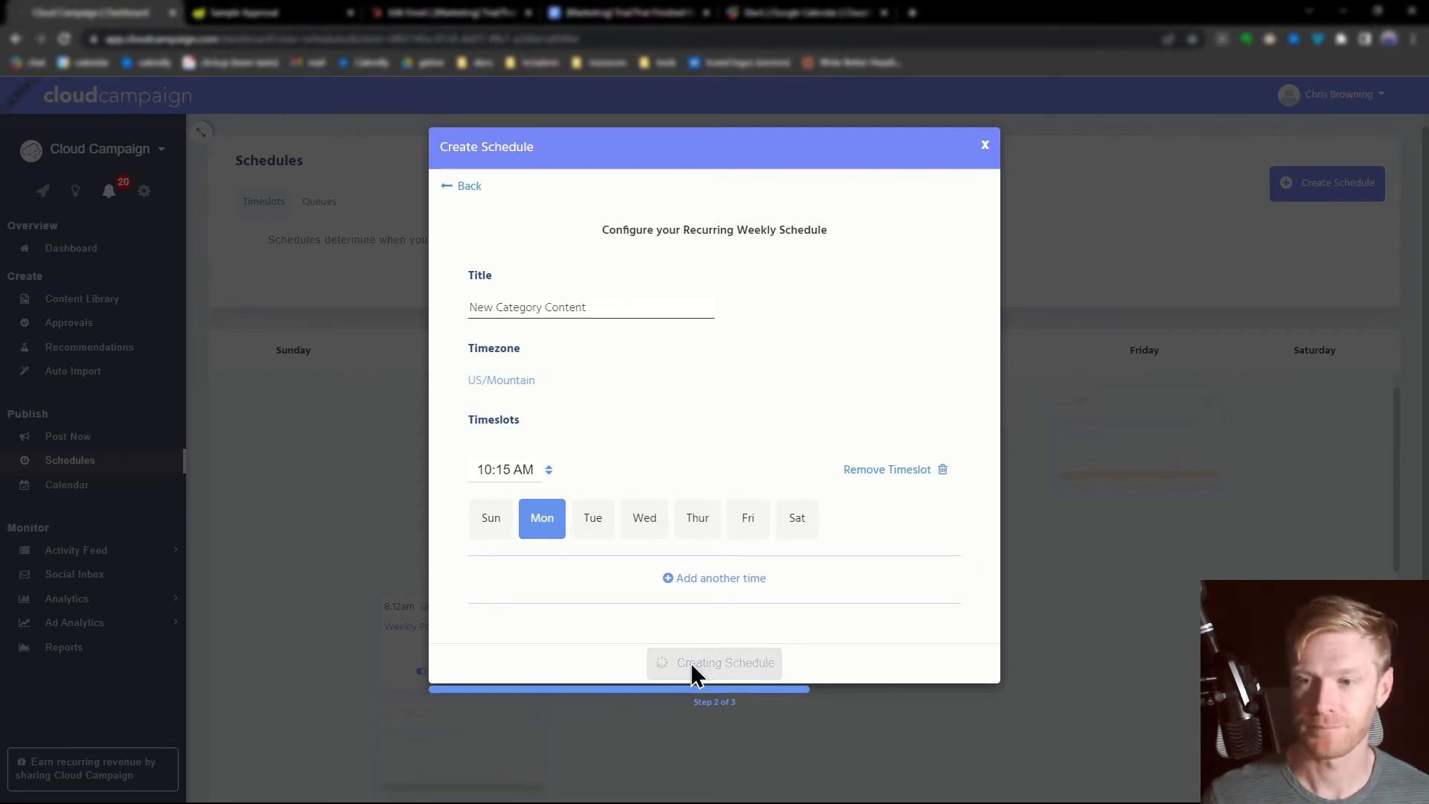
left_click(713, 663)
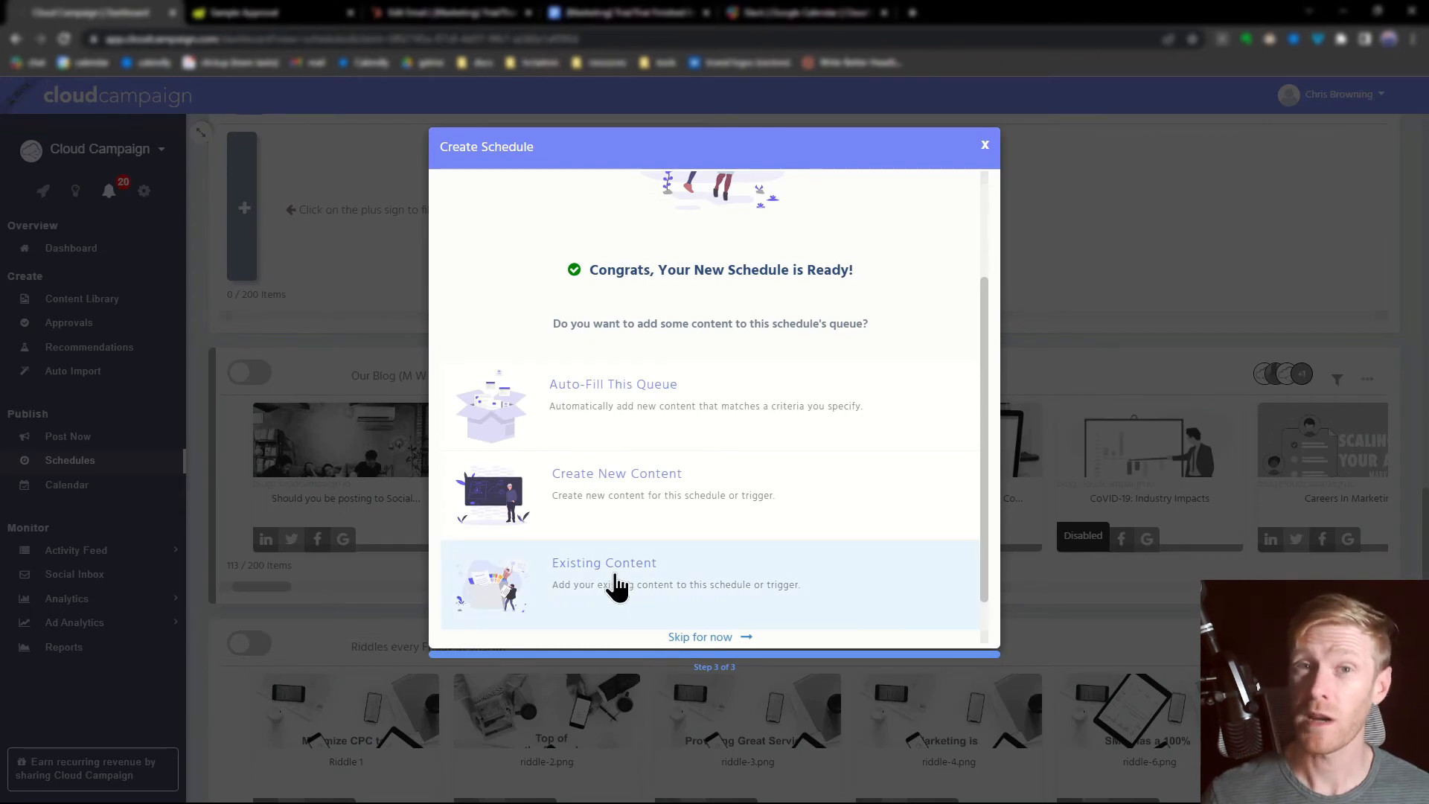
mouse_move(765, 550)
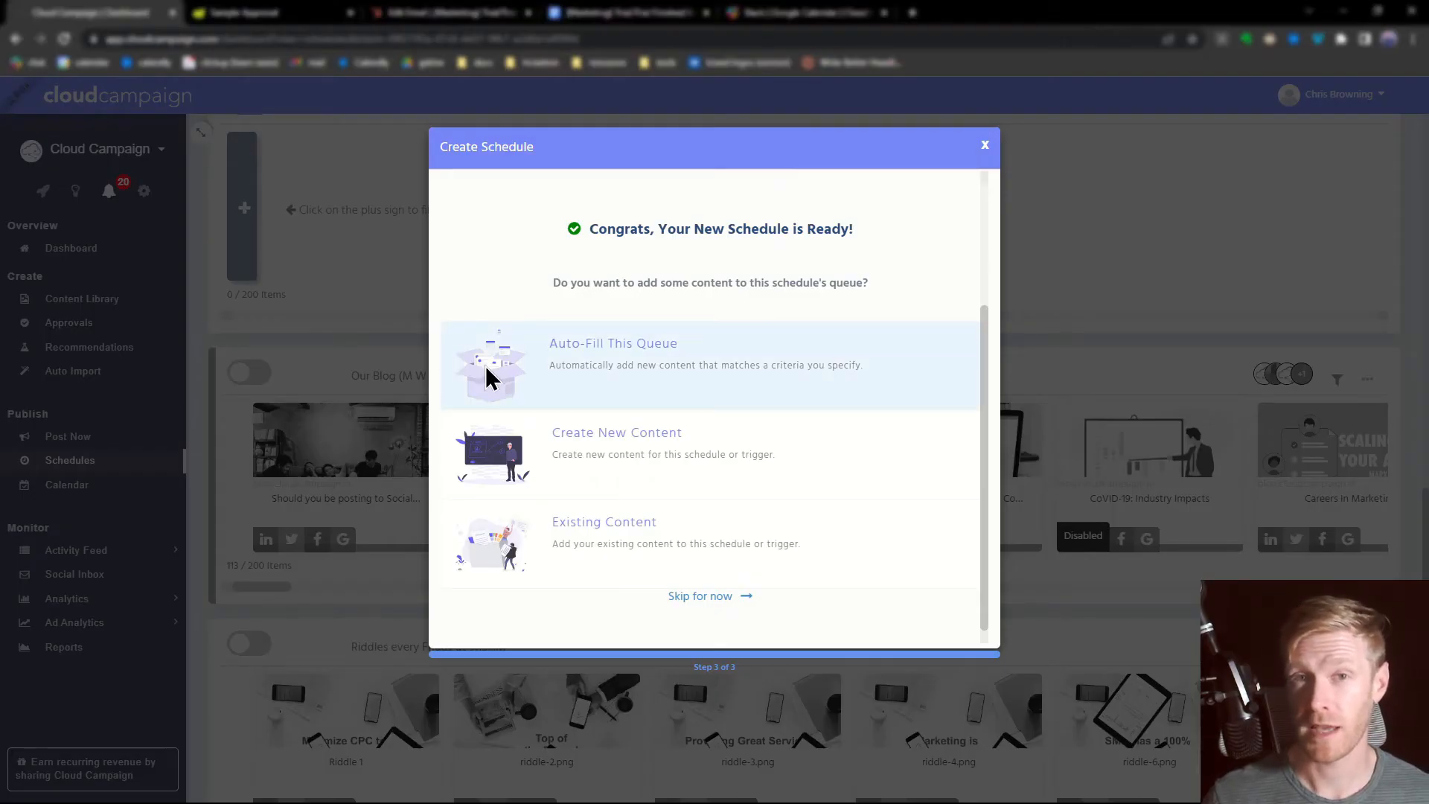
mouse_move(497, 474)
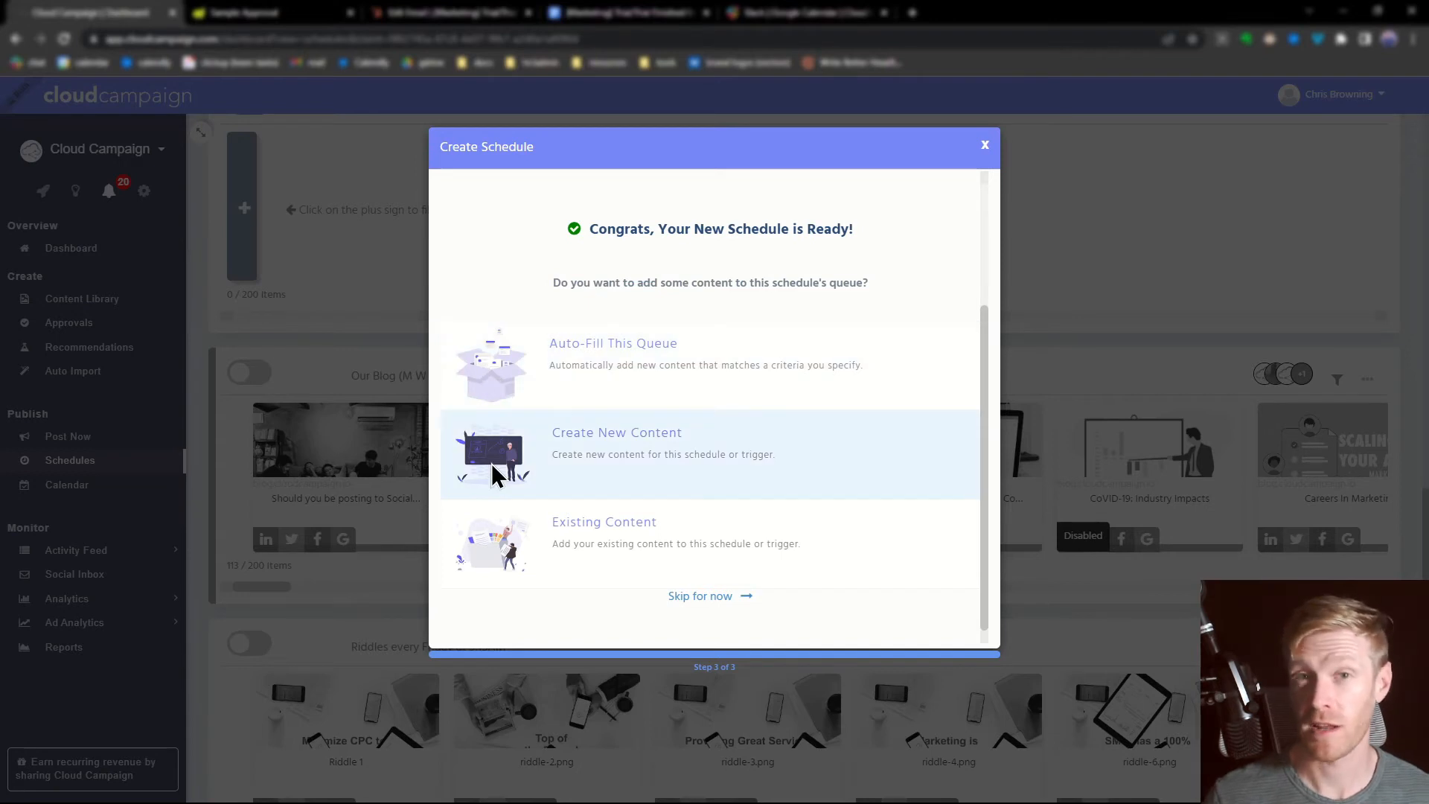
mouse_move(506, 551)
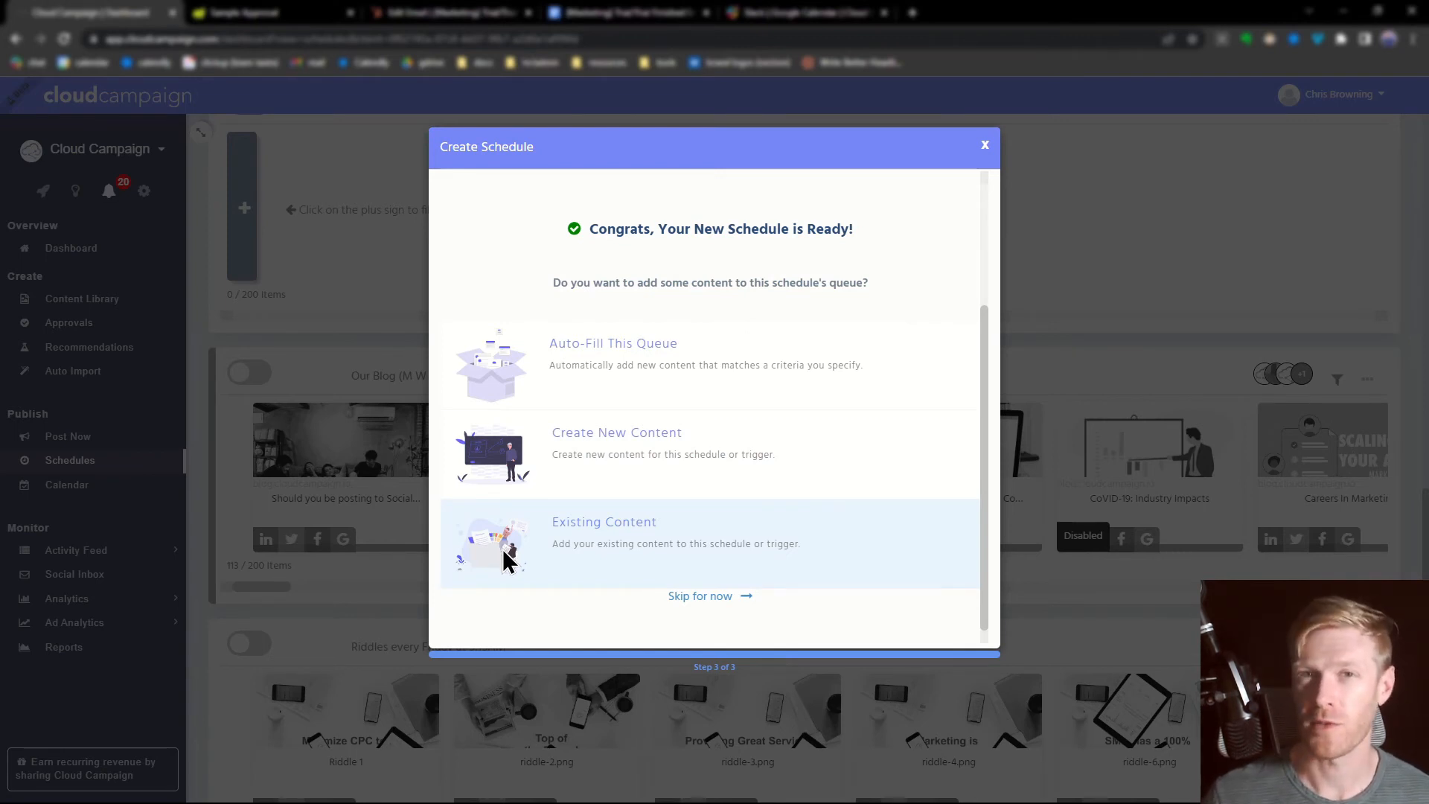
Choose Auto-Fill This Queue in the 'Congrats, Your New Schedule is Ready!' dialog
left_click(614, 342)
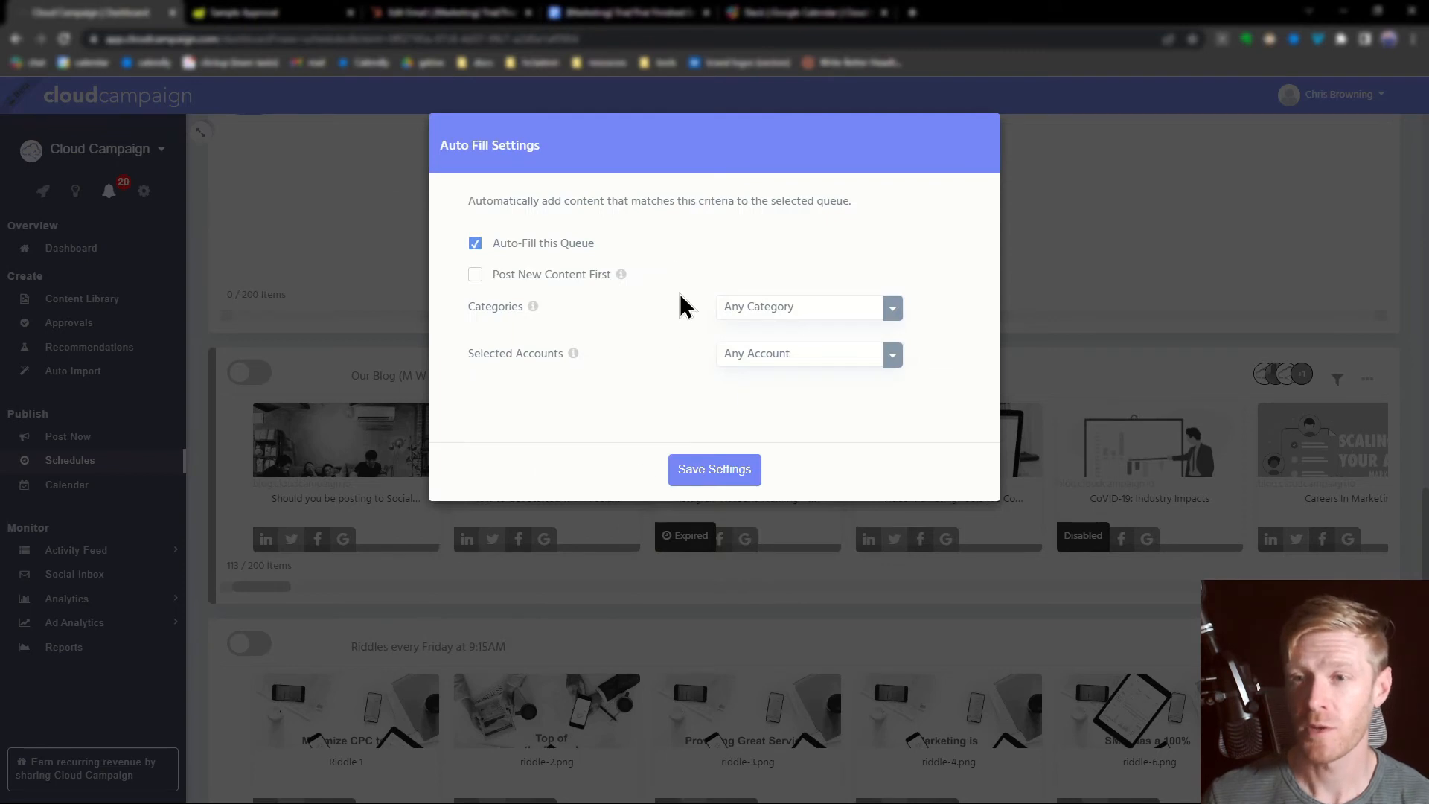
mouse_move(623, 274)
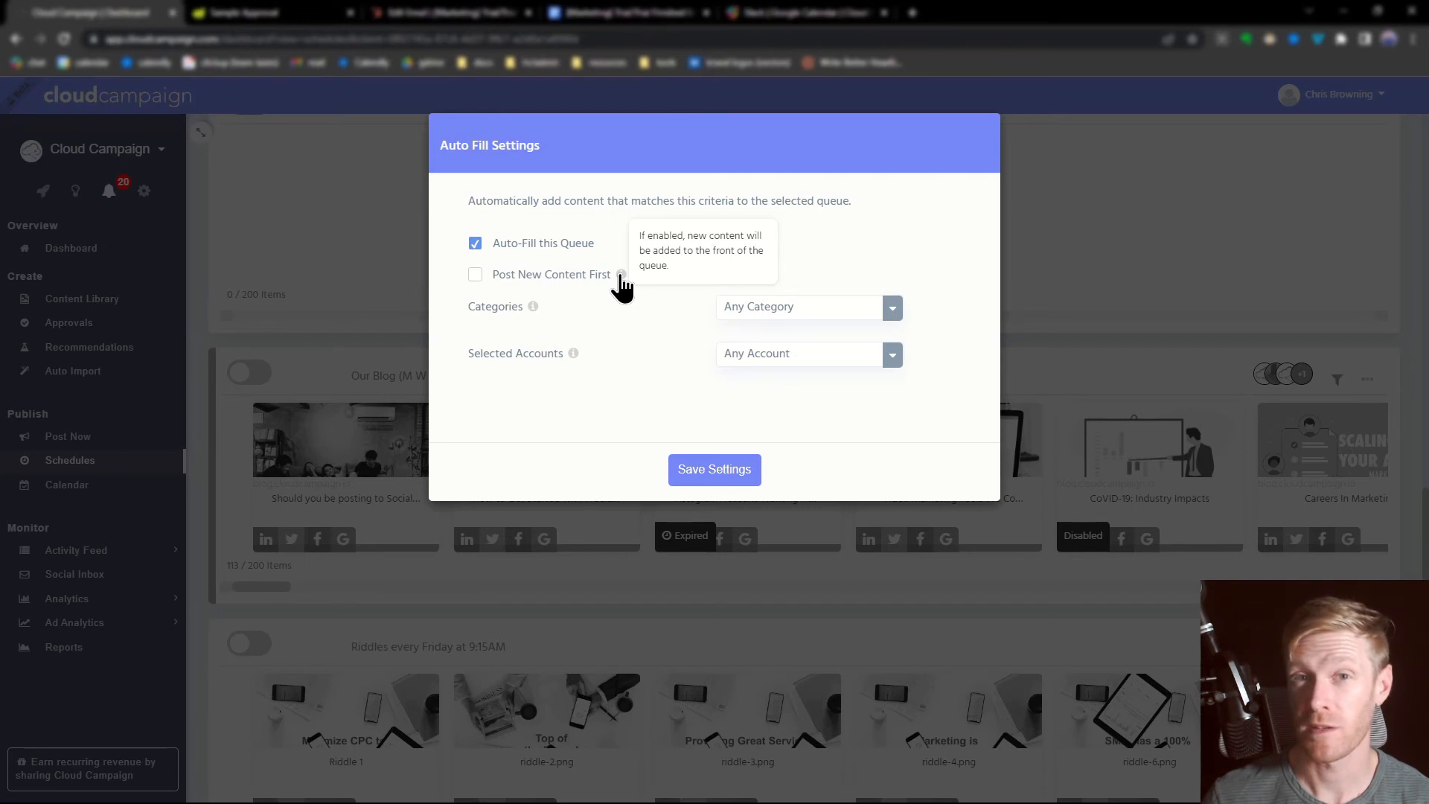
mouse_move(803, 322)
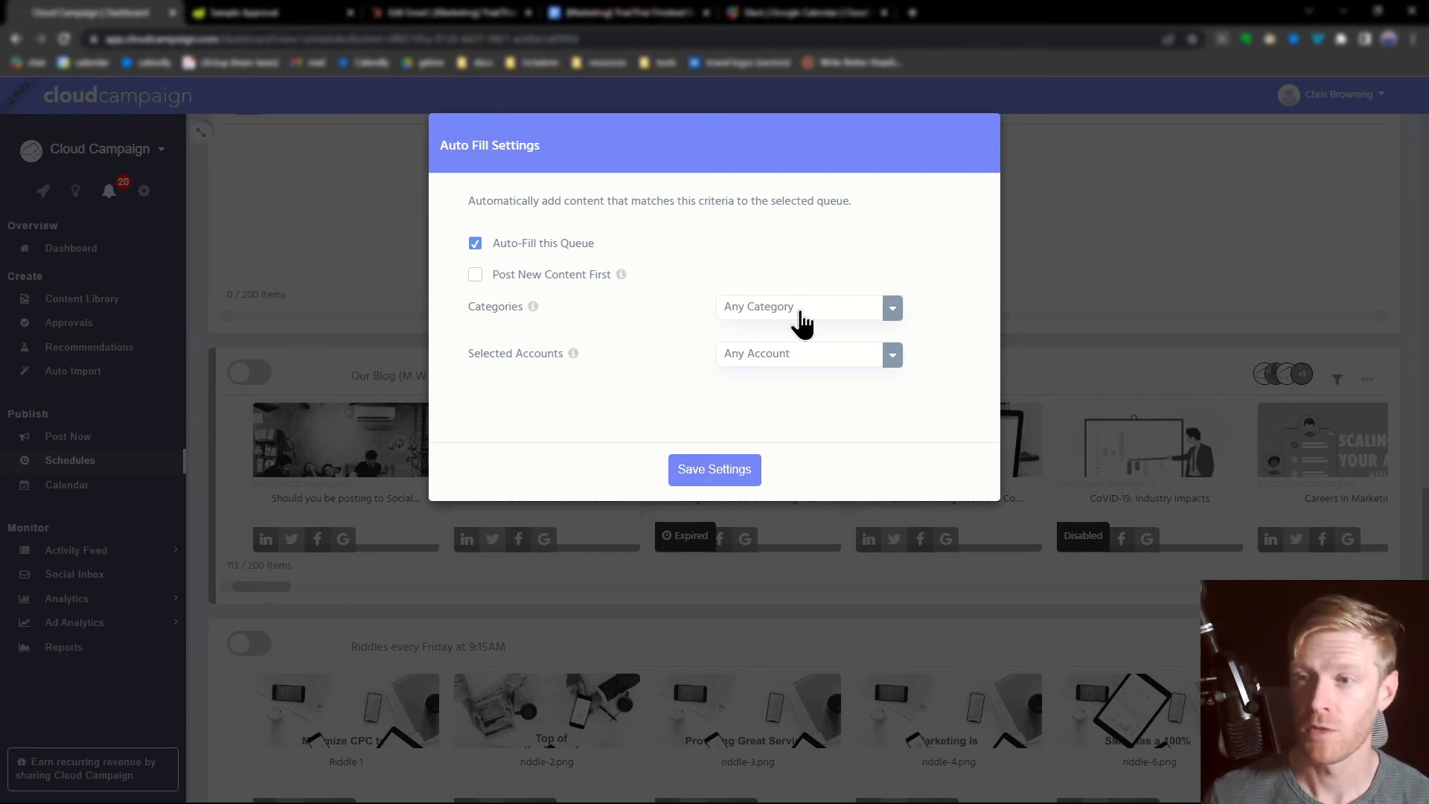
Filter the queue's auto-fill to posts tagged with the yellow New Category
left_click(799, 305)
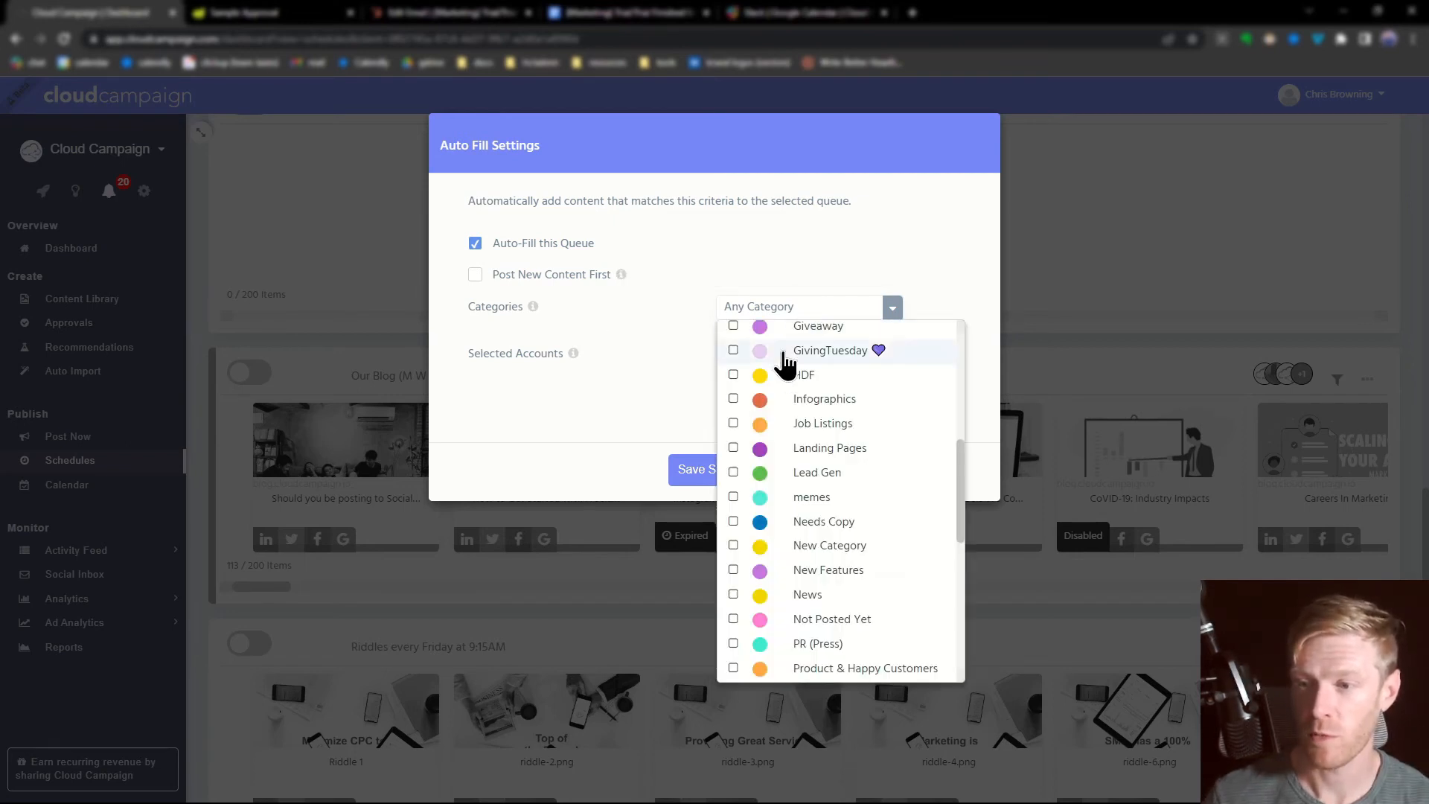
left_click(732, 545)
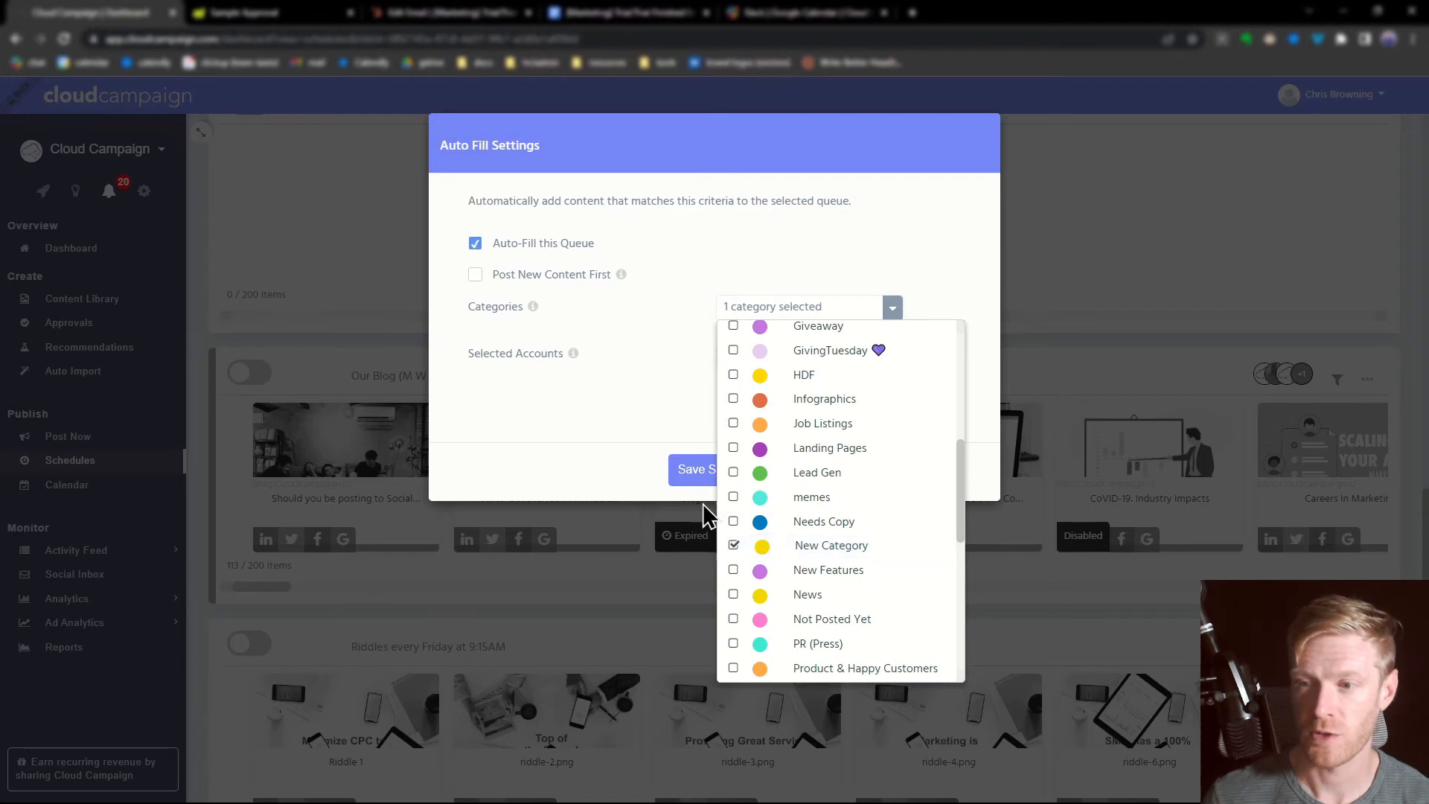
Limit the auto-fill accounts to the Facebook and Twitter accounts
left_click(606, 424)
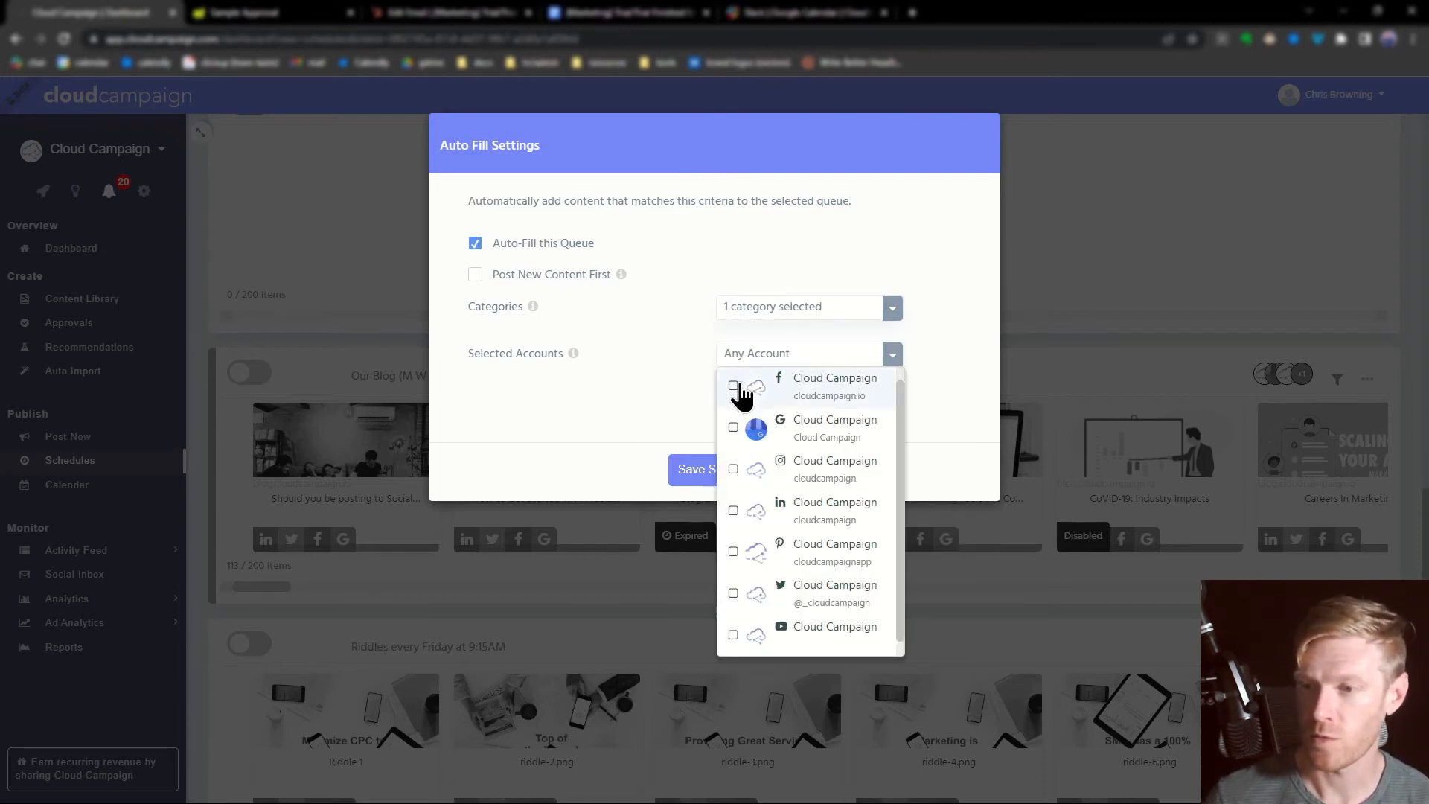
left_click(734, 384)
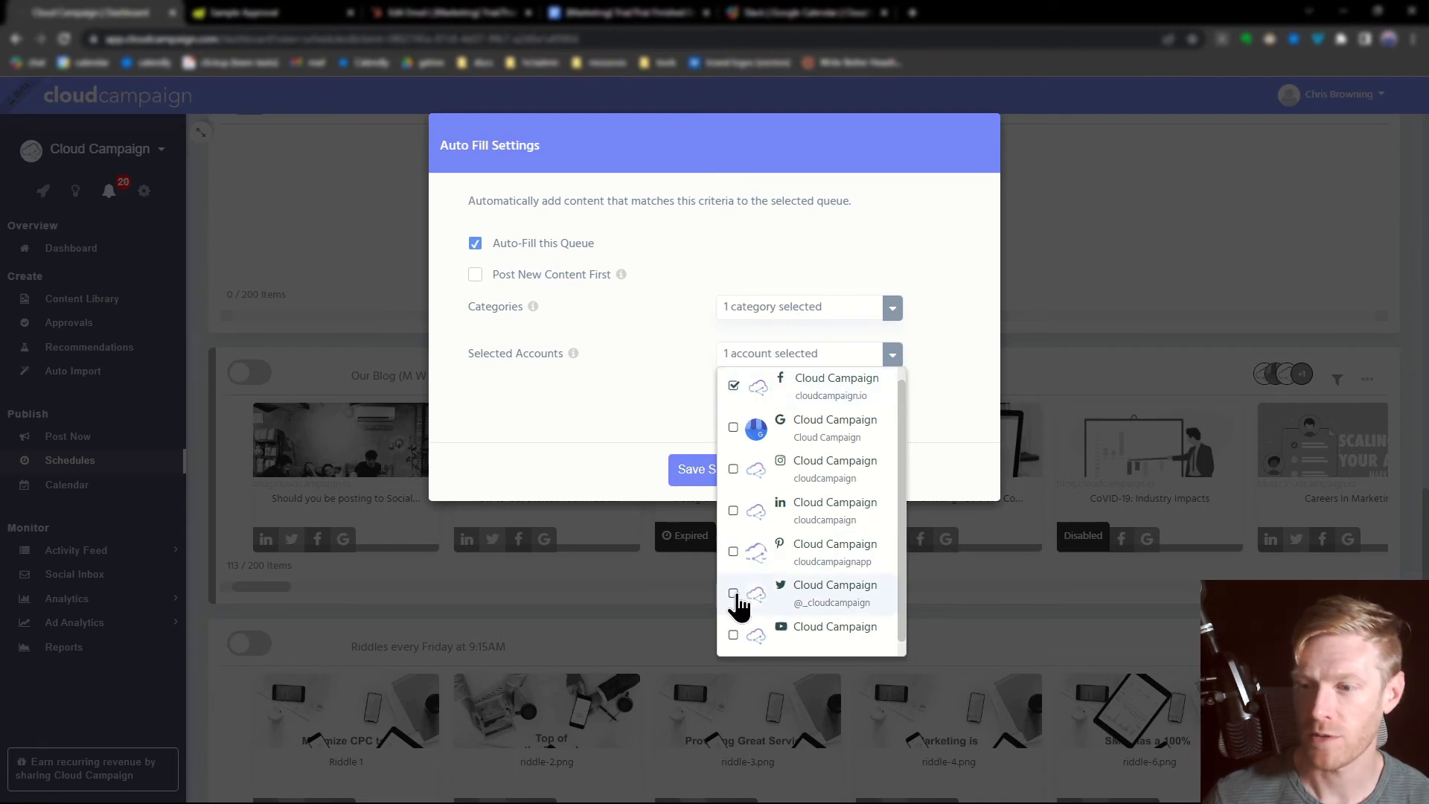
left_click(733, 594)
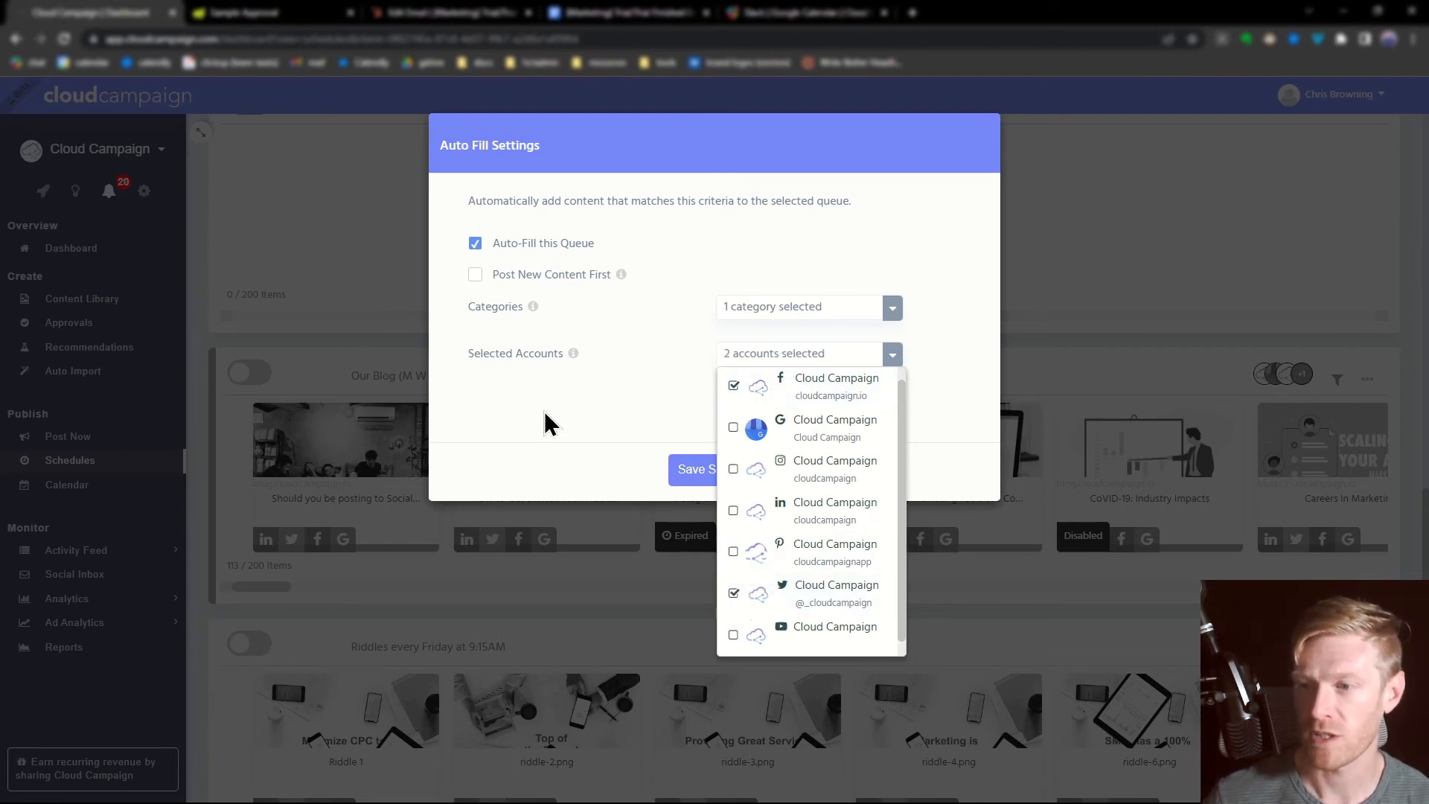
left_click(713, 469)
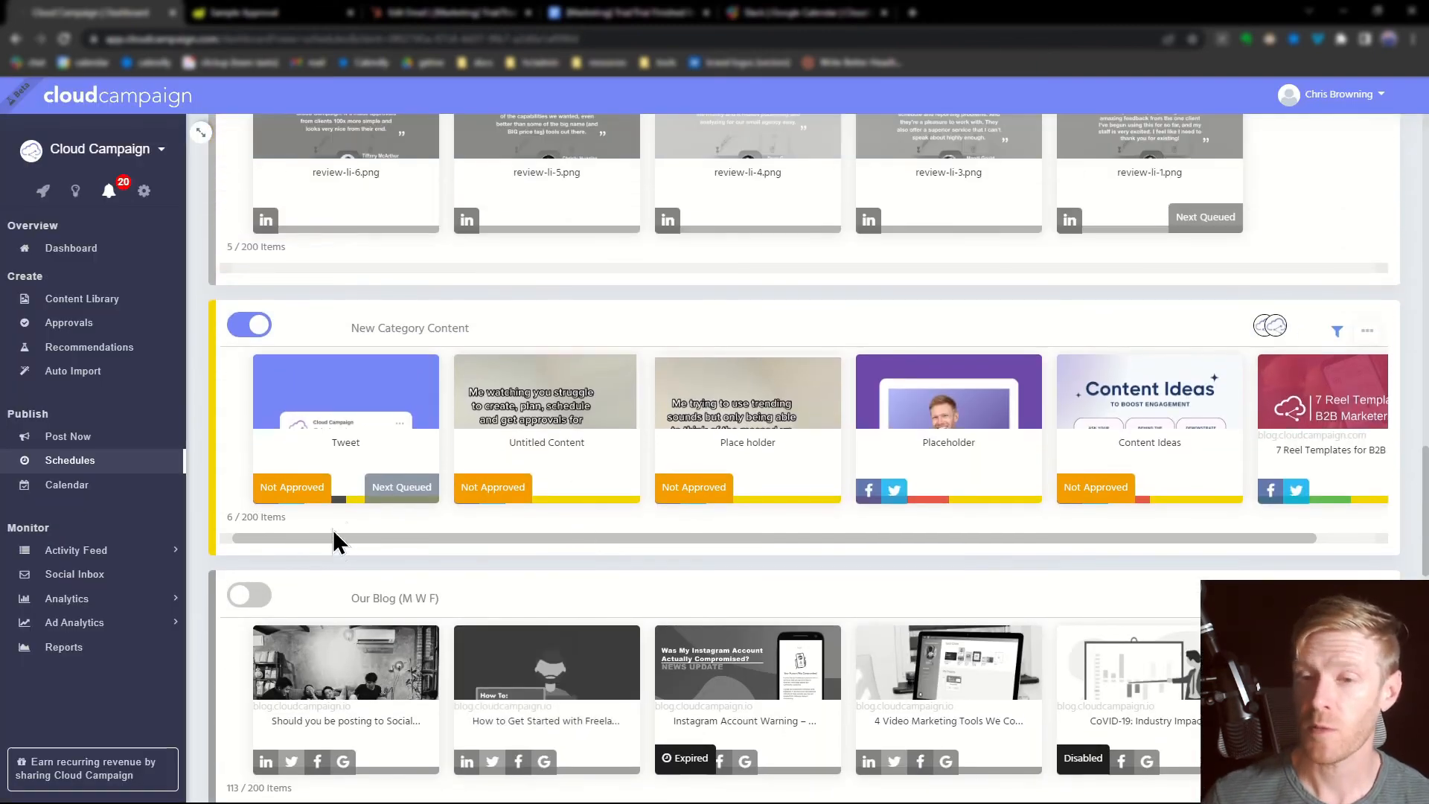
mouse_move(582, 326)
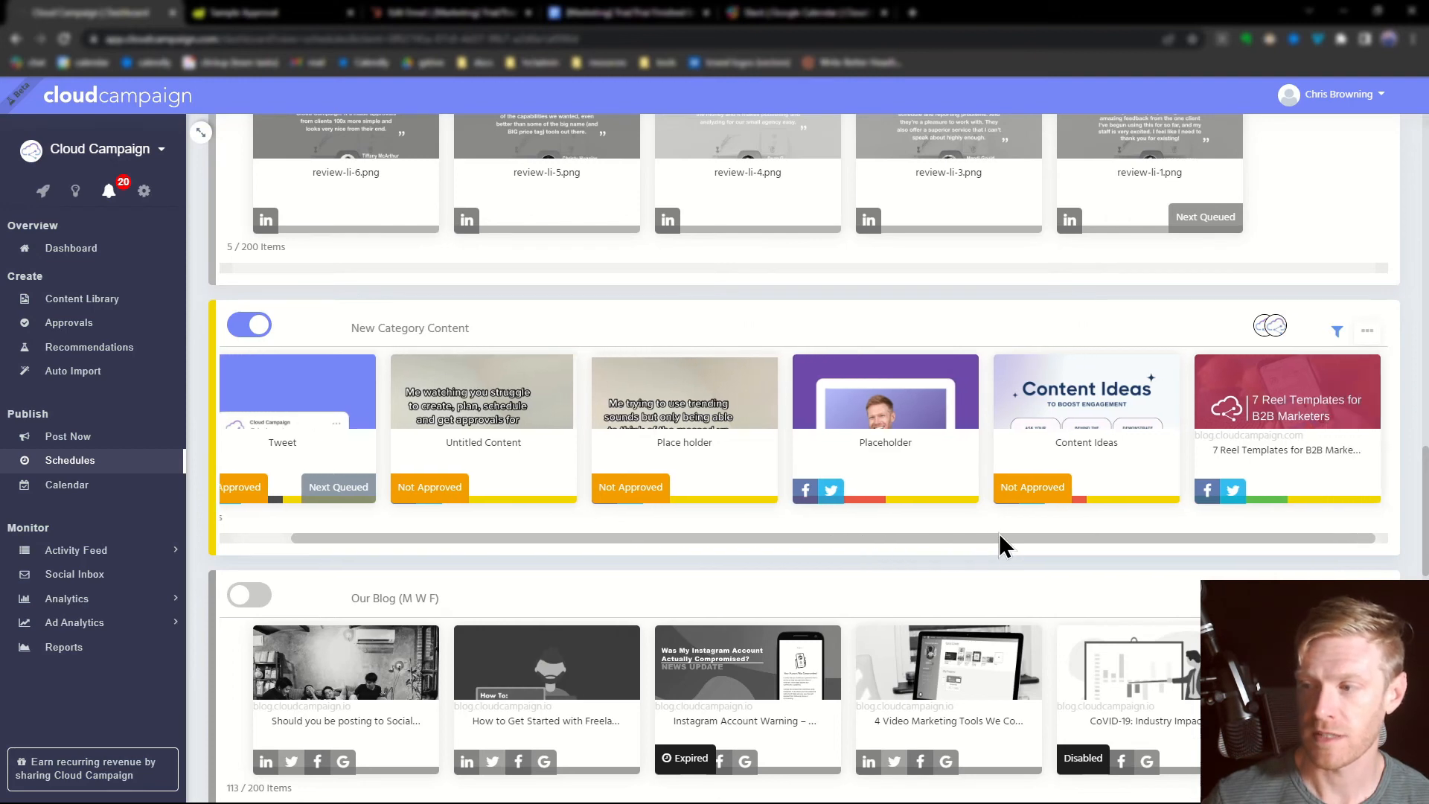
mouse_move(1005, 556)
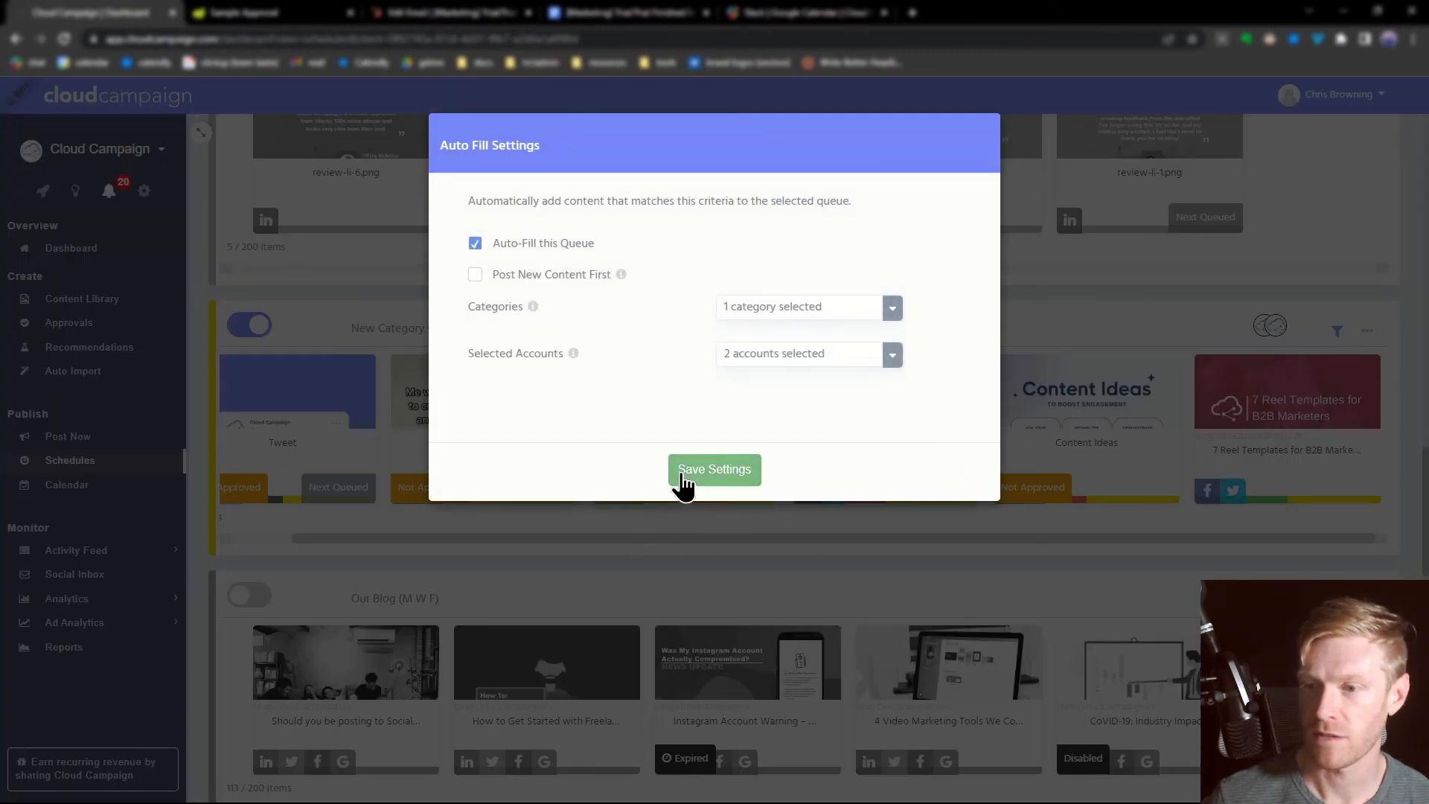
Save the auto-fill settings so the queue fills with matching New Category posts
left_click(714, 469)
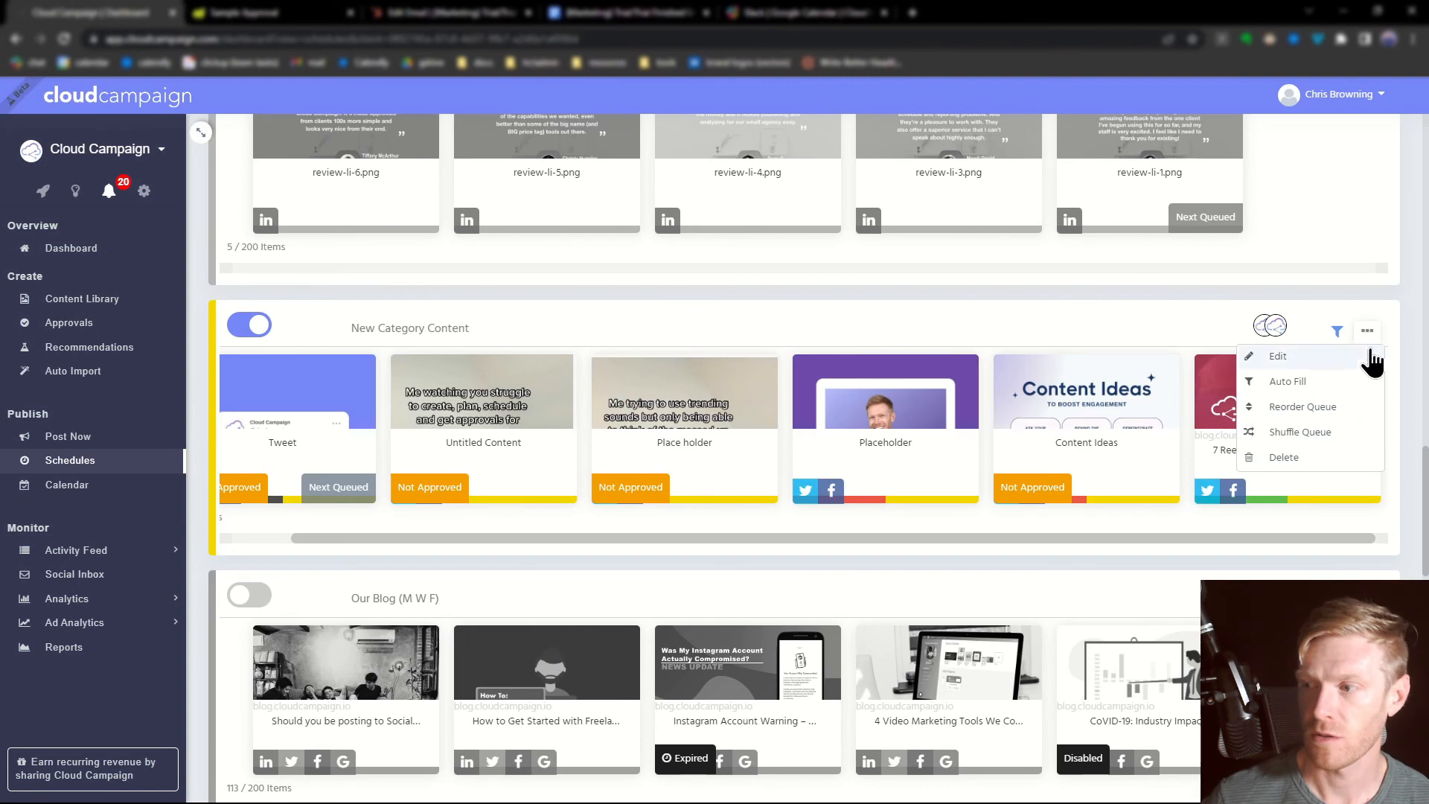
mouse_move(1322, 481)
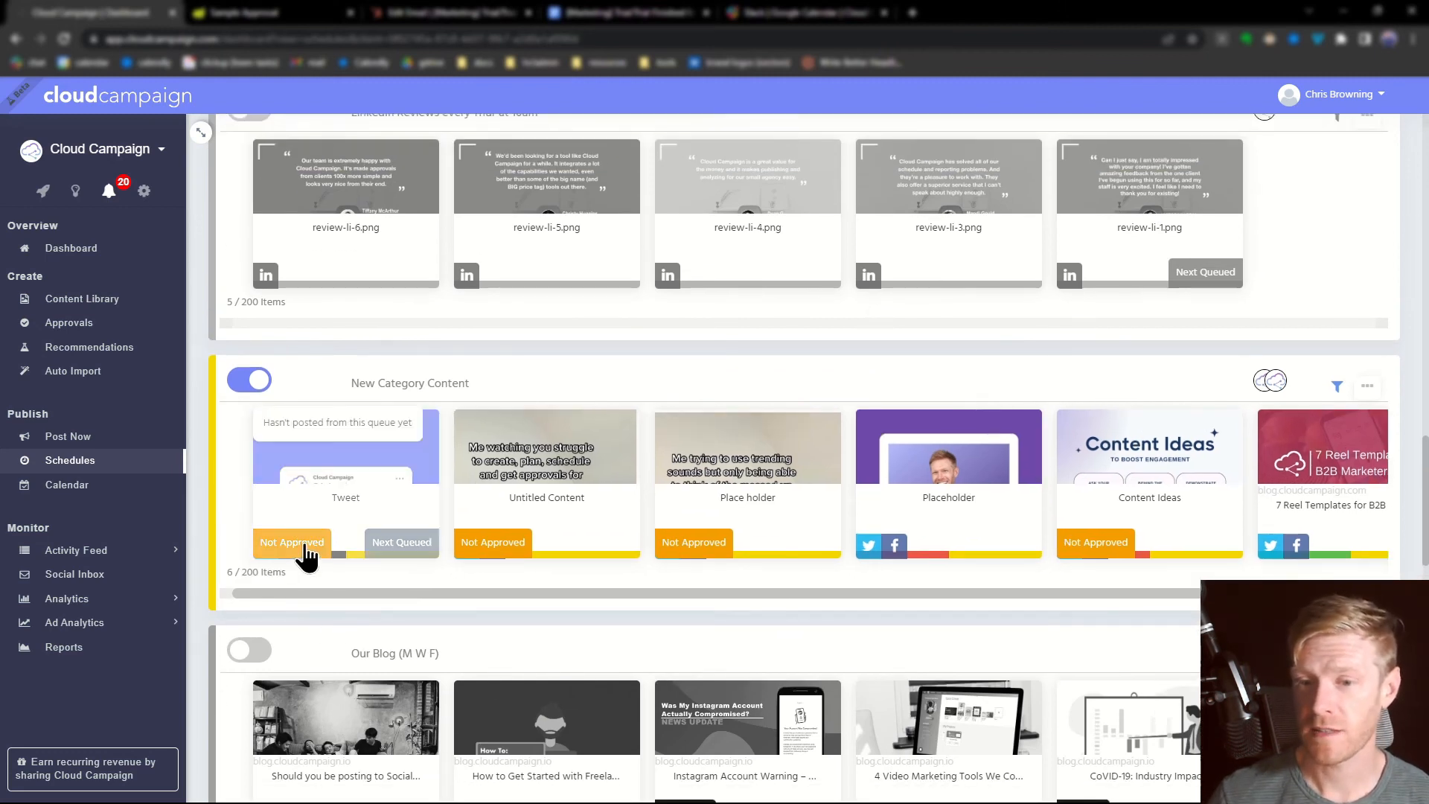
mouse_move(378, 531)
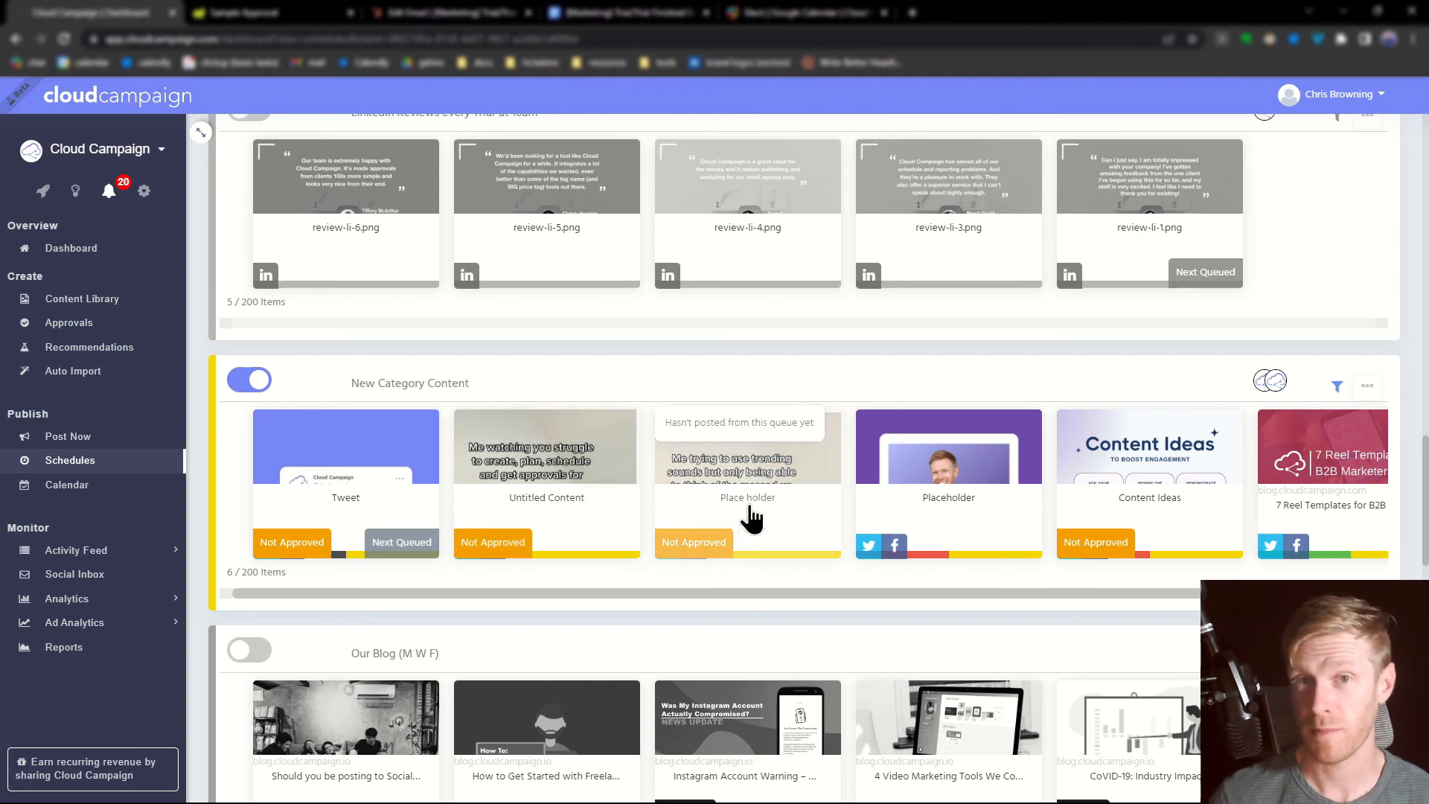
mouse_move(761, 601)
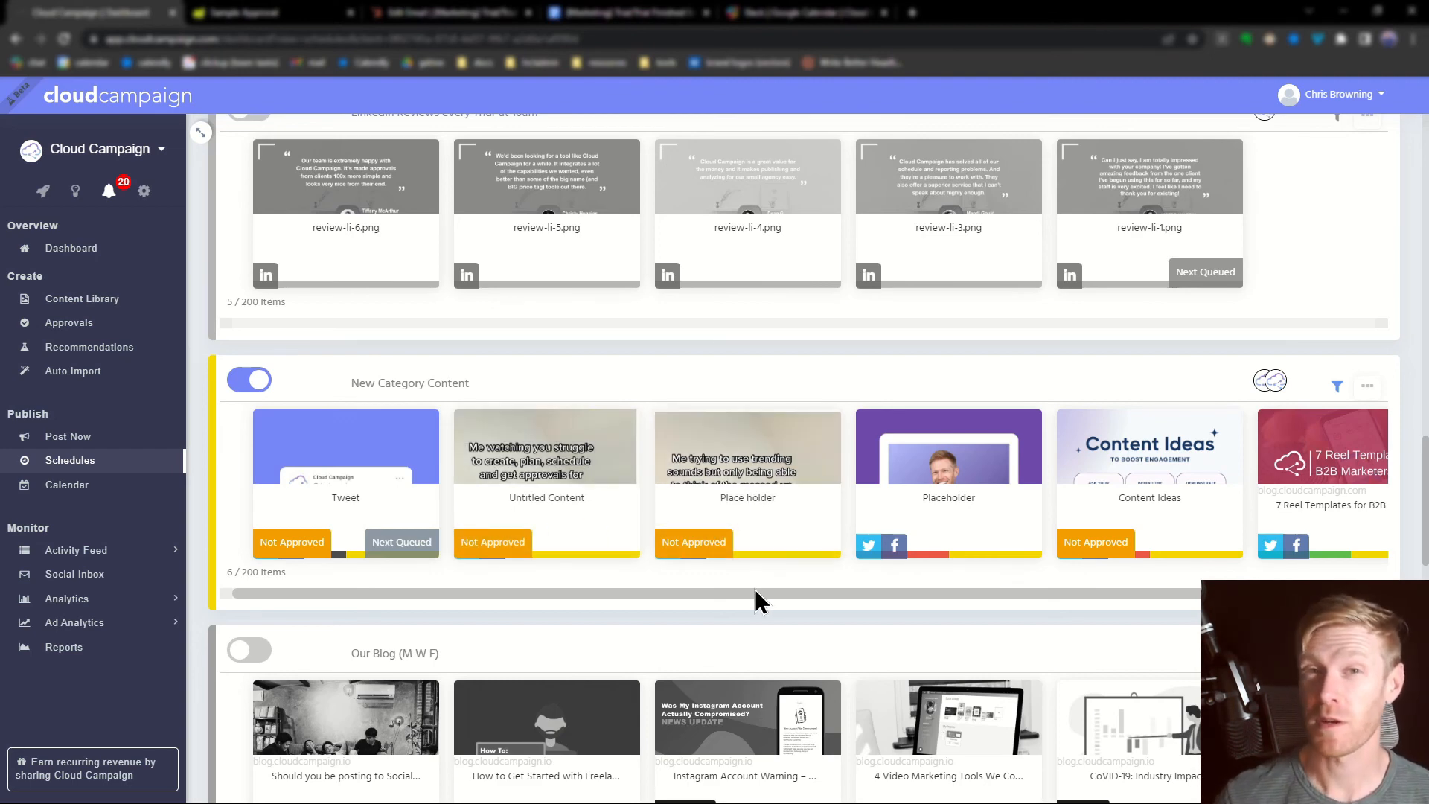
mouse_move(752, 608)
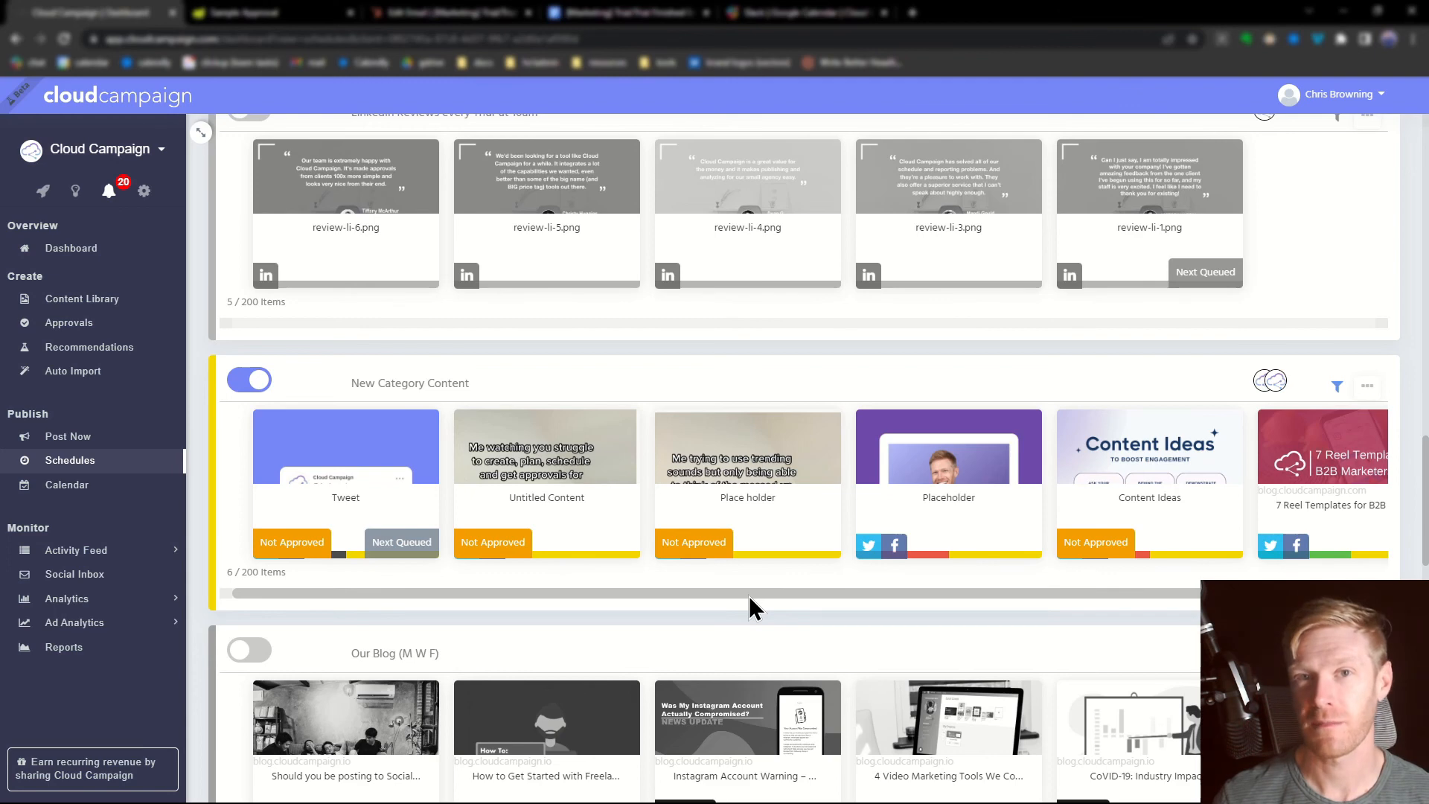